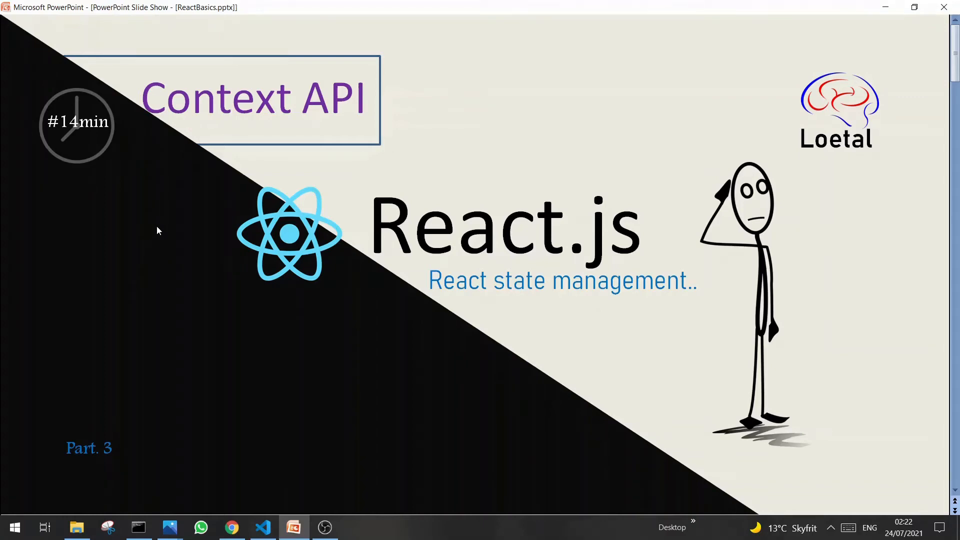
mouse_move(484, 322)
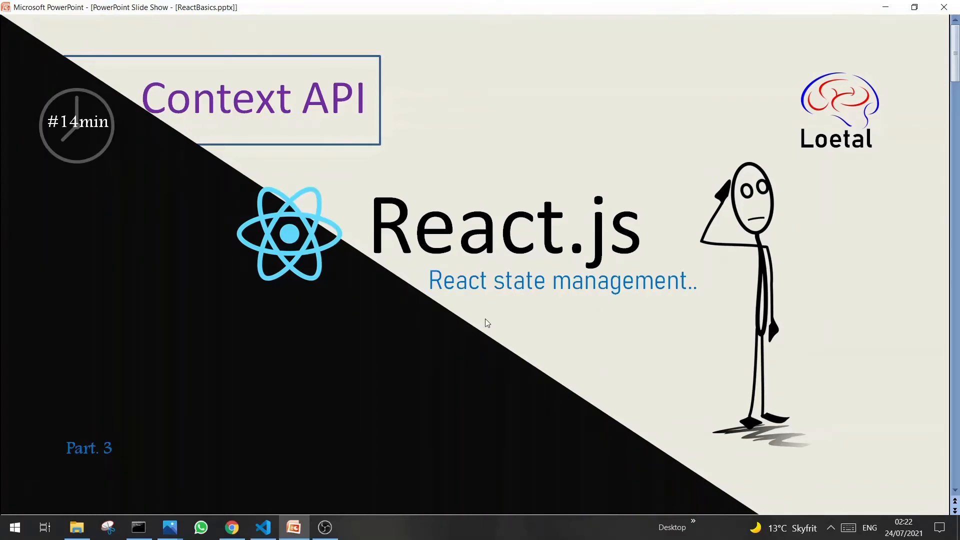
mouse_move(622, 302)
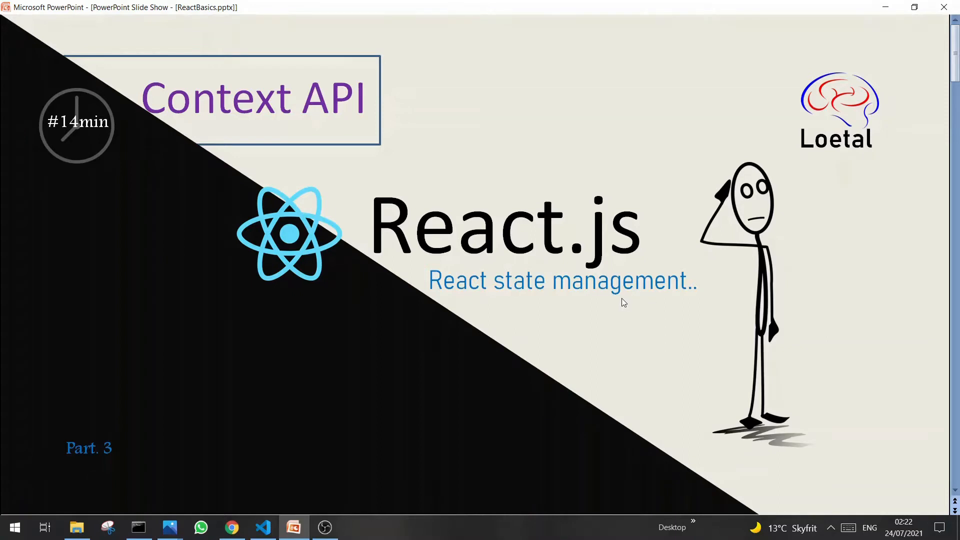
mouse_move(325, 122)
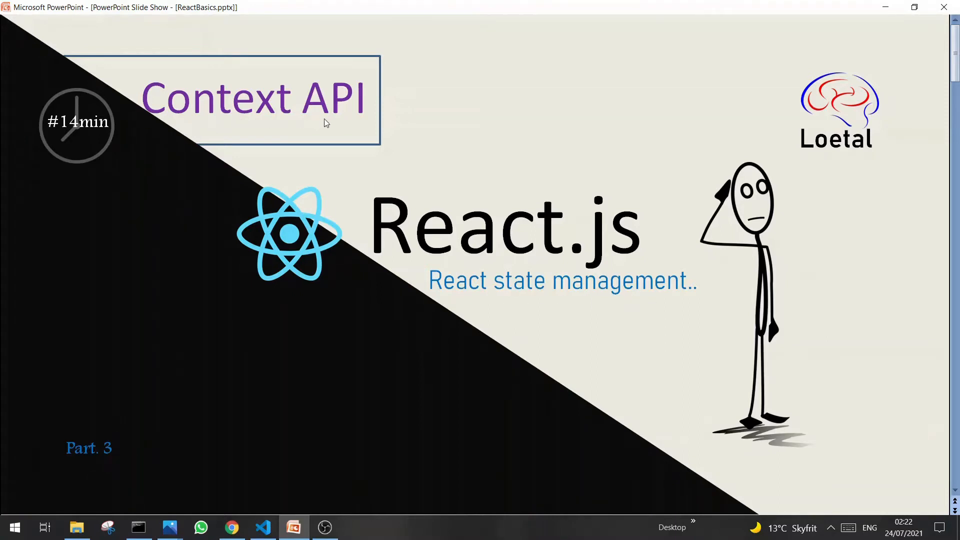
mouse_move(397, 147)
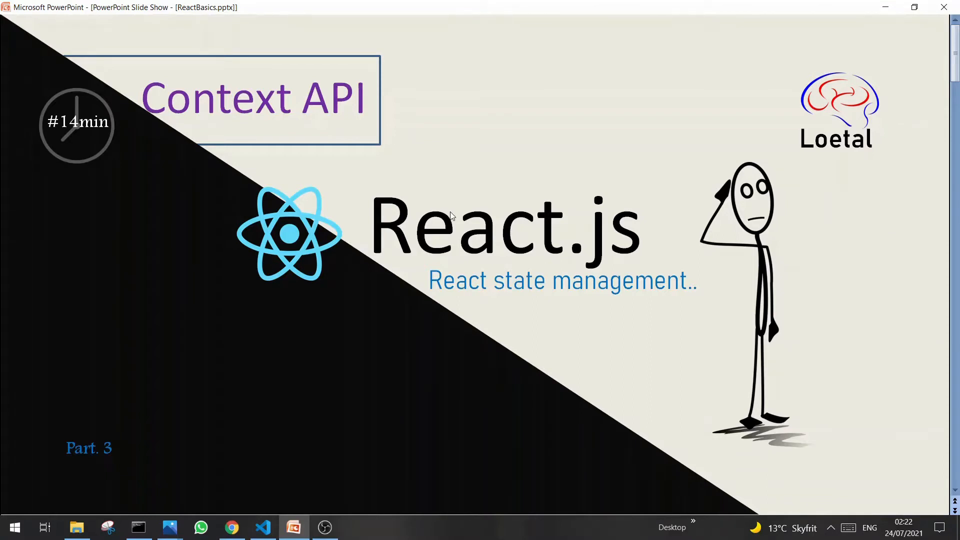
mouse_move(442, 213)
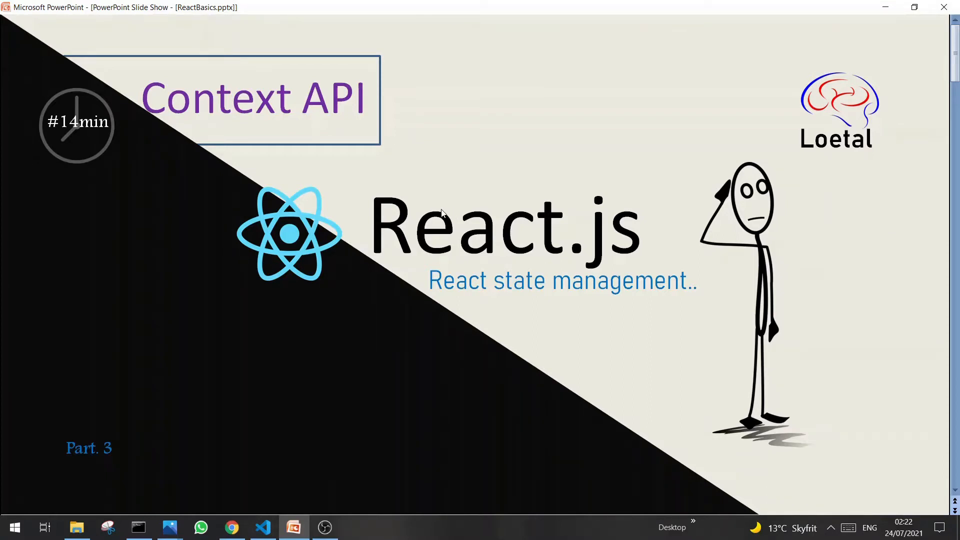
Compare the localhost:3000 employee app with the Notes component diagram, ending on the diagram
key("alt+tab")
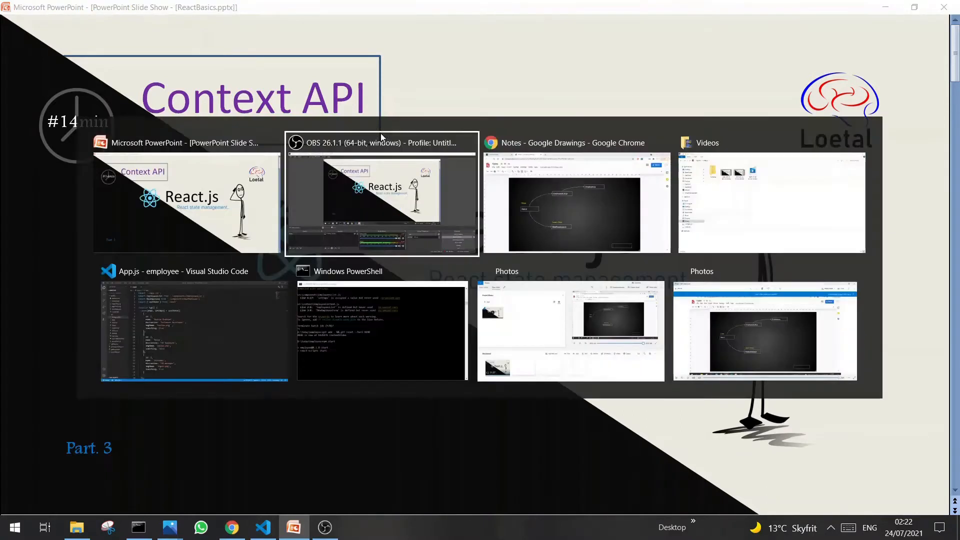
left_click(576, 202)
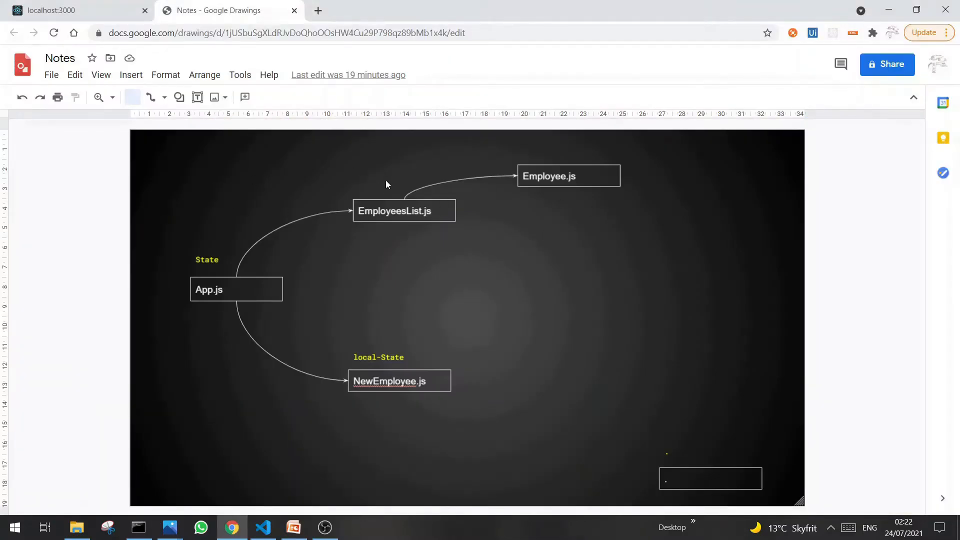
mouse_move(378, 192)
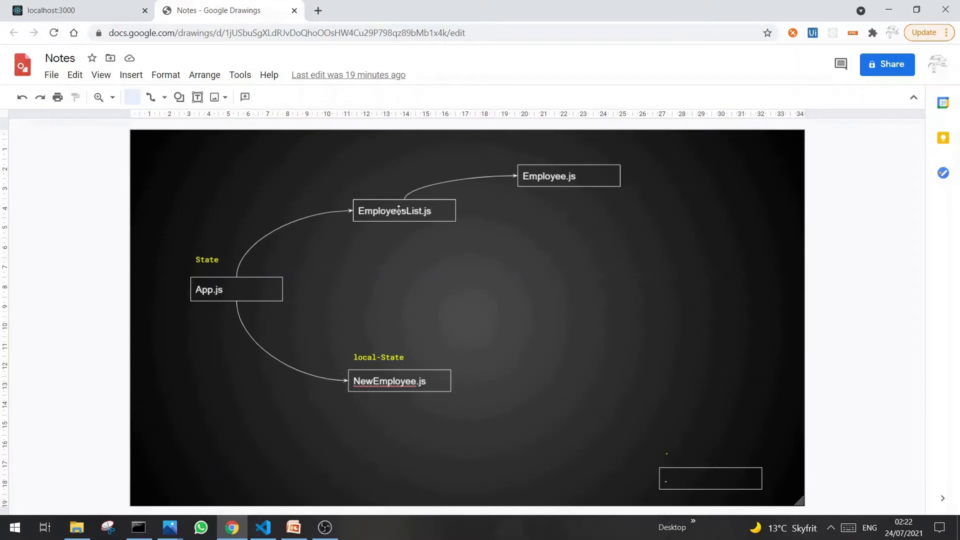
left_click(65, 9)
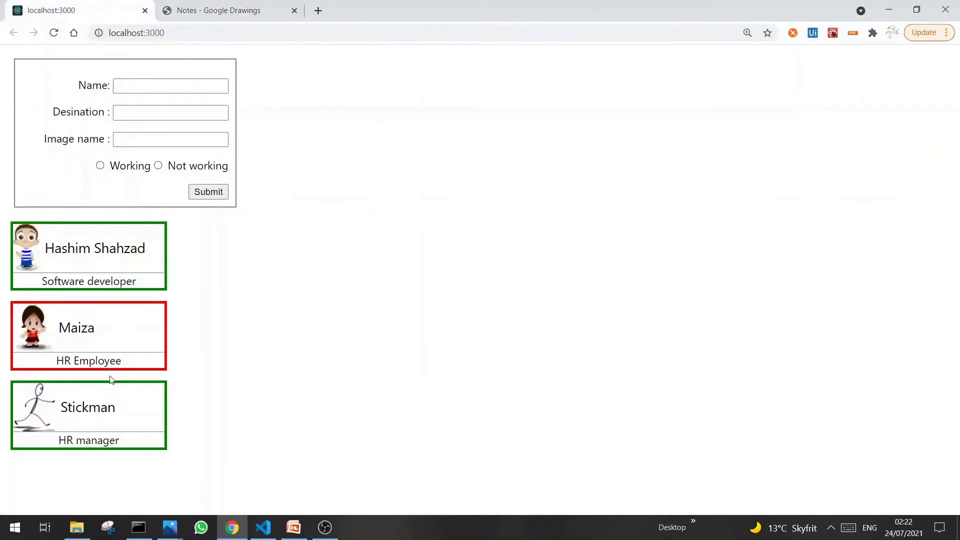
left_click(219, 10)
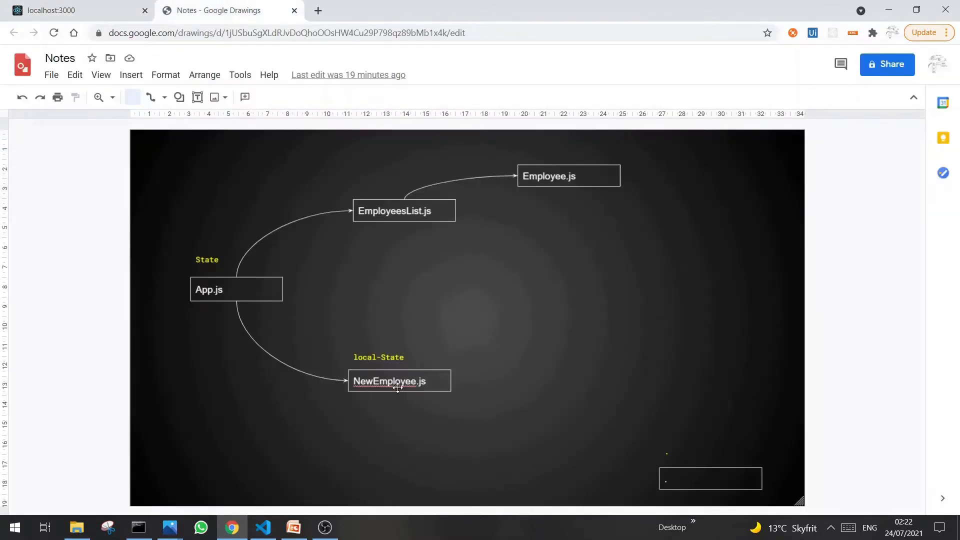
left_click(65, 10)
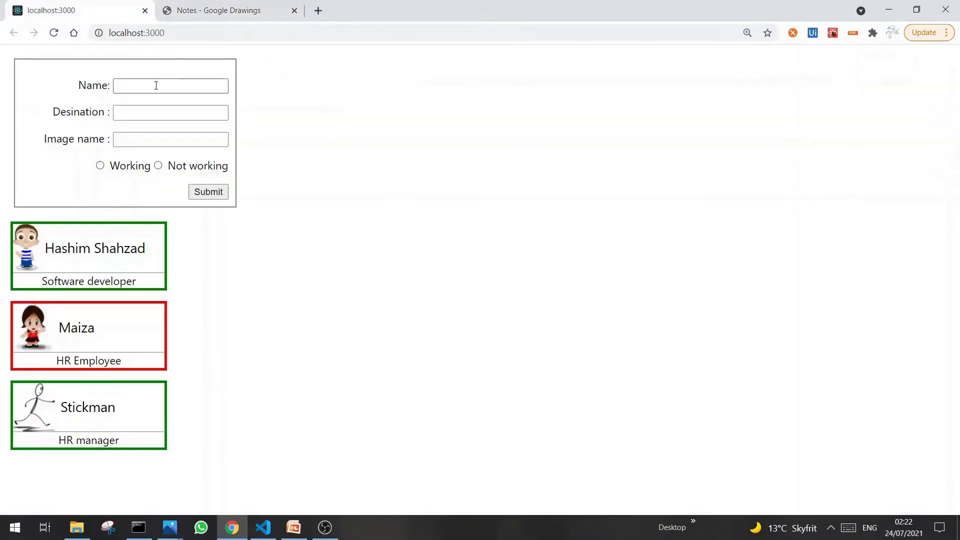
mouse_move(157, 219)
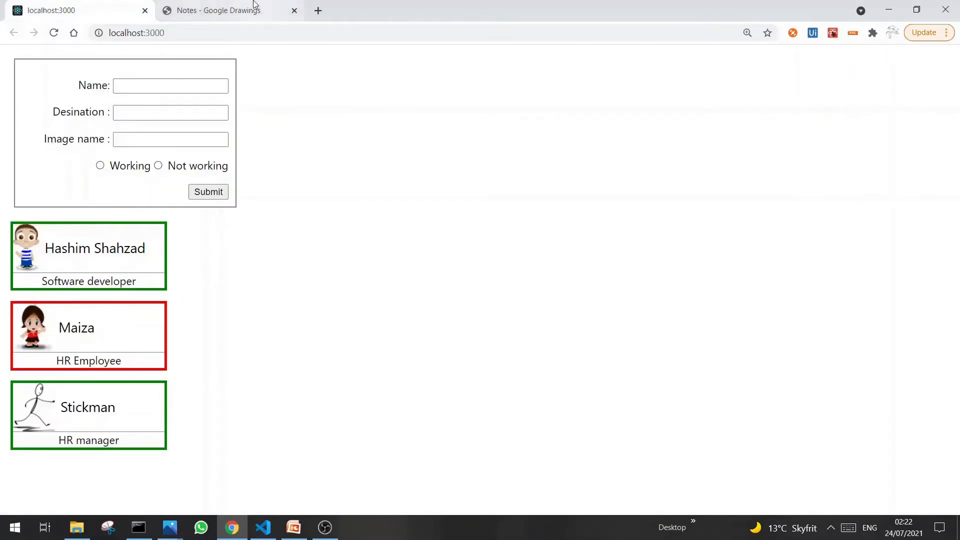
left_click(230, 11)
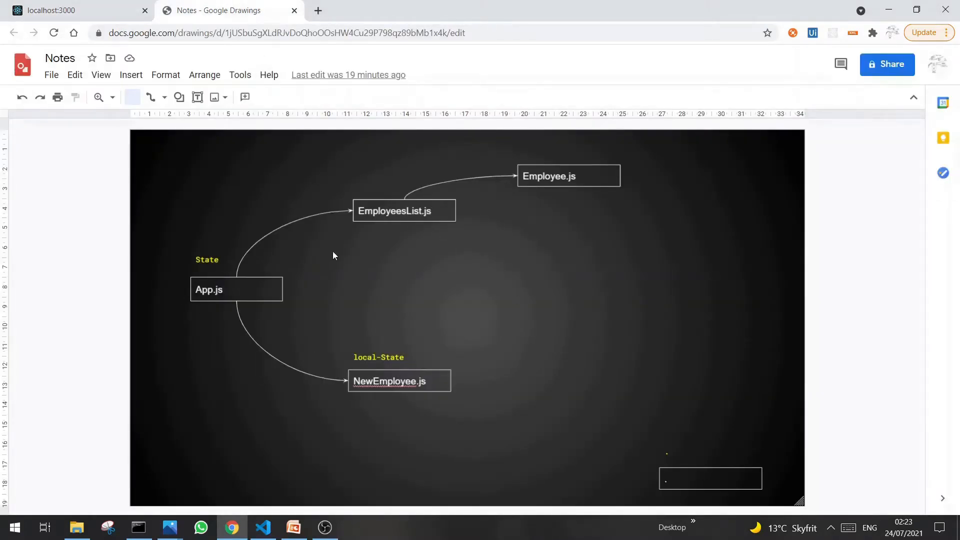
mouse_move(335, 395)
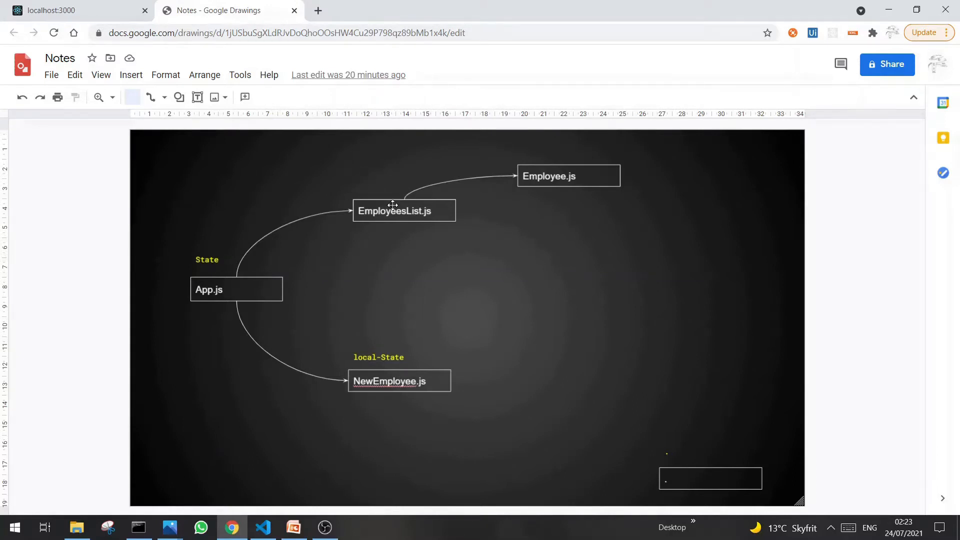
mouse_move(416, 281)
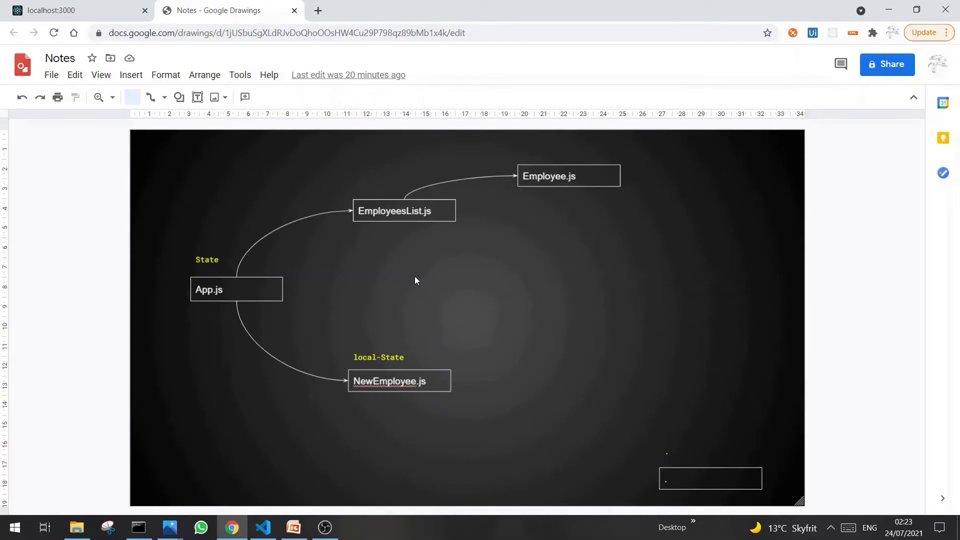
mouse_move(506, 238)
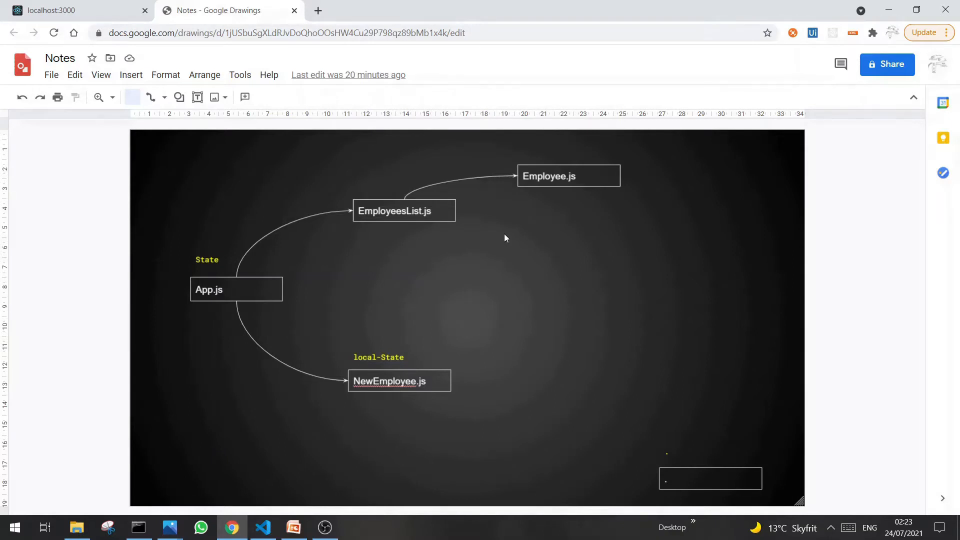
mouse_move(500, 225)
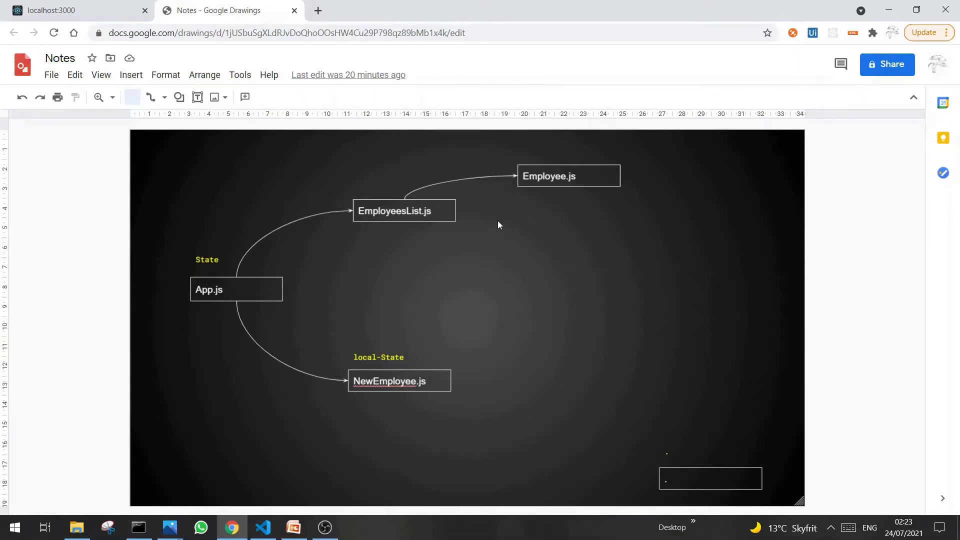
mouse_move(494, 244)
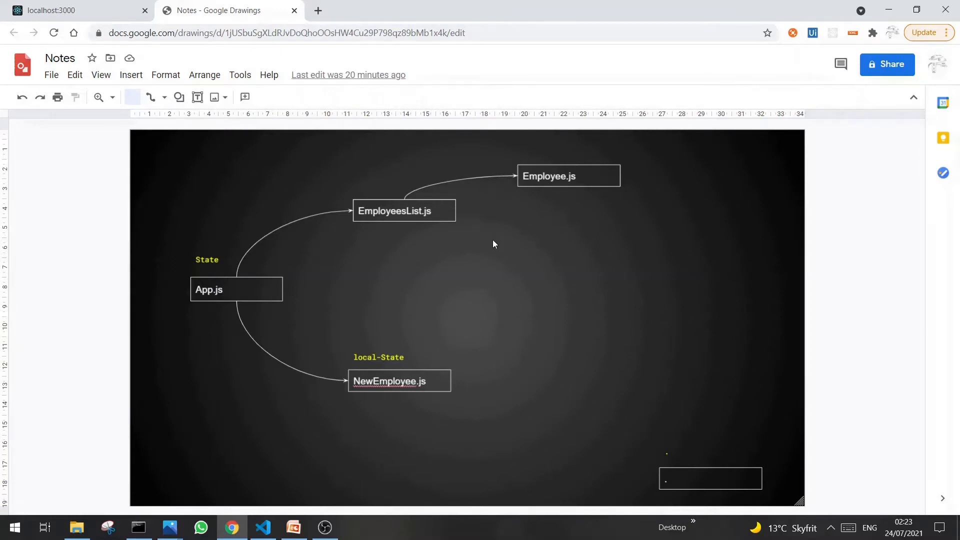
mouse_move(445, 262)
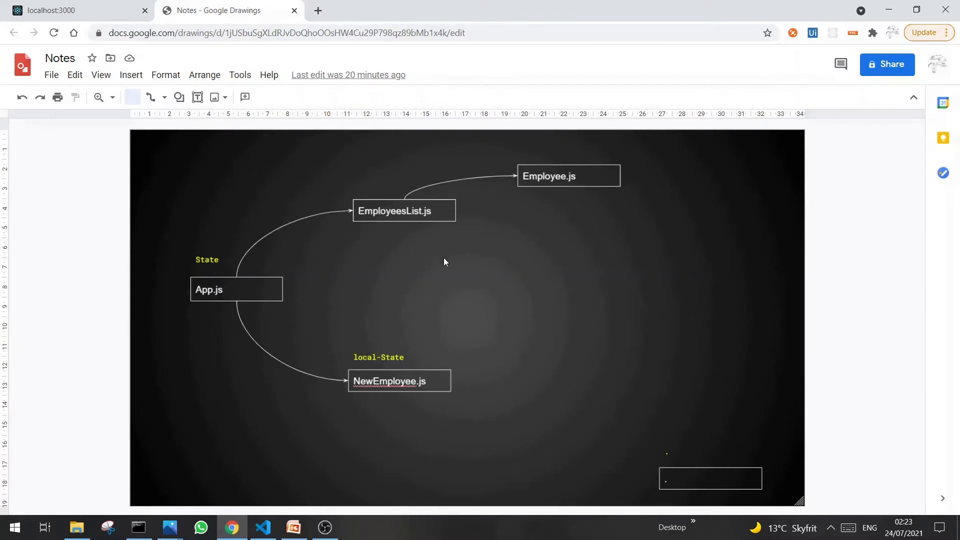
mouse_move(436, 244)
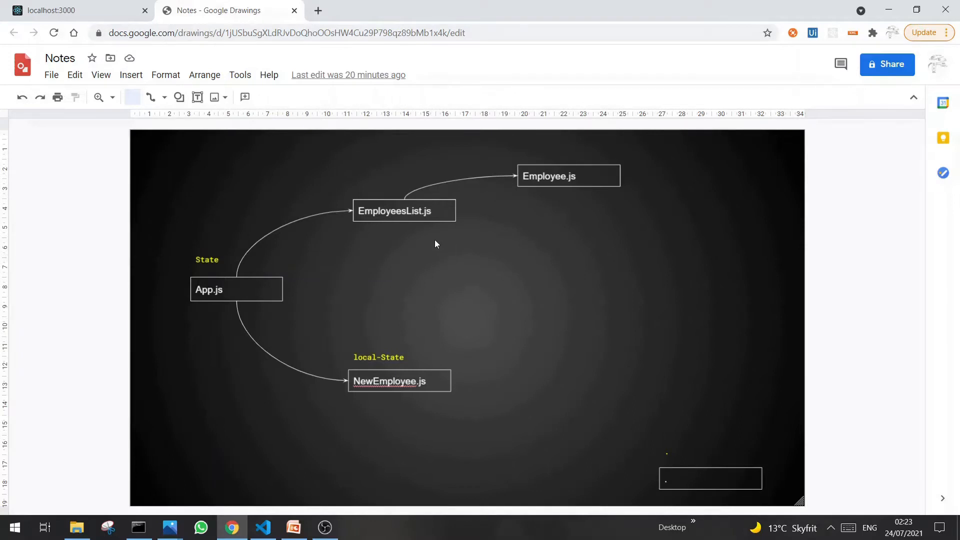
Add a text box reading EmployeeContext.js right of the diagram's centre
left_click(236, 290)
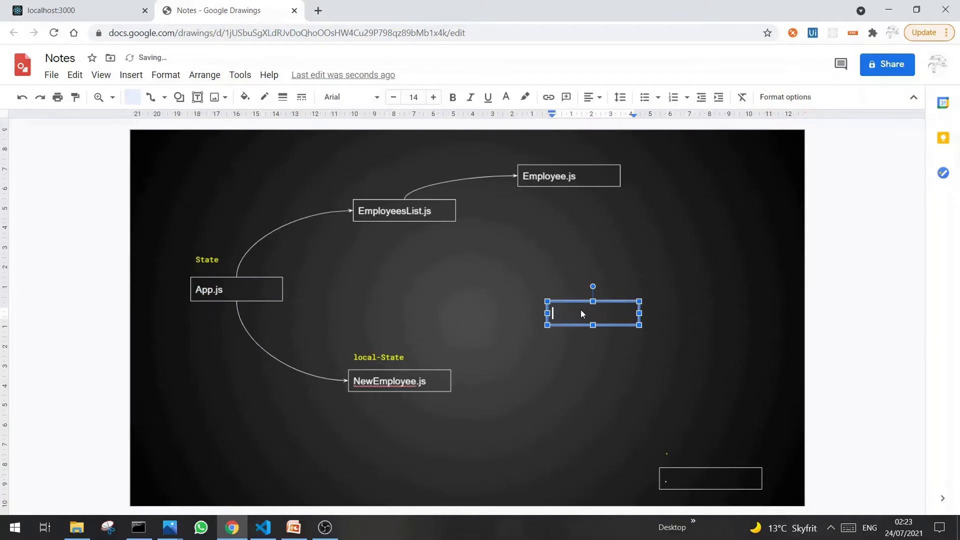
type("Employee")
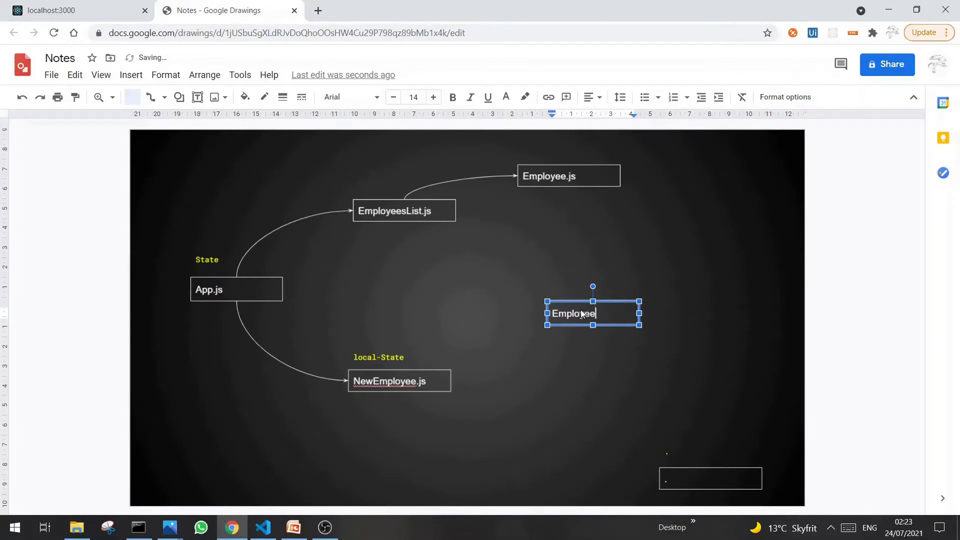
type("Context.js")
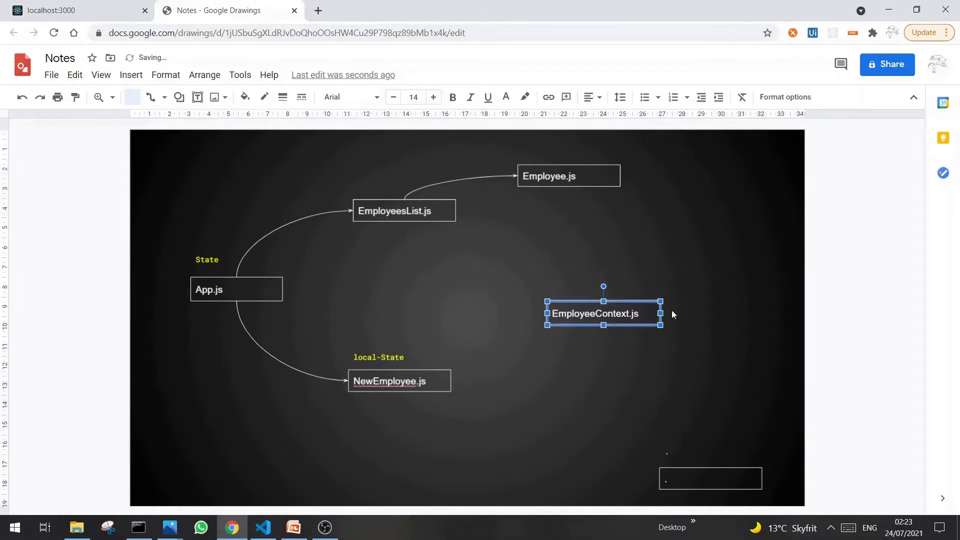
Move the State label above EmployeeContext.js and connect EmployeesList.js to it
left_click(207, 260)
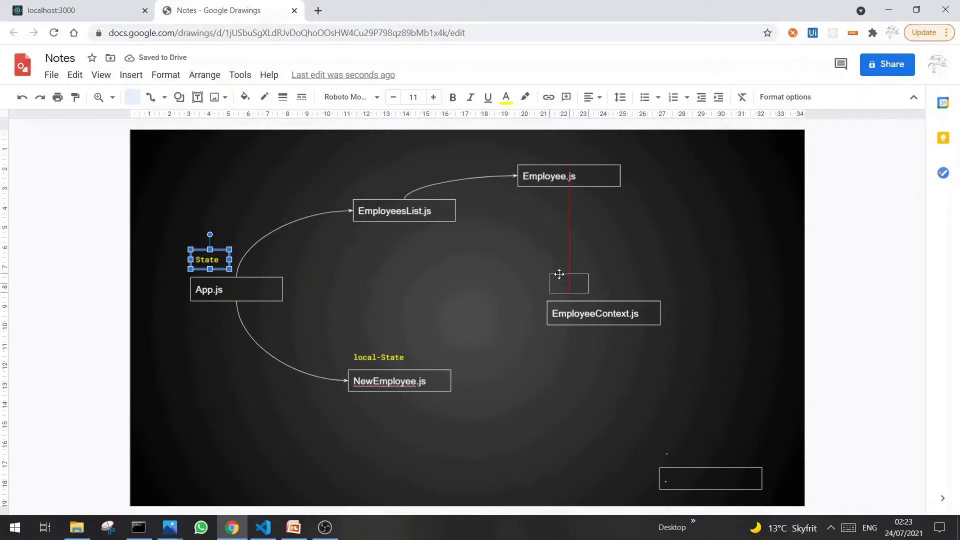
left_click_drag(210, 259, 565, 289)
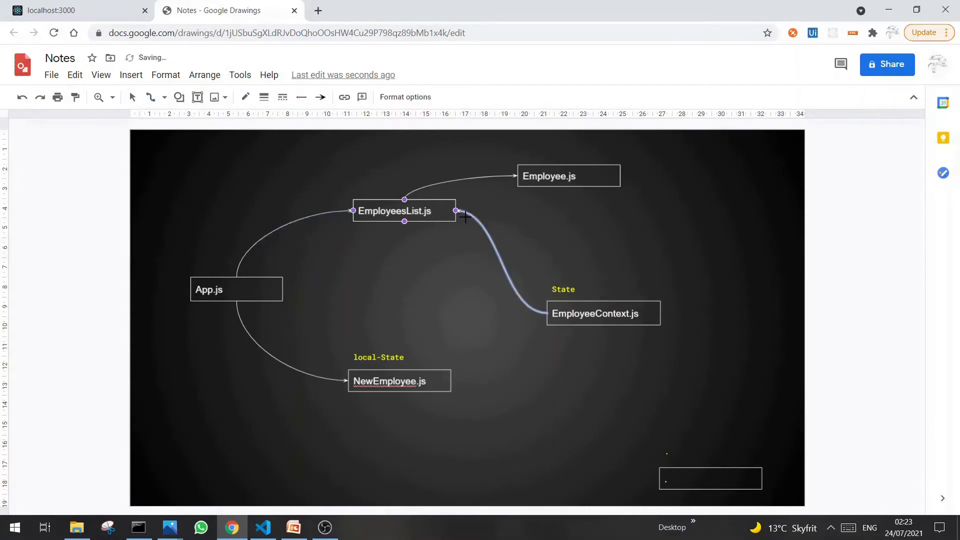
left_click(400, 380)
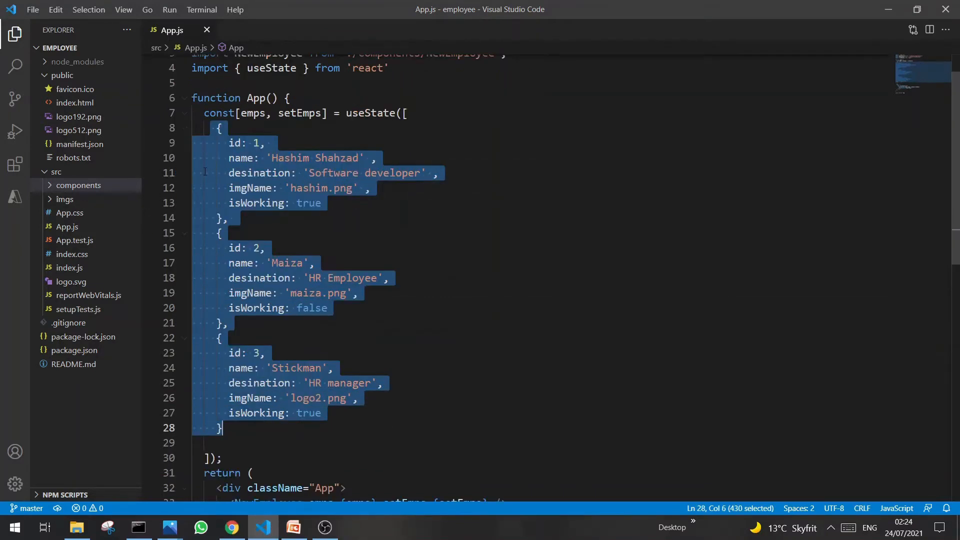
mouse_move(426, 251)
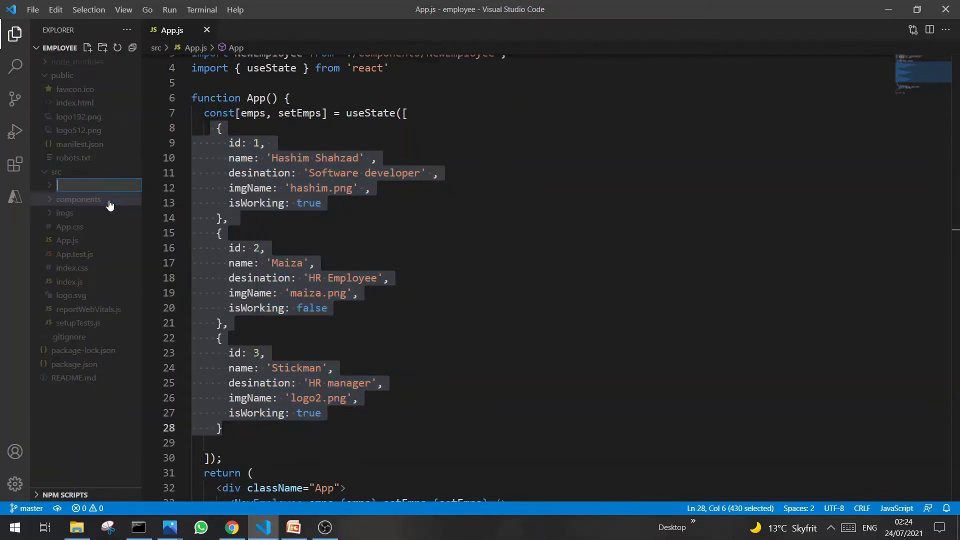
Create a src/context folder containing a new EmployeesContext.js file
type("context")
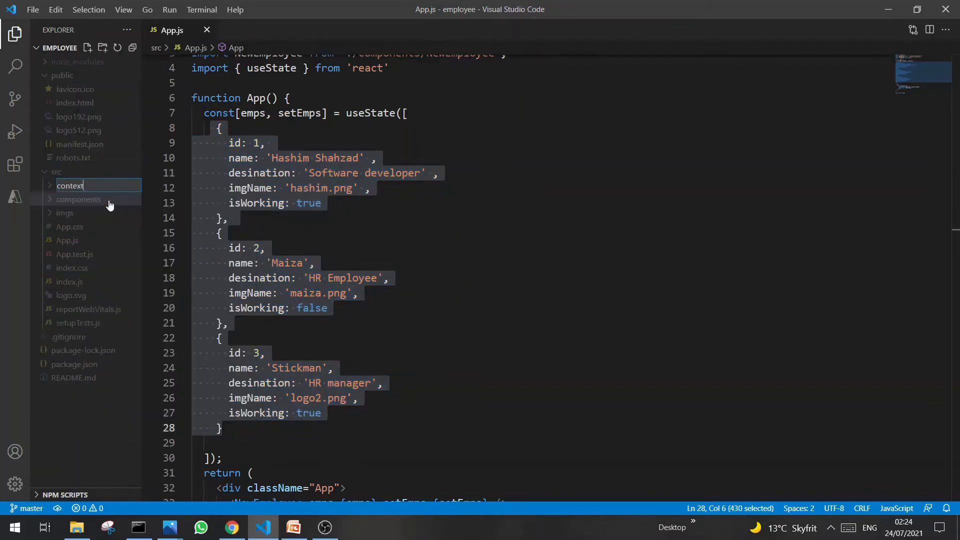
right_click(70, 199)
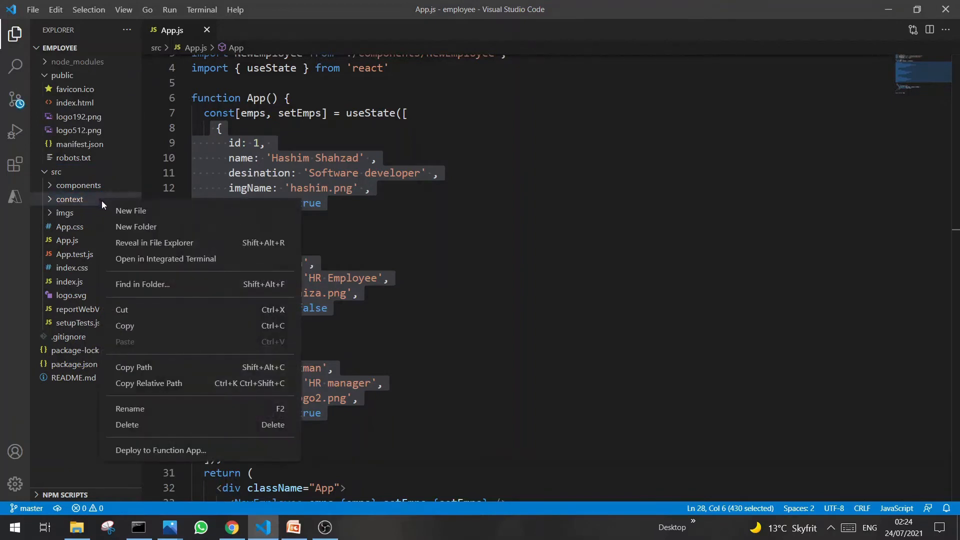
left_click(131, 210)
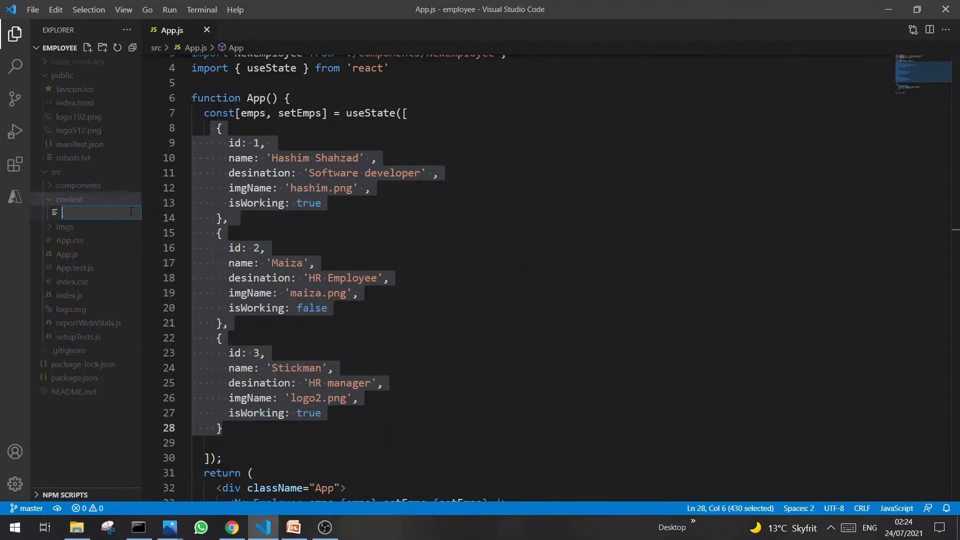
type("EmployeesC")
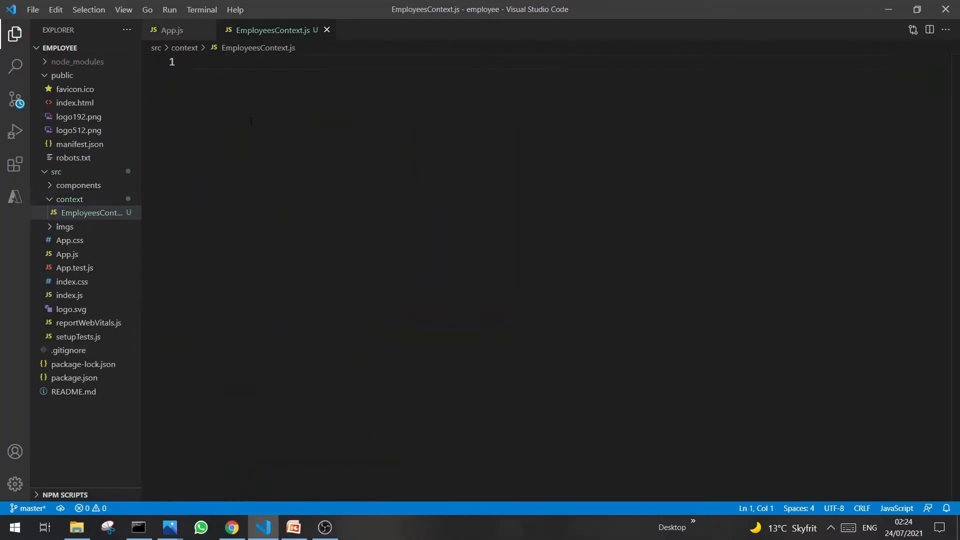
Write export const EmployeesContext = createContext(); in the empty file
key("Enter")
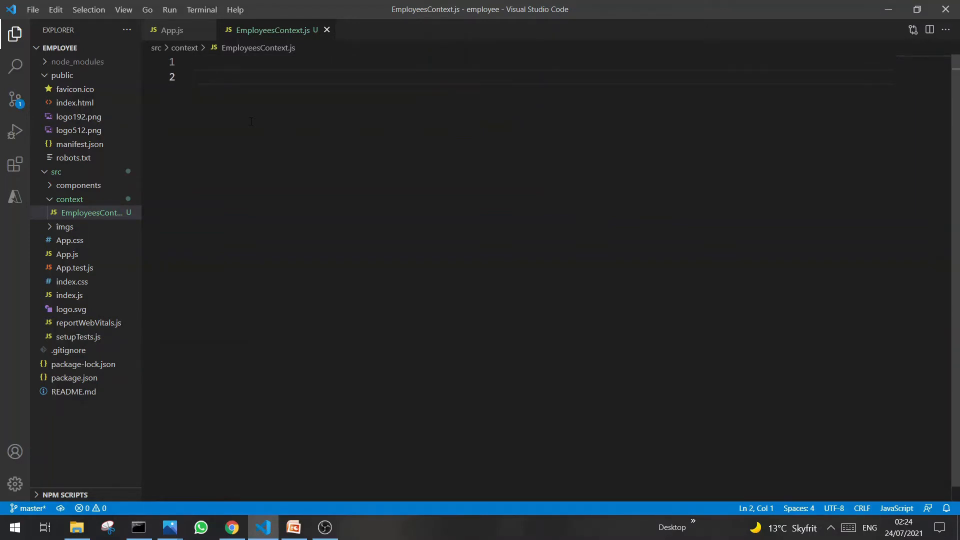
type("export cons")
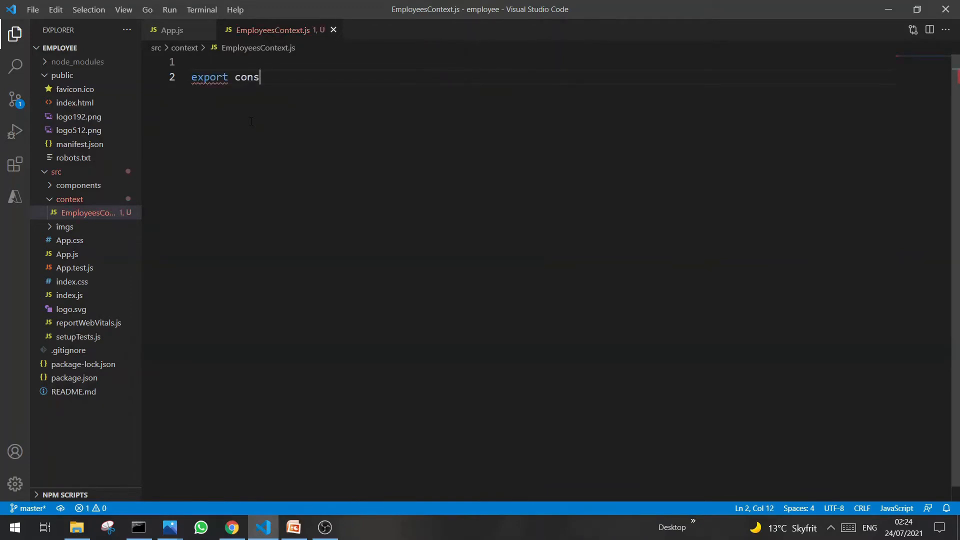
type("t")
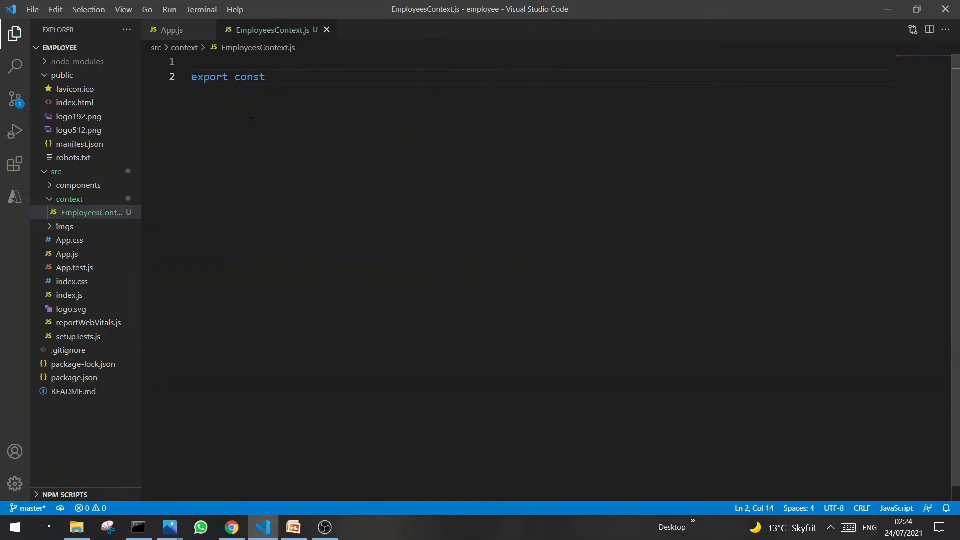
type("Employs")
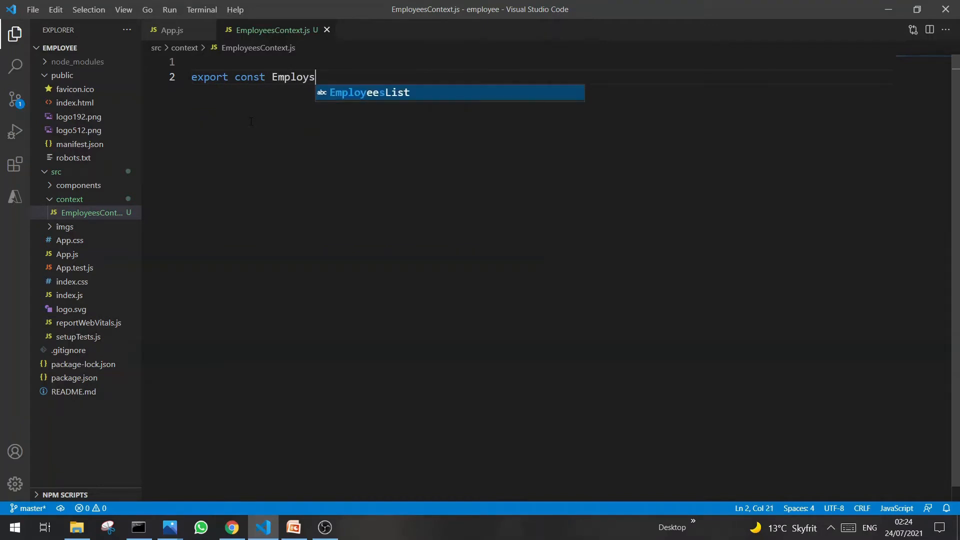
type("sContex")
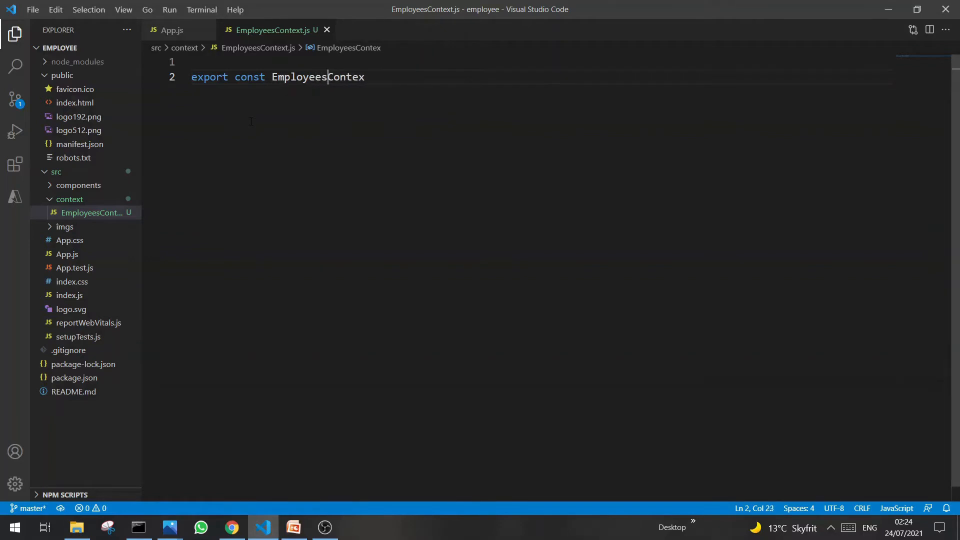
type("t = crea")
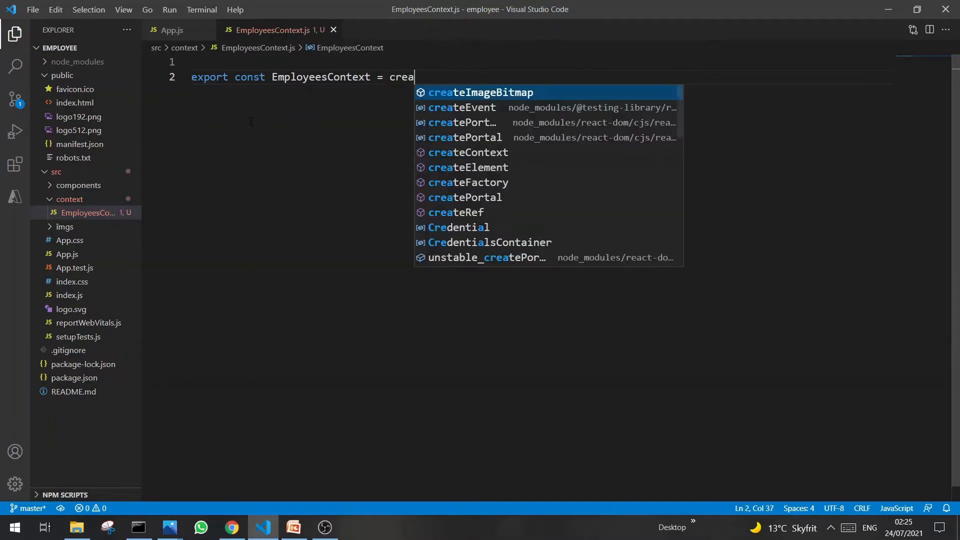
type("teContext();")
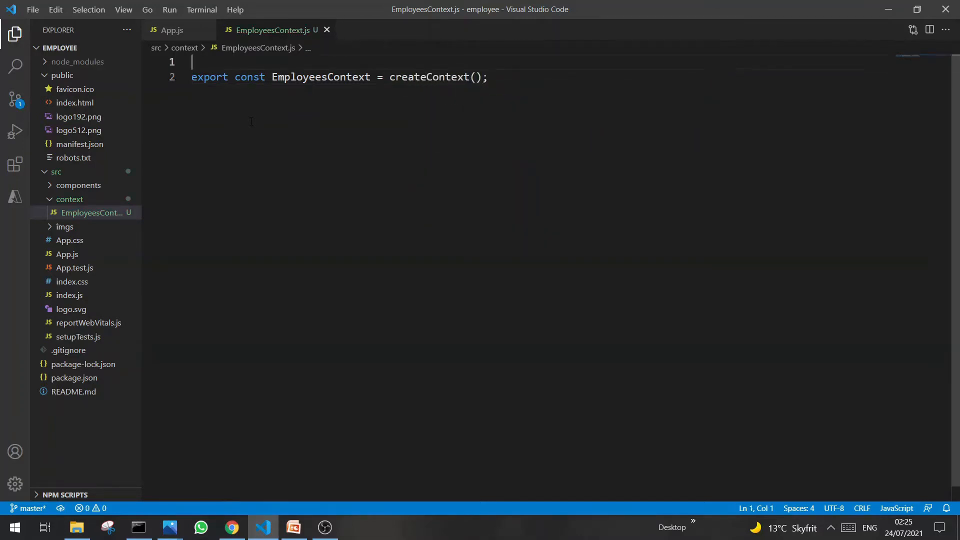
Add import { createContext } from 'react' at the top of EmployeesContext.js
type("ip")
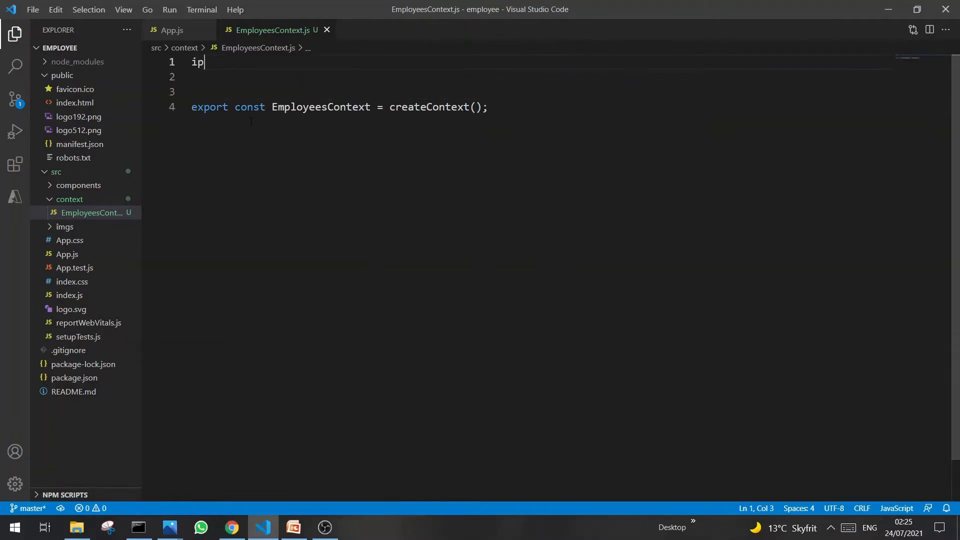
type("import")
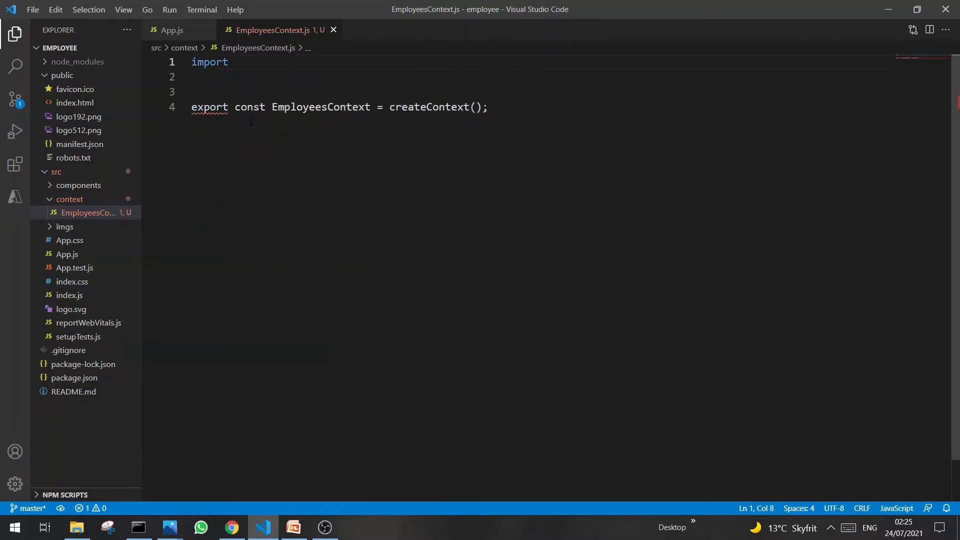
type("{ c")
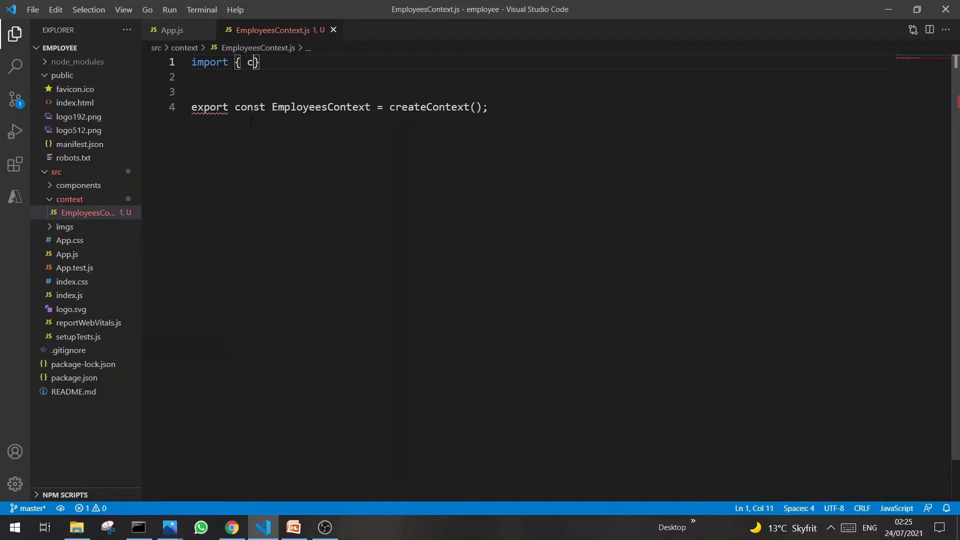
type("reate")
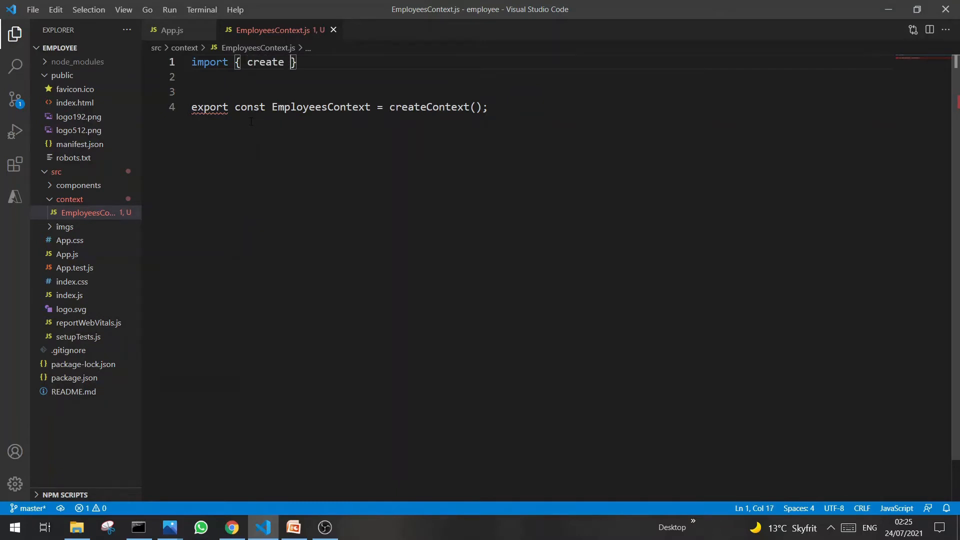
type("Context")
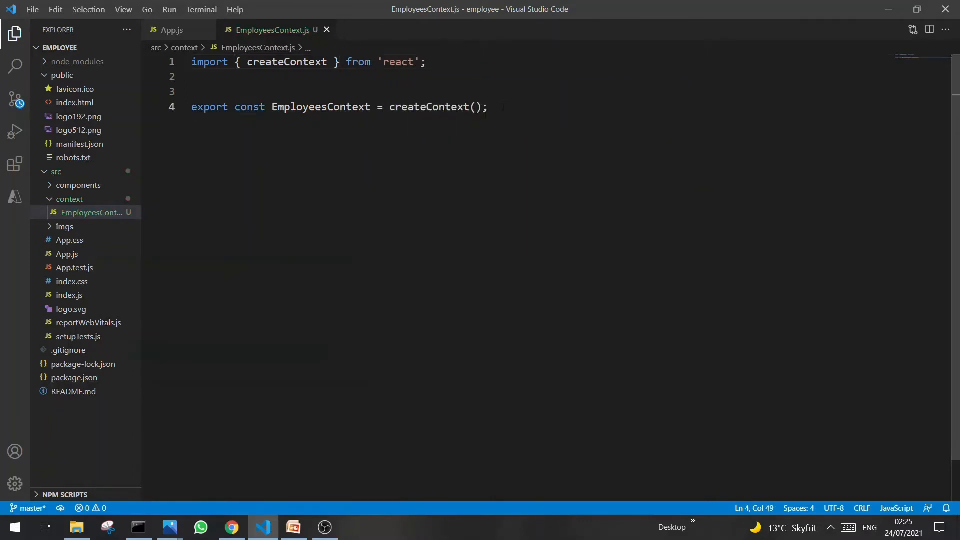
Add export const EmpoyeesProvider = () => { return(); } below the context export
key("Enter")
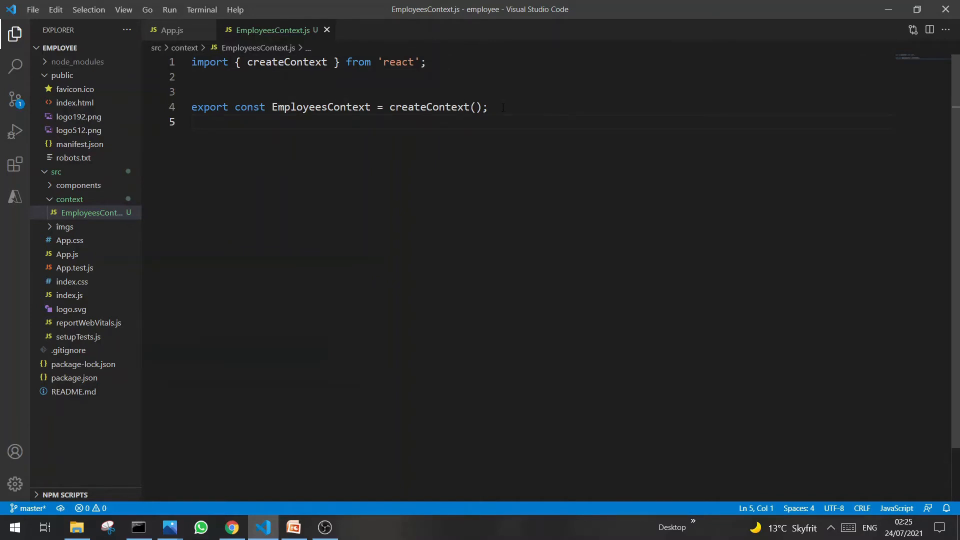
type("exp")
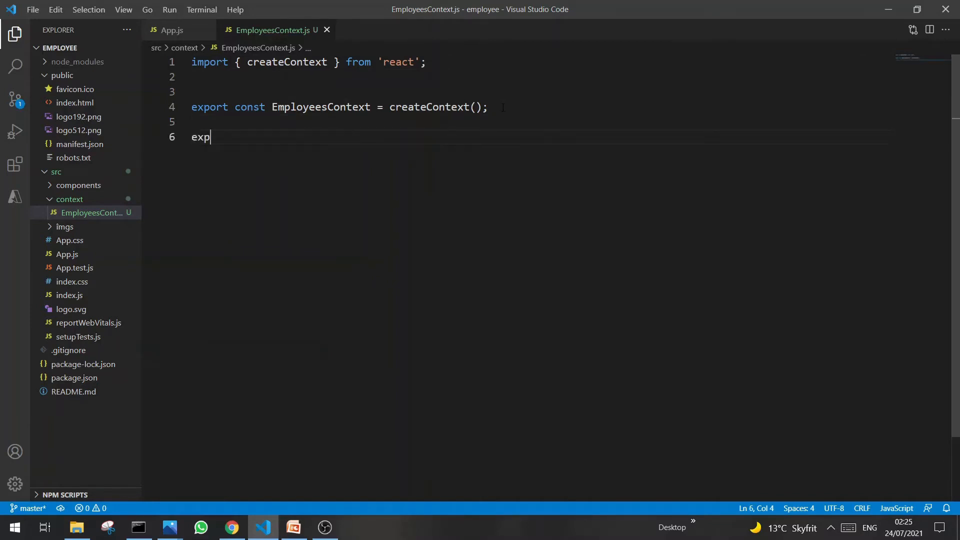
type("ort const")
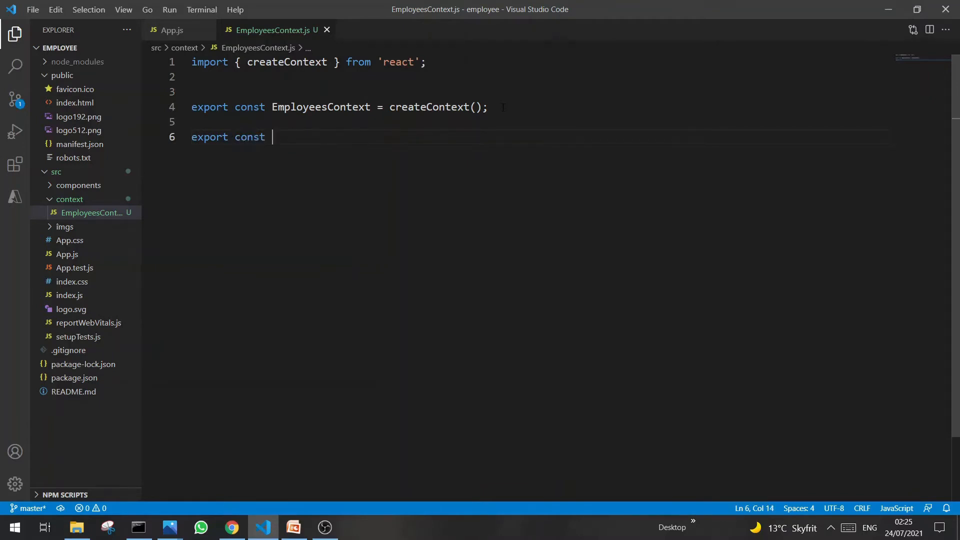
type("EmpoyeesPro")
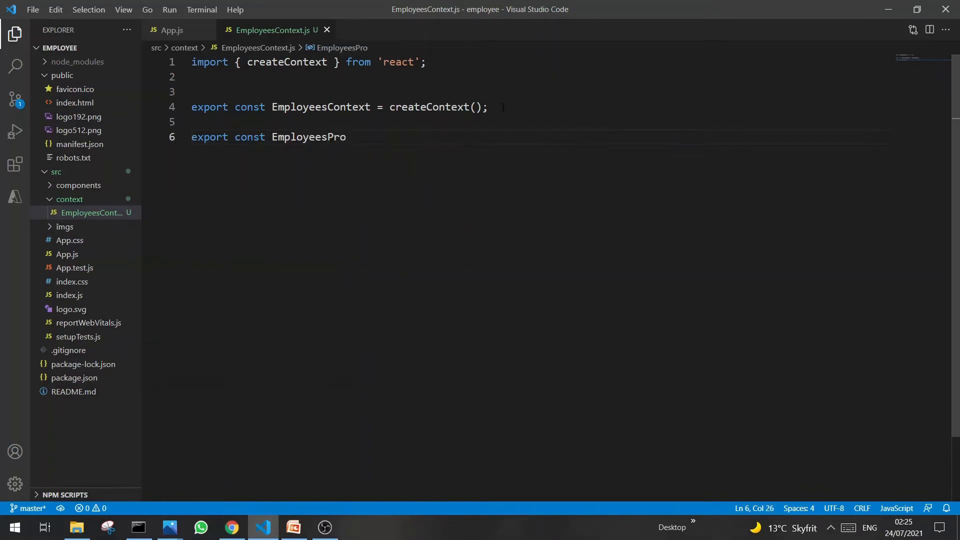
type("vider = ()")
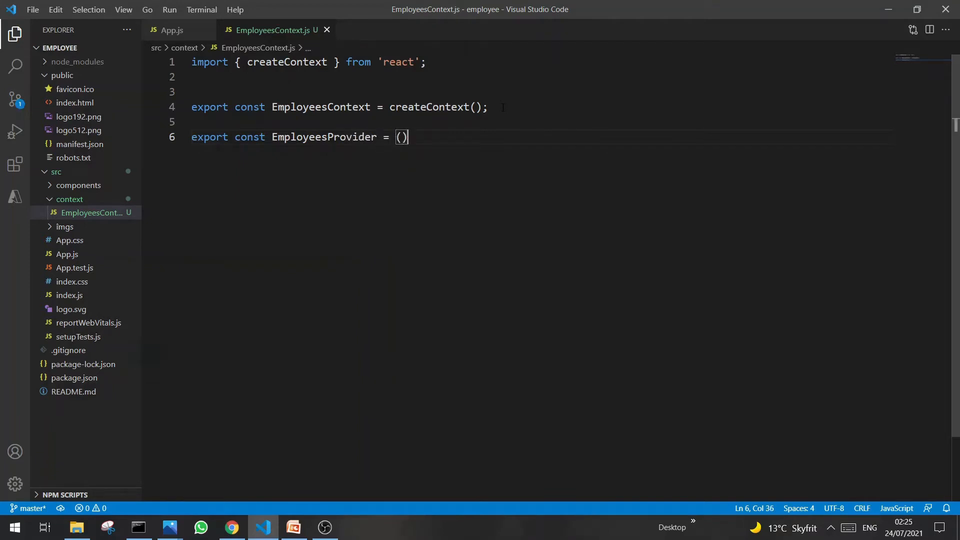
type("=> {")
type("re")
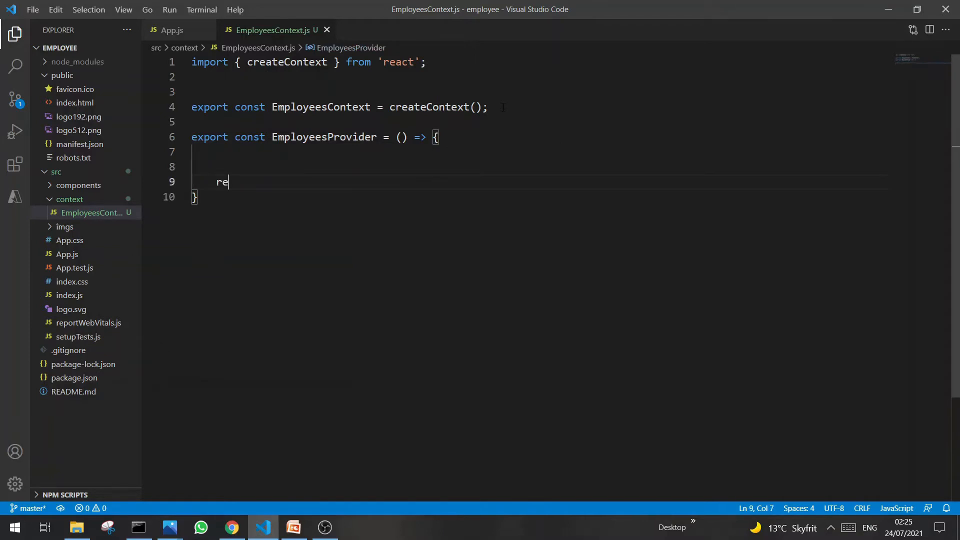
type("turn();")
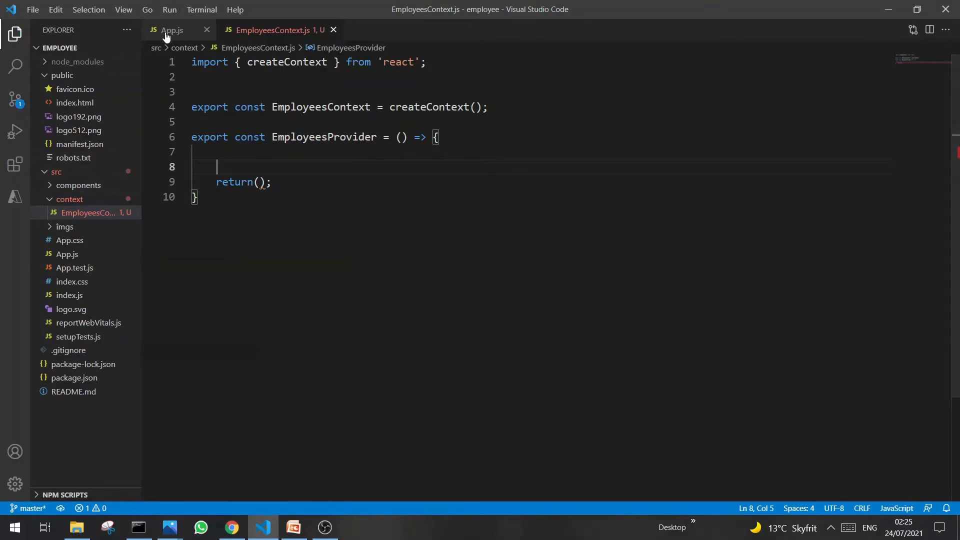
left_click(173, 30)
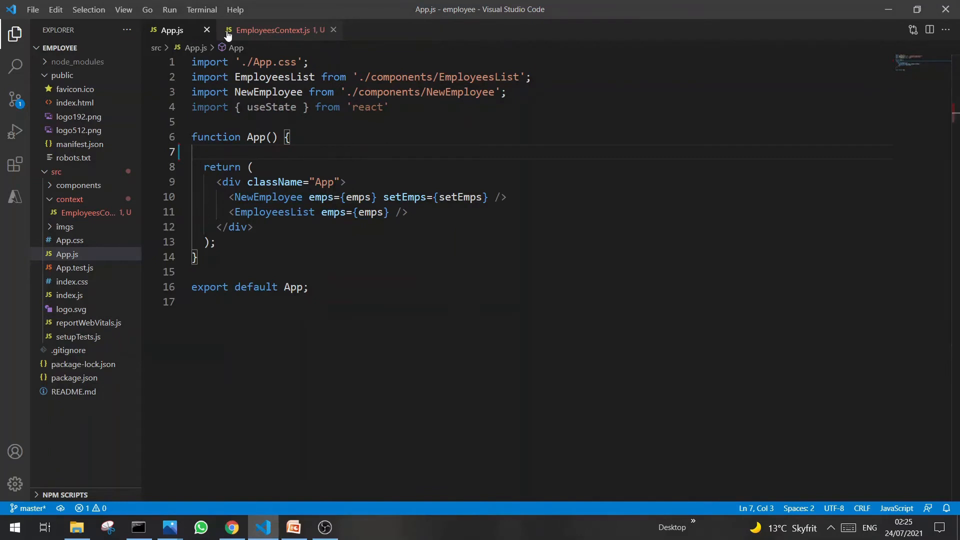
Bring App.js's emps useState code into the provider and add useState to the react import
left_click(272, 30)
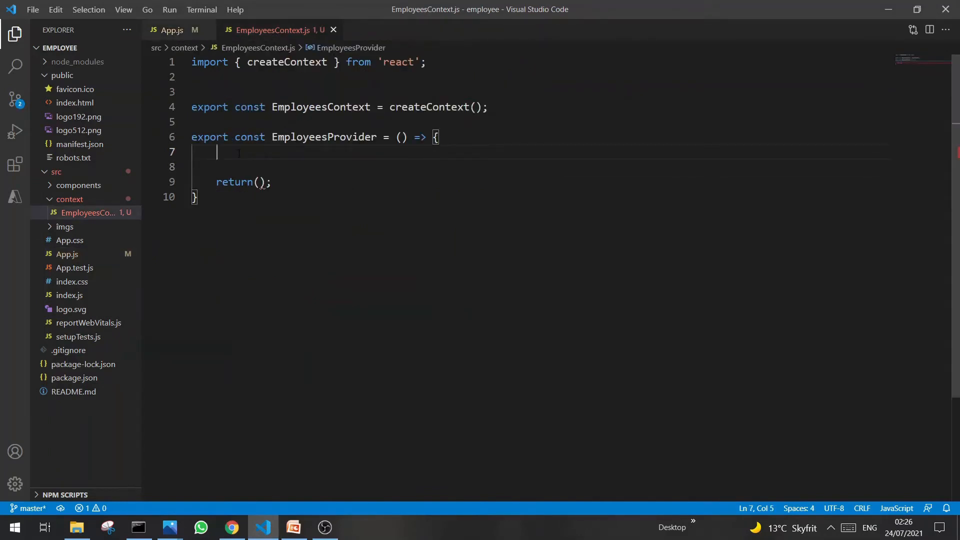
left_click(173, 30)
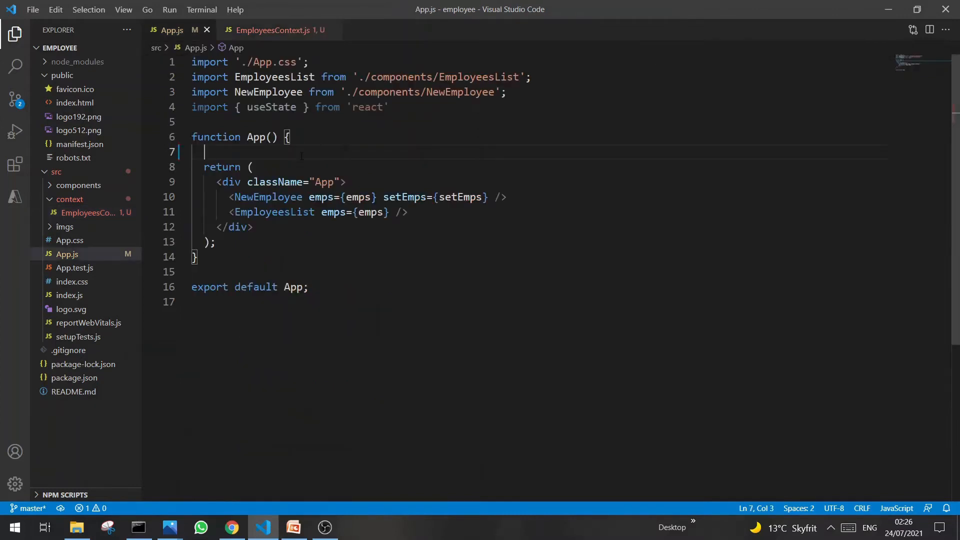
left_click(172, 107)
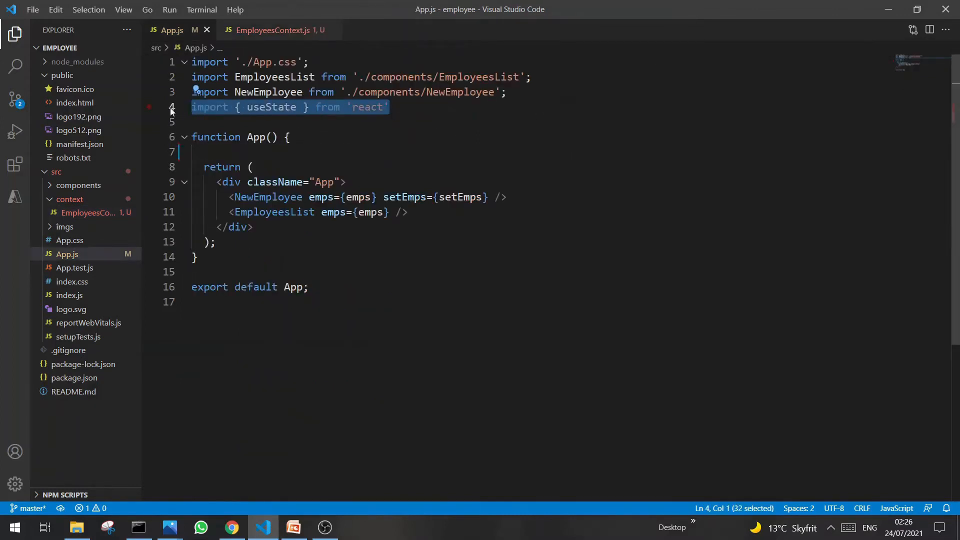
left_click(273, 30)
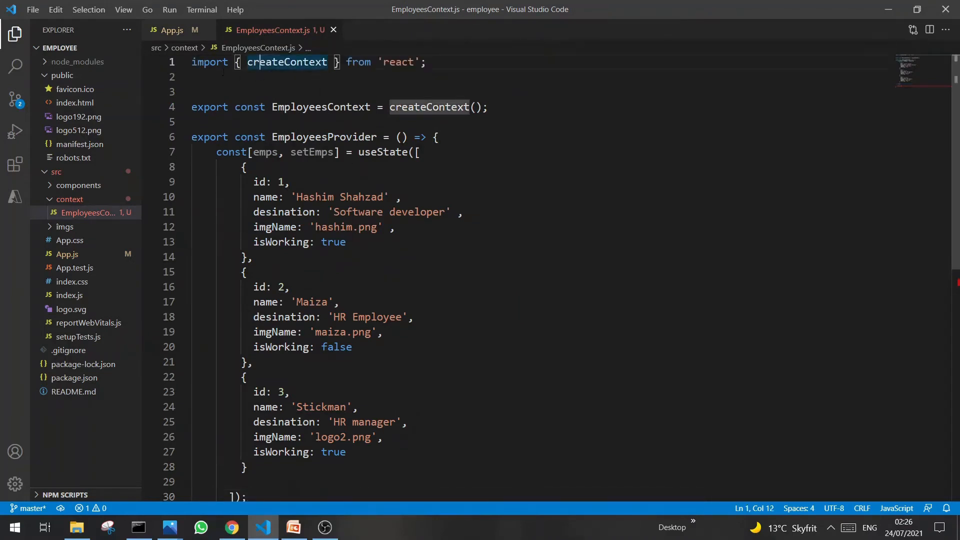
type("import { useState } from 'react'")
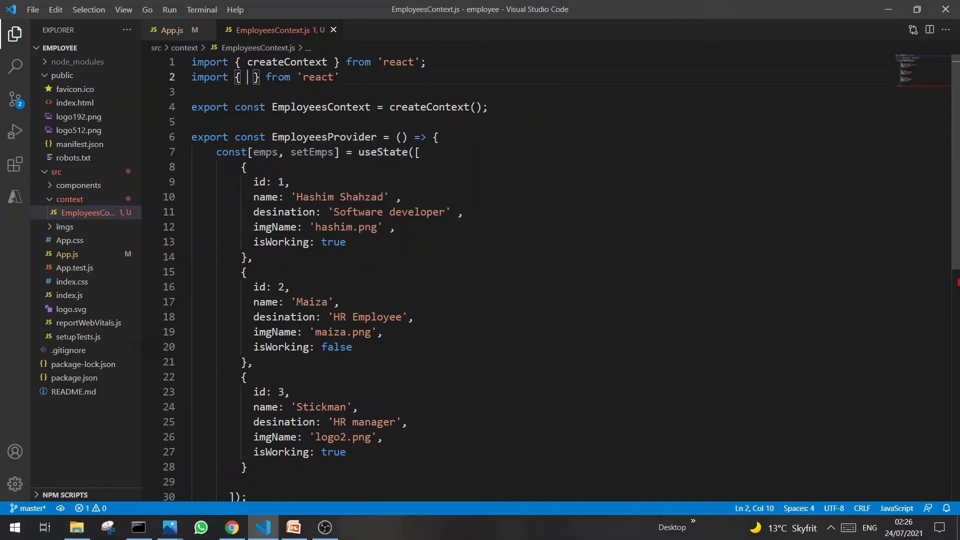
double_click(287, 62)
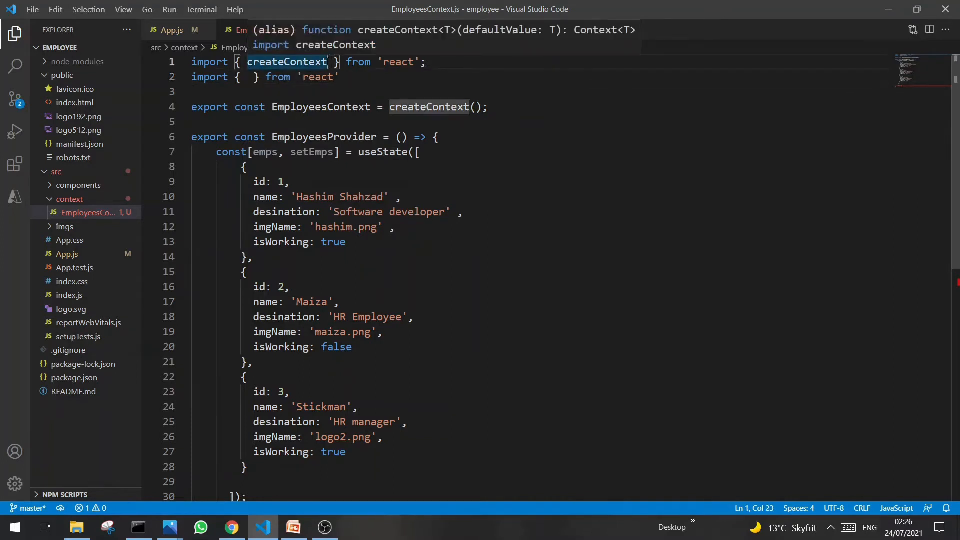
type(", useState")
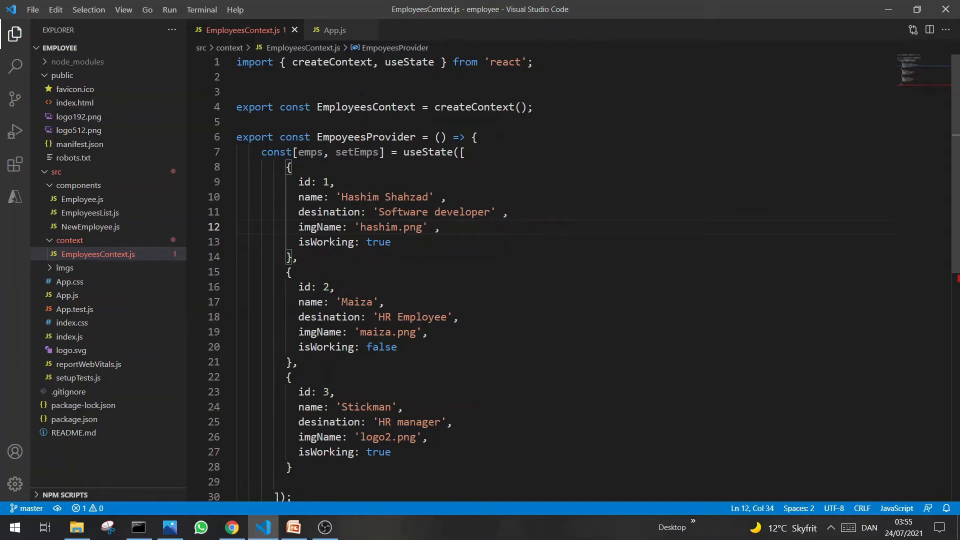
Return <EmployeesContext.Provider value={[emps, setEmps]}> inside the provider's return
double_click(366, 106)
type("return();")
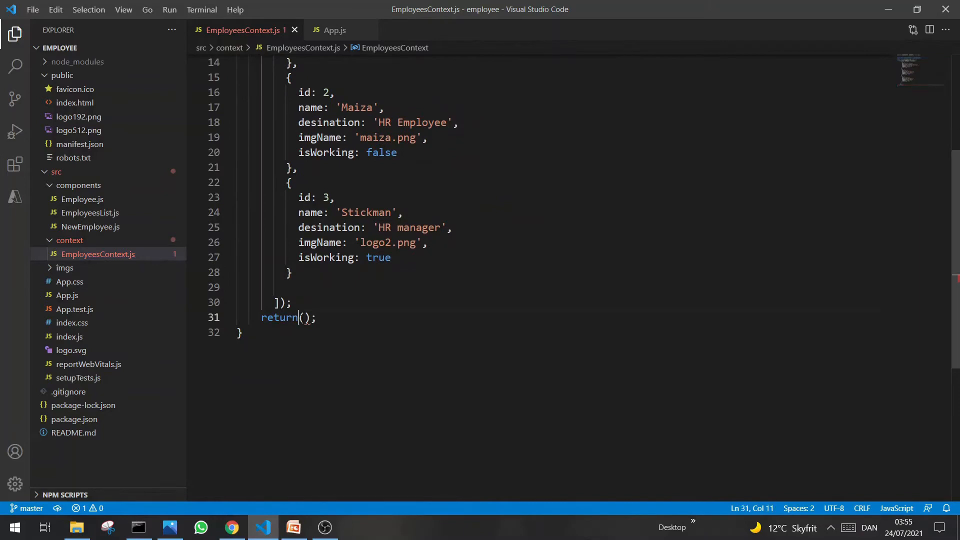
key("Enter")
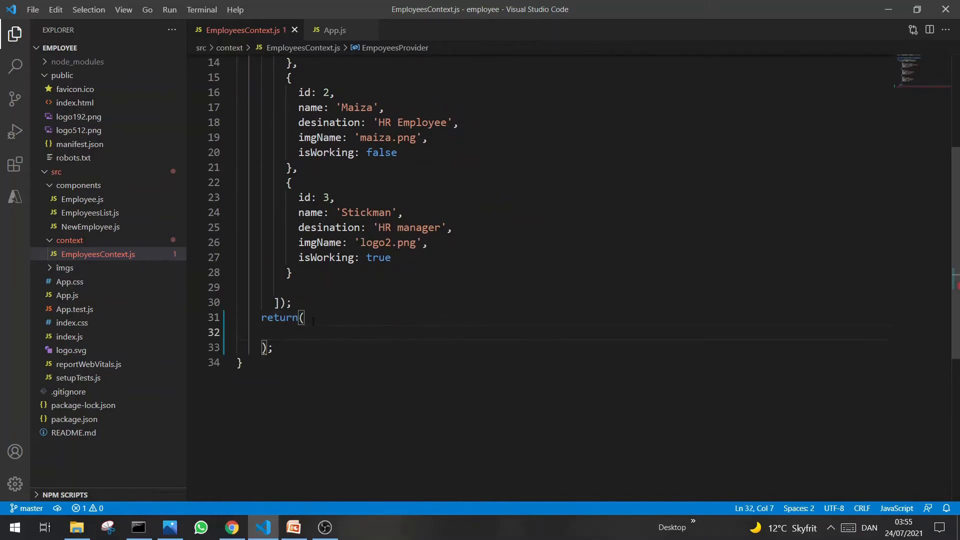
type("<EmployeesContext.Provider>")
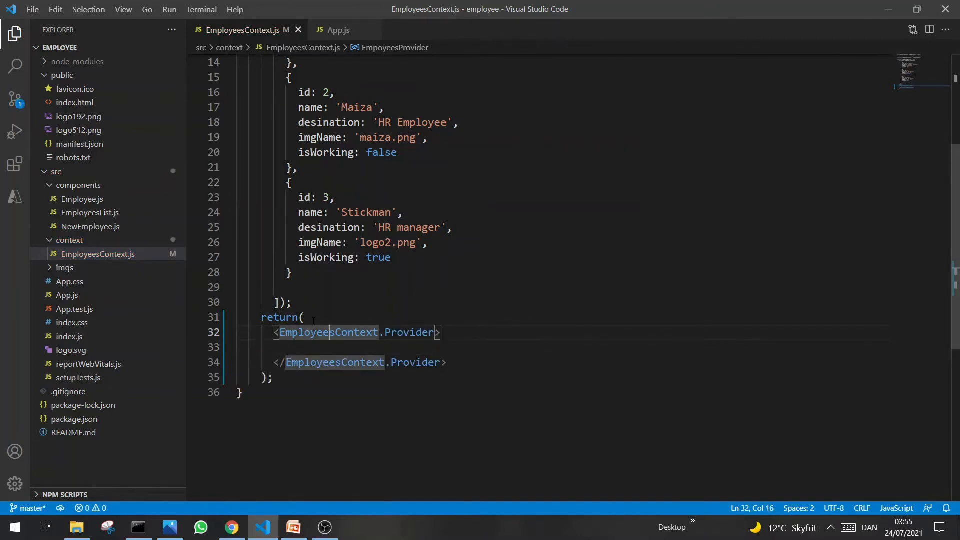
type("v")
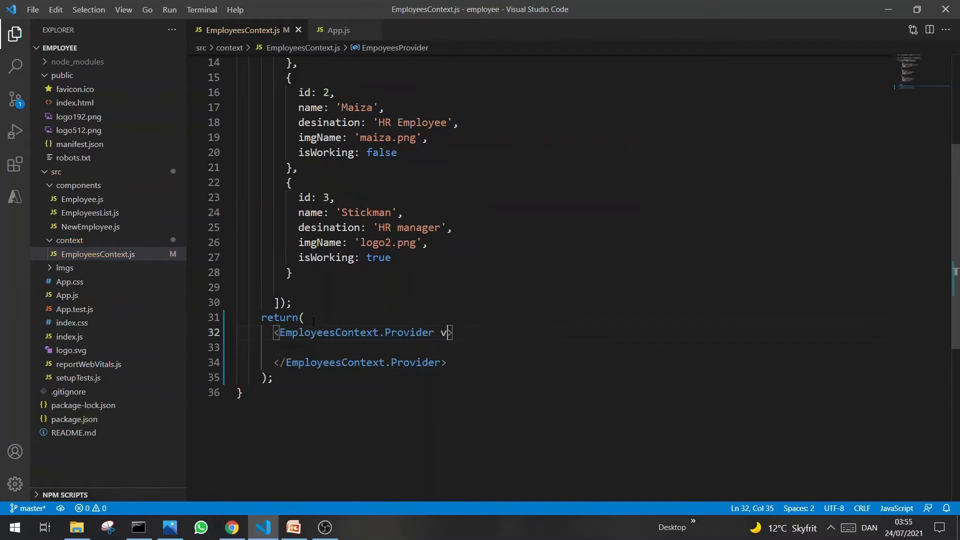
type("alue={}")
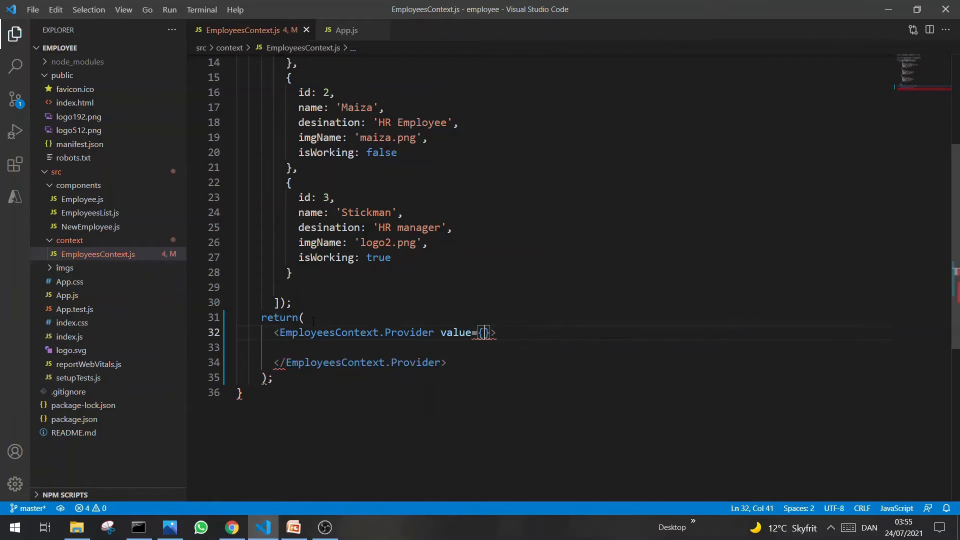
key("ctrl+s")
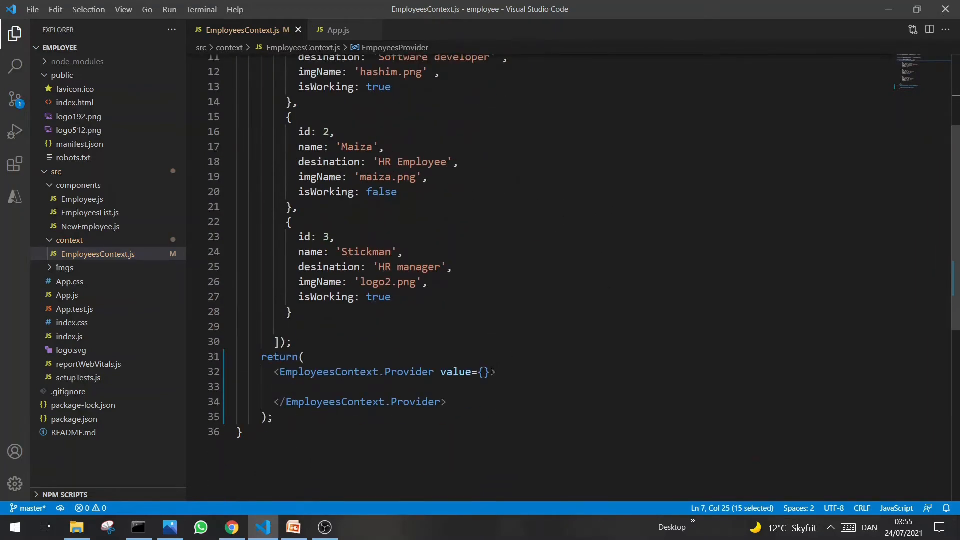
type("[emps, setEmps]")
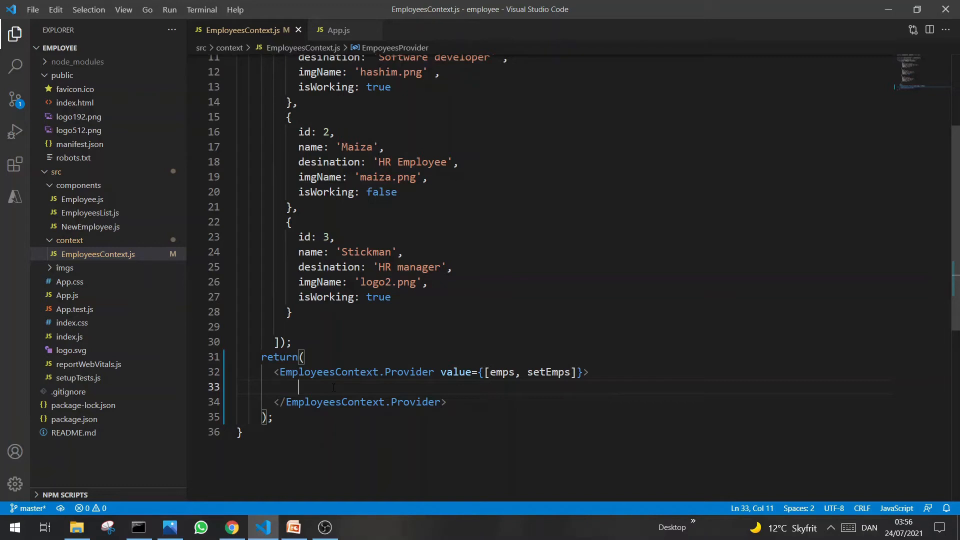
Render {children} inside the Provider, removing the props. prefix
type("{")
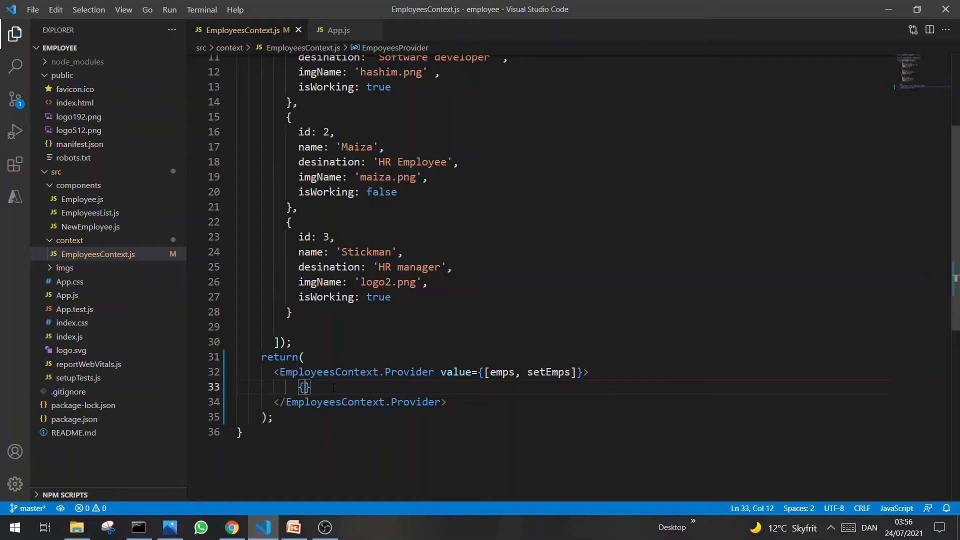
type("props.chi")
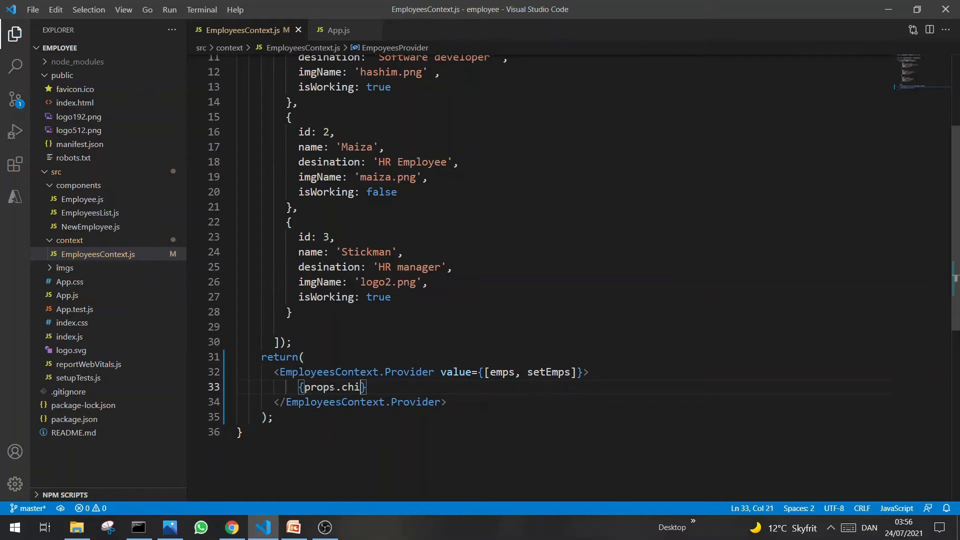
type("ldren")
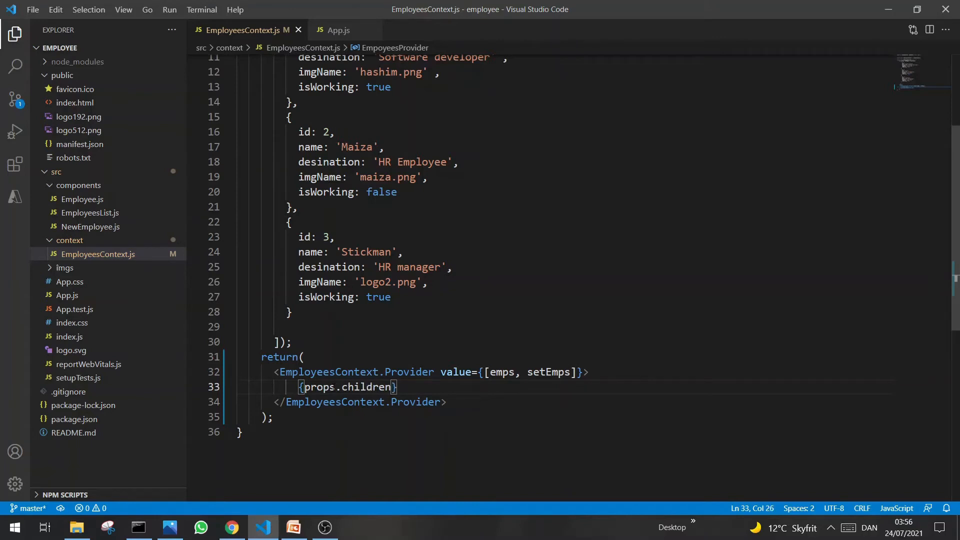
left_click(341, 387)
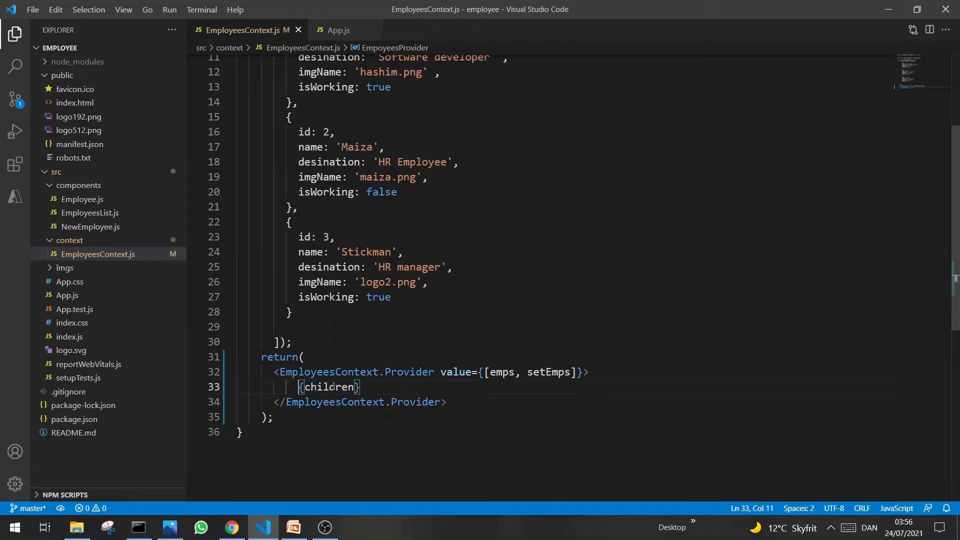
left_click_drag(298, 386, 360, 387)
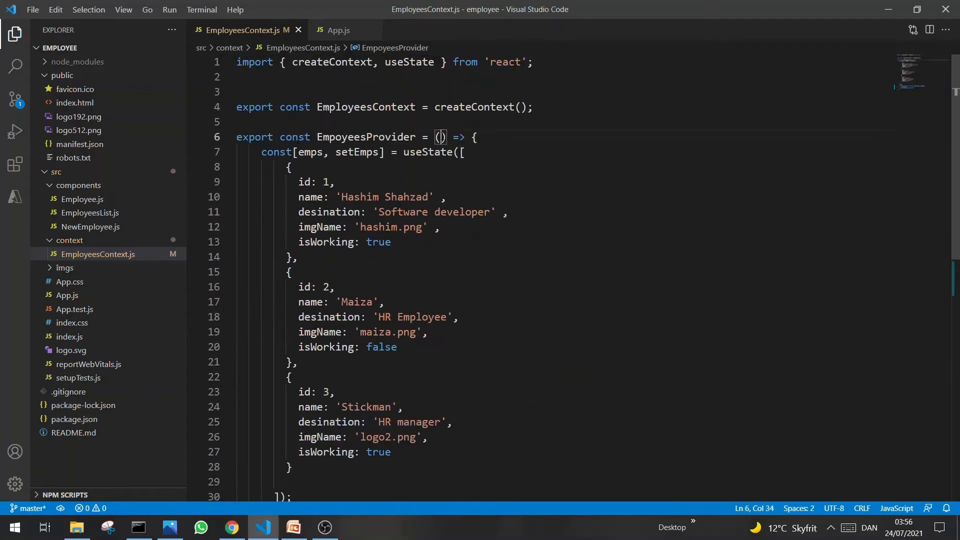
Change EmpoyeesProvider's parameter list from () to ({children})
type("{children}")
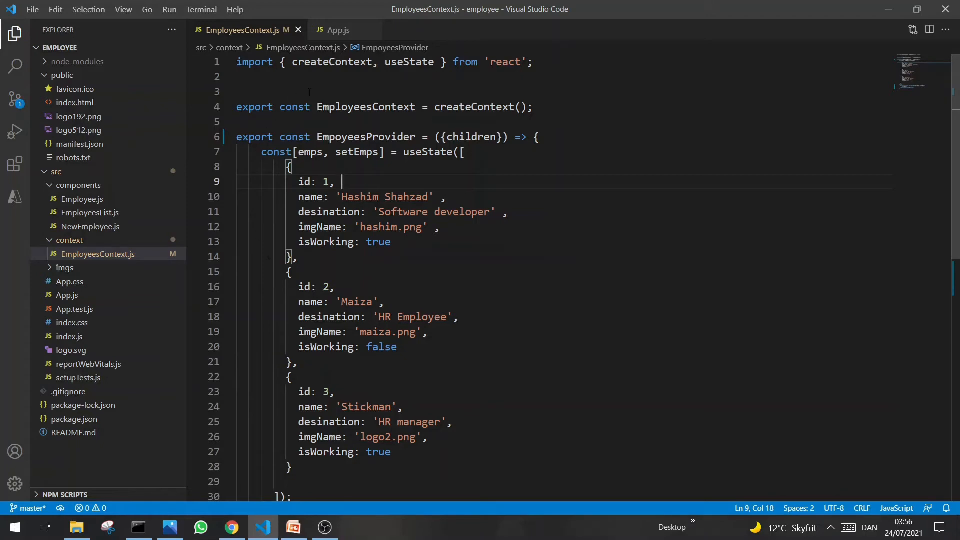
mouse_move(335, 33)
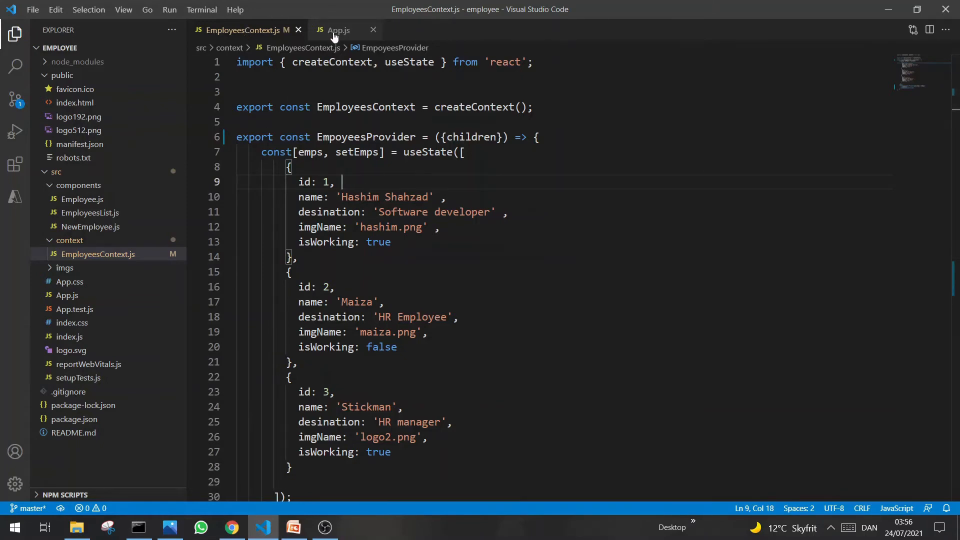
Copy the EmpoyeesProvider name and type <EmpoyeesProvider> above the App div in App.js
left_click(339, 30)
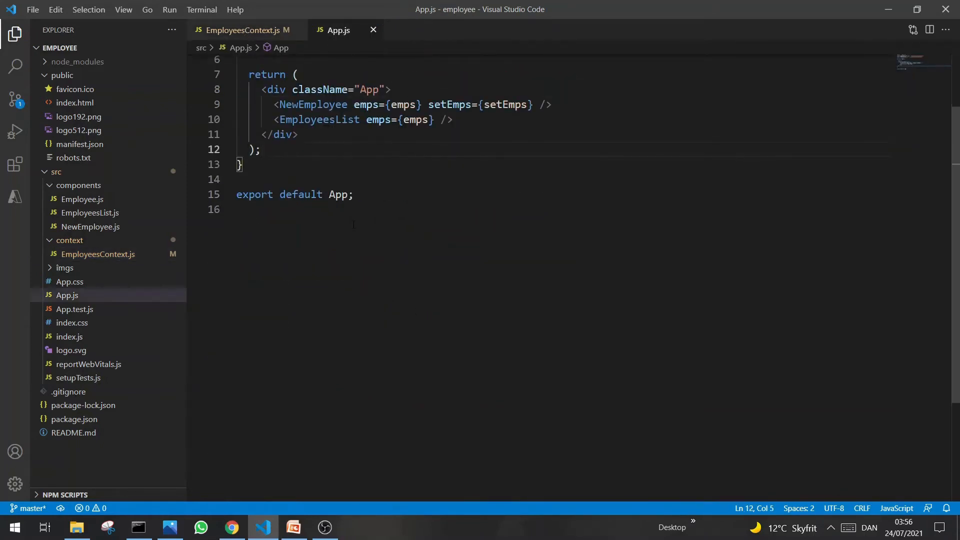
double_click(266, 74)
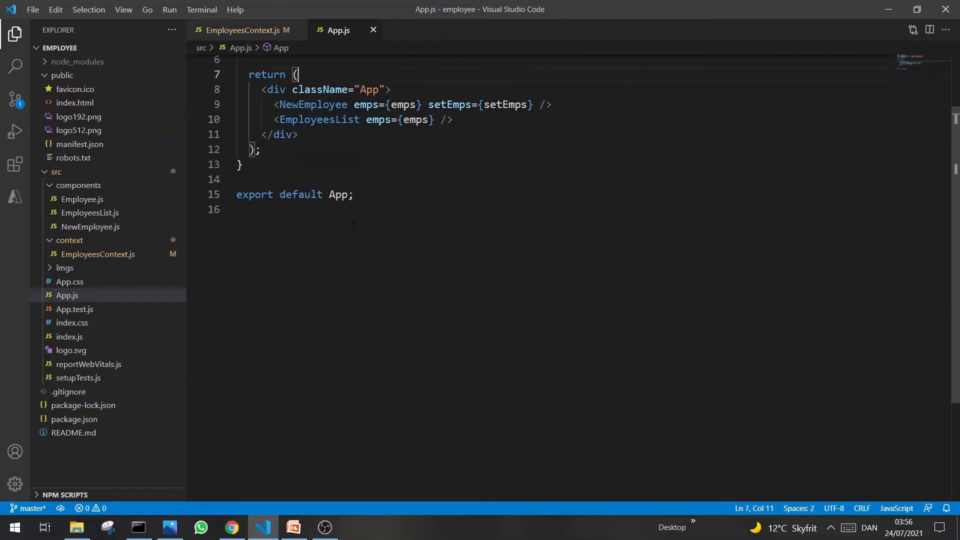
left_click(244, 30)
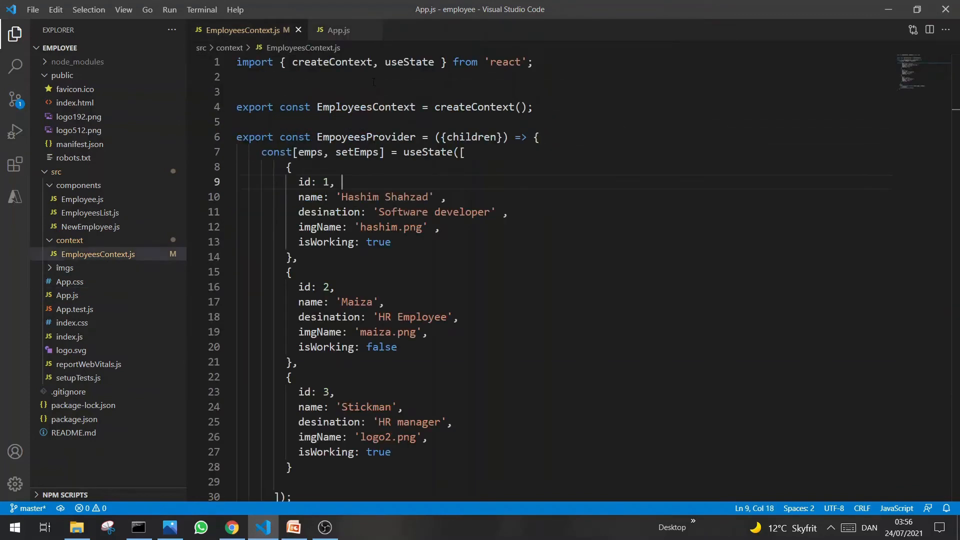
double_click(365, 136)
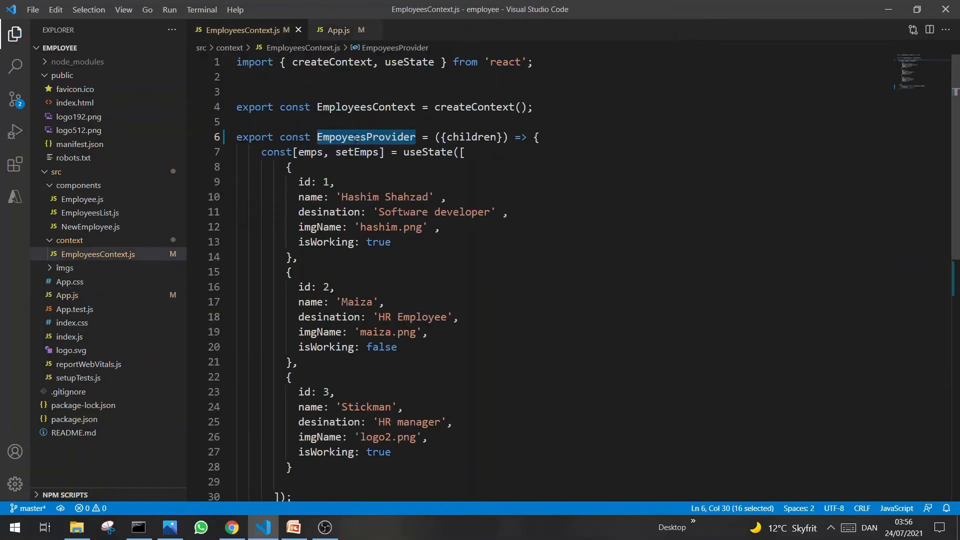
left_click(340, 30)
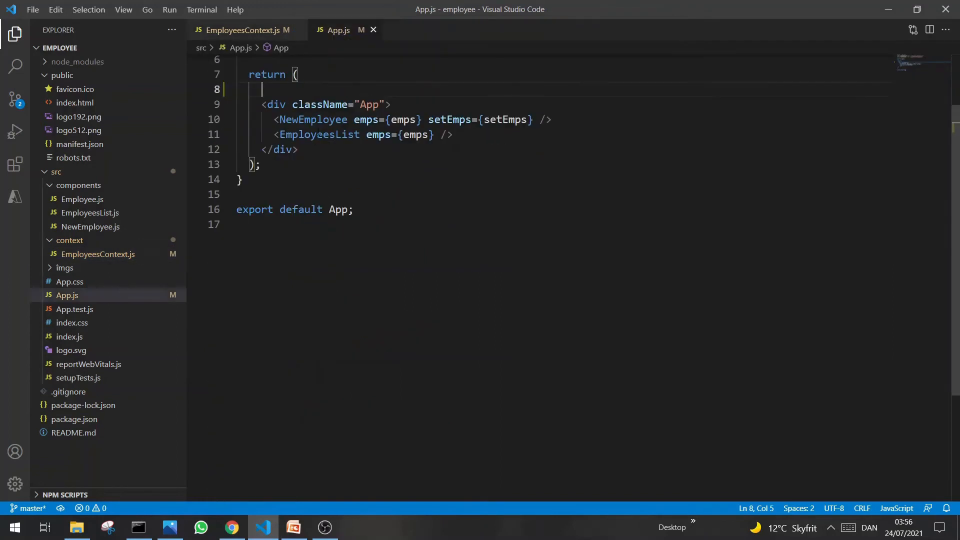
type("<")
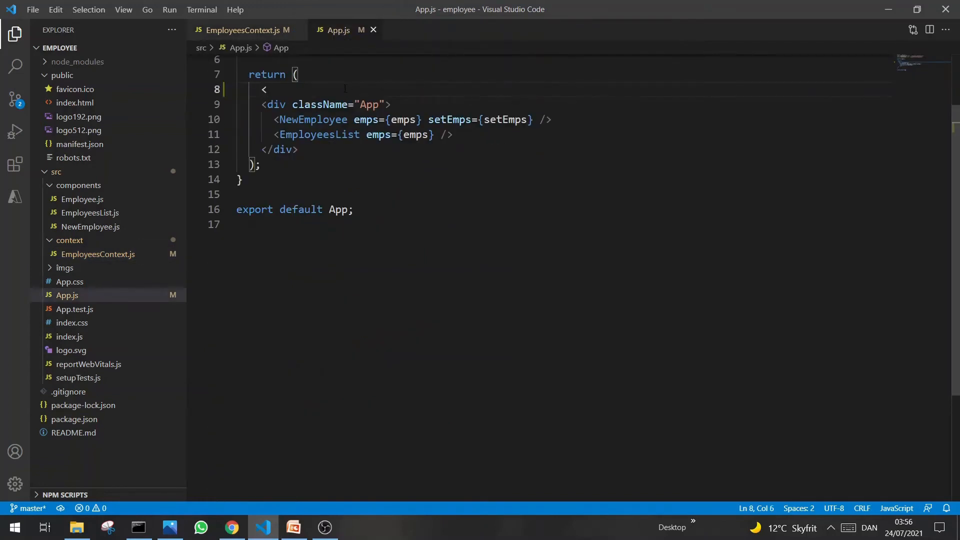
type("EmpoyeesProvider></EmpoyeesProvider>")
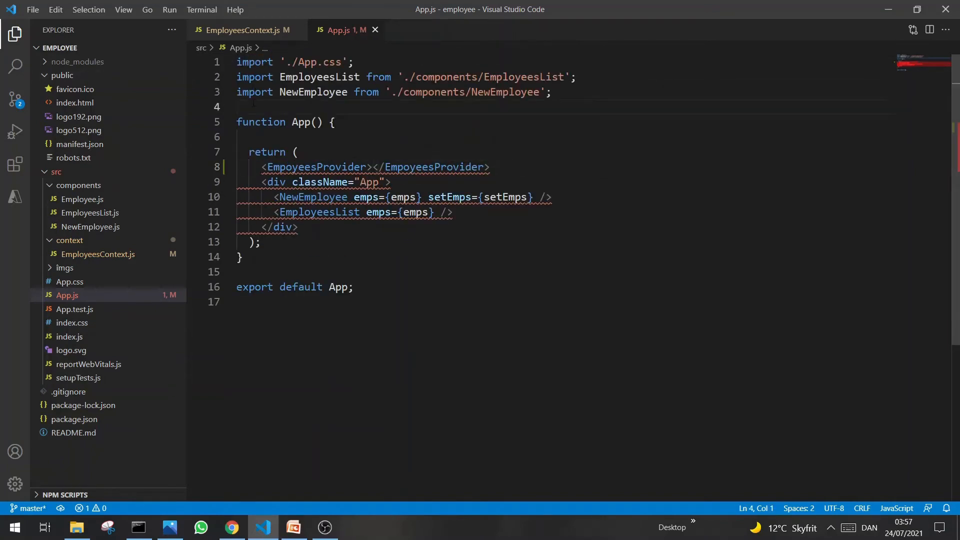
Type import { EmpoyeesProvider } from './context/EmployeesContext'; on line 4
type("import")
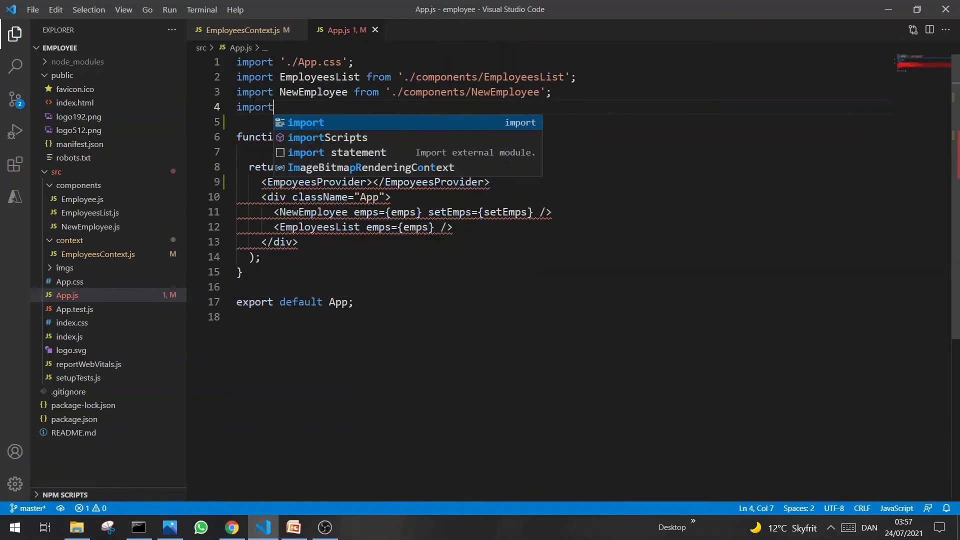
type("{ }")
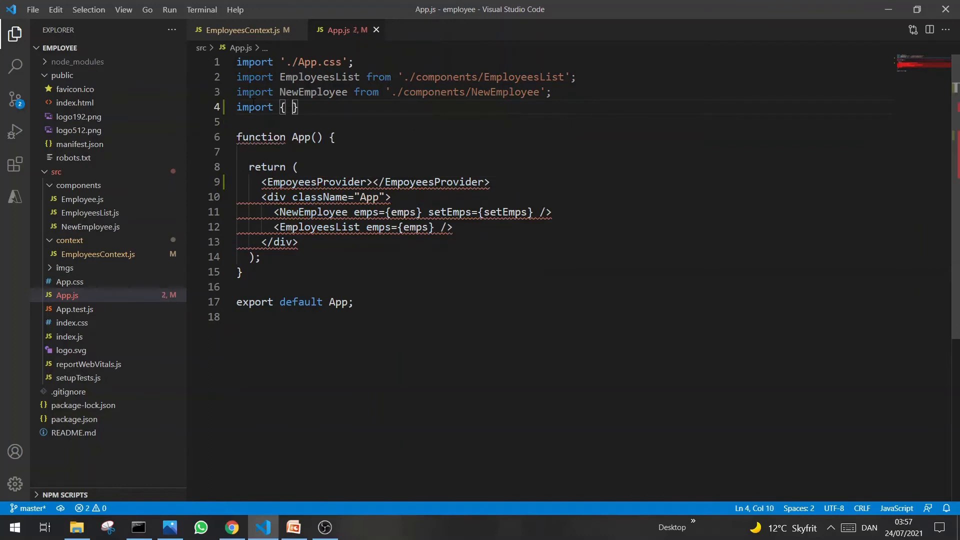
type("EmpoyeesProvider")
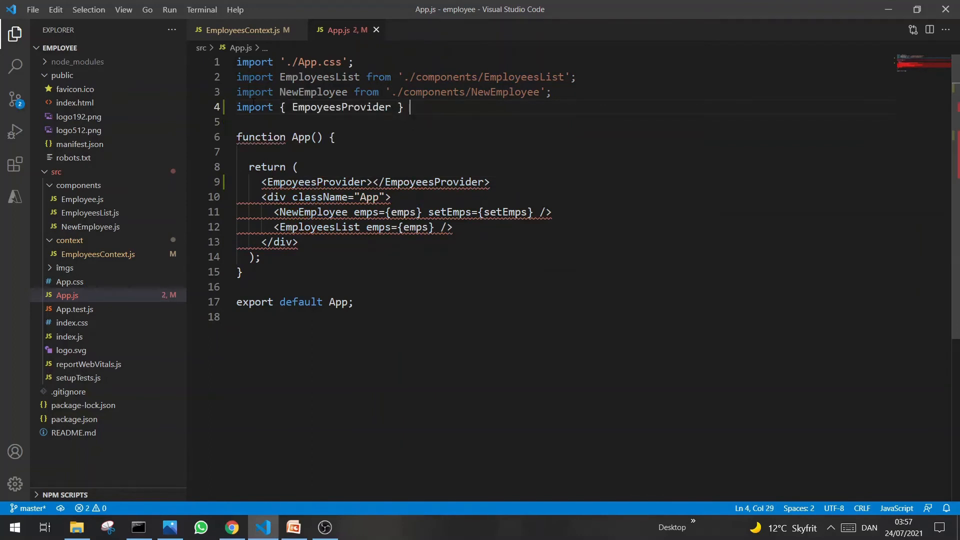
type("from ''")
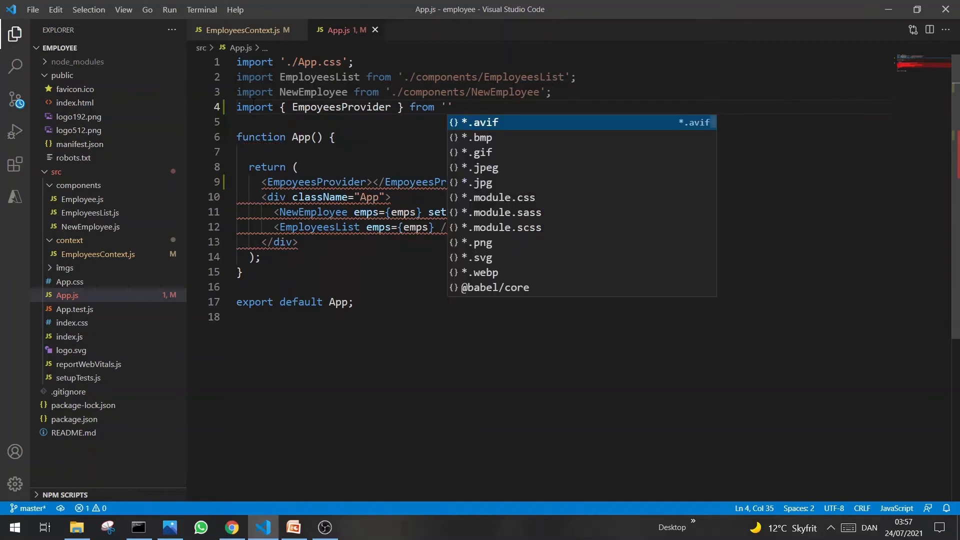
type("./context/EmployeesContext")
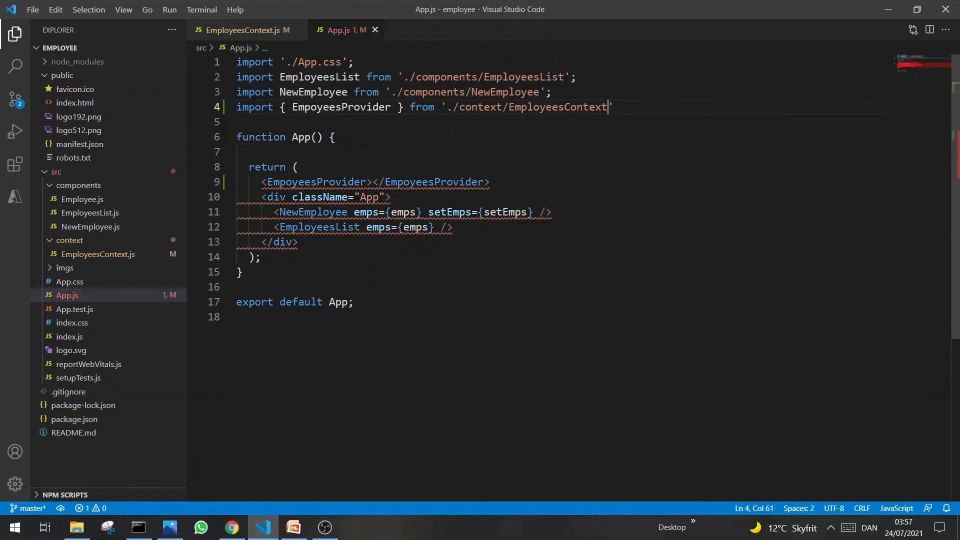
type("';")
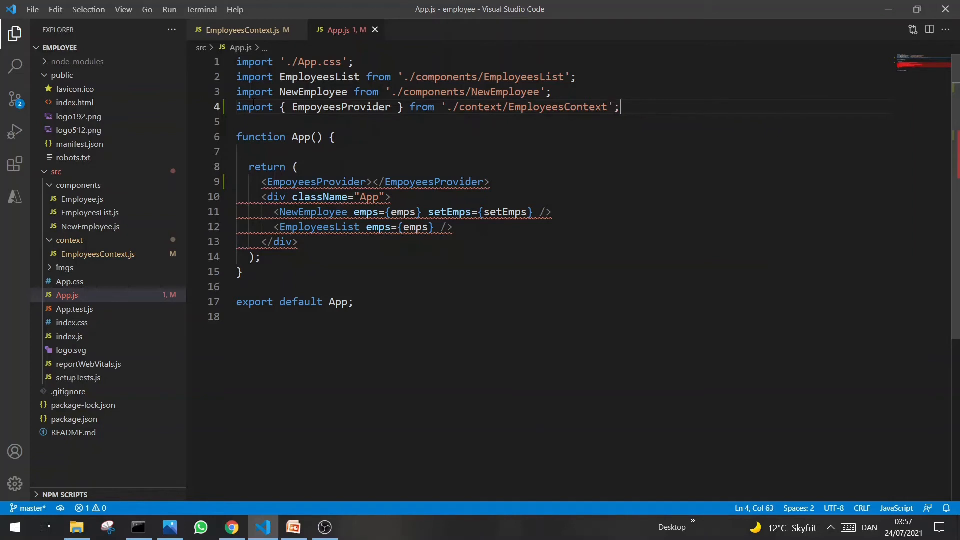
In App.js, delete the closing EmpoyeesProvider tag and comment out the NewEmployee element
left_click_drag(383, 181, 491, 181)
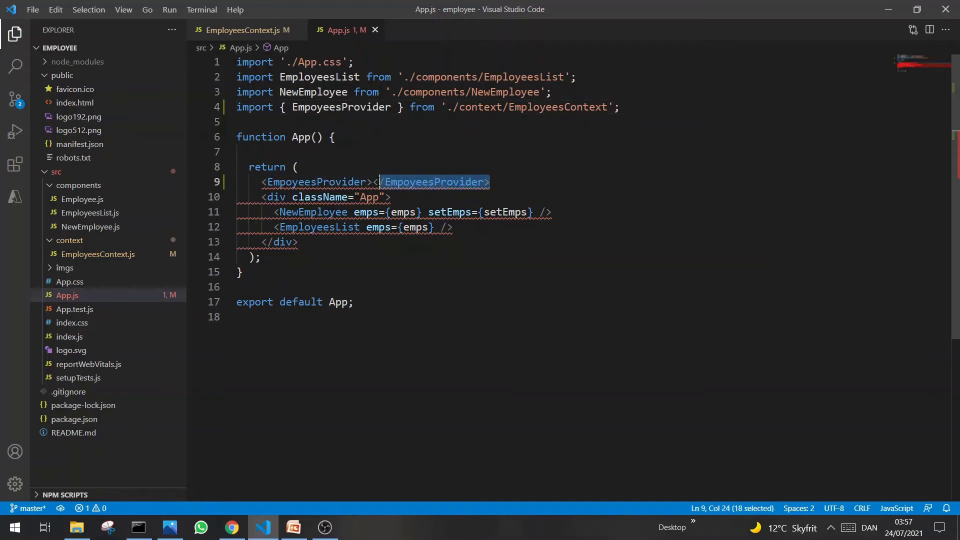
key("Delete")
type("</EmpoyeesProvider>")
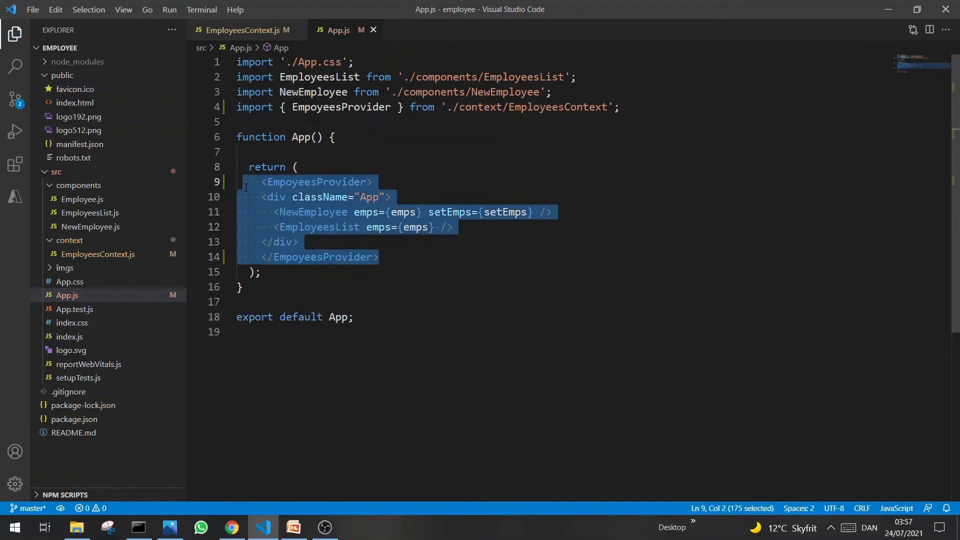
left_click(310, 242)
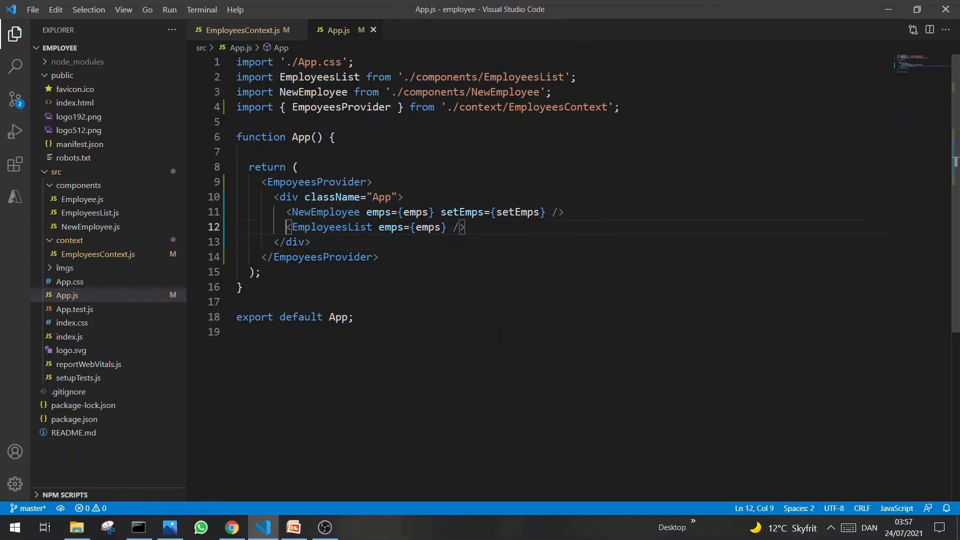
key("Ctrl+/")
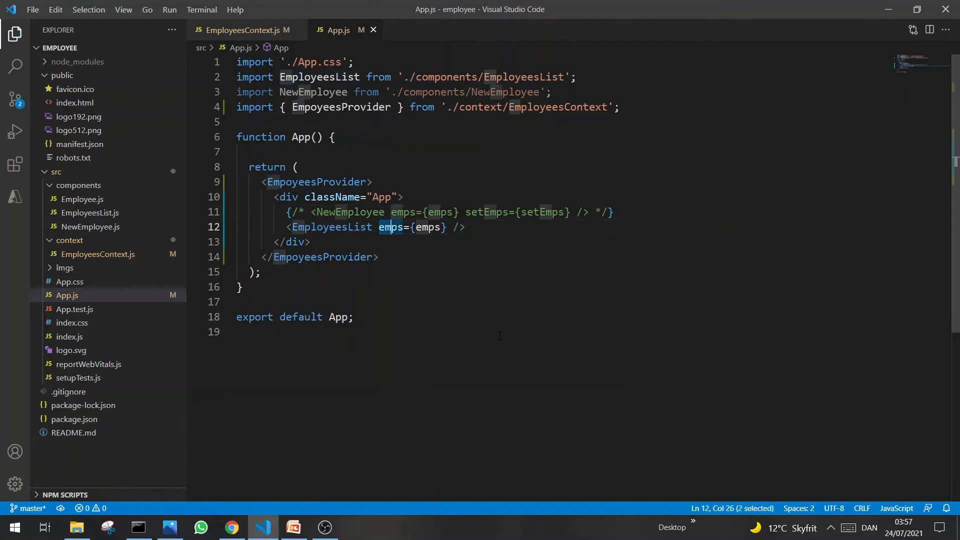
Remove the emps={emps} prop from EmployeesList so it receives no props
left_click_drag(379, 226, 444, 227)
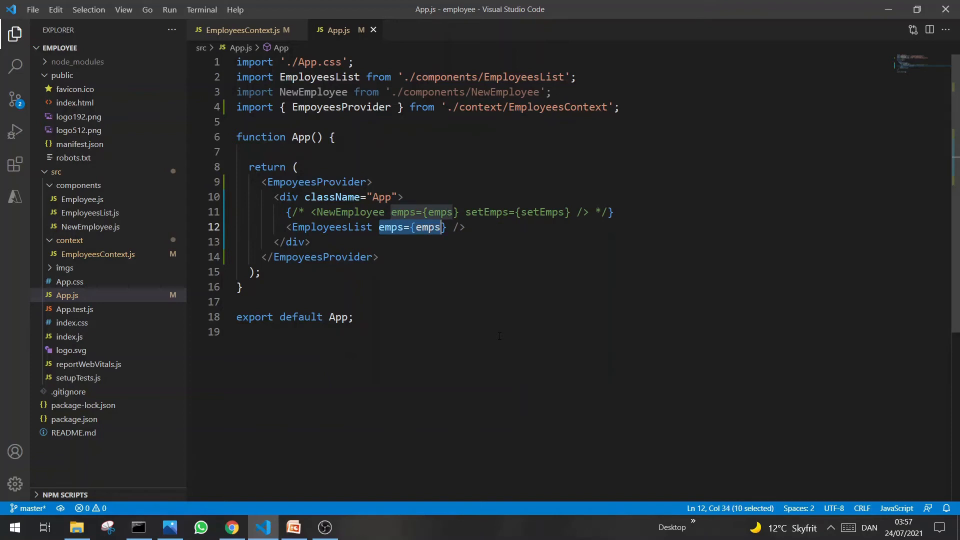
key("shift+right")
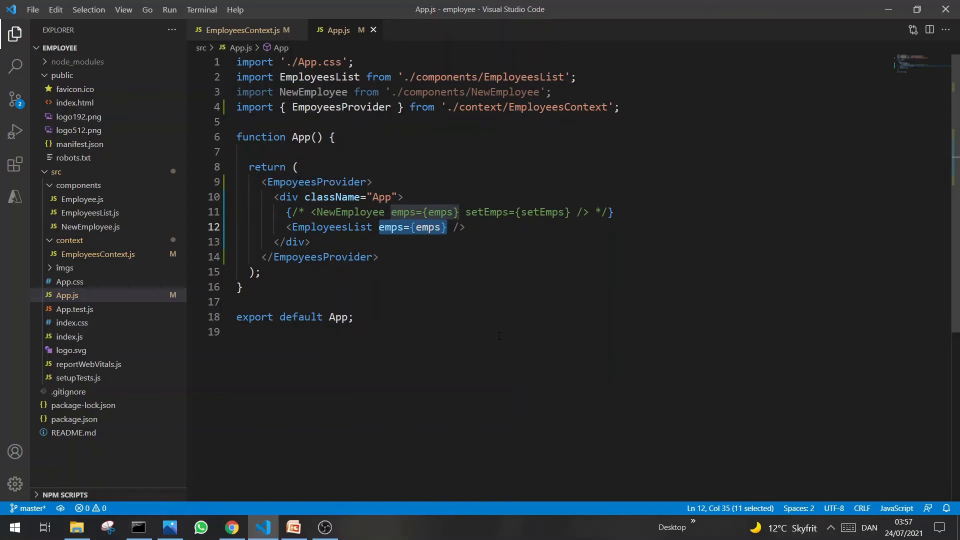
key("Delete")
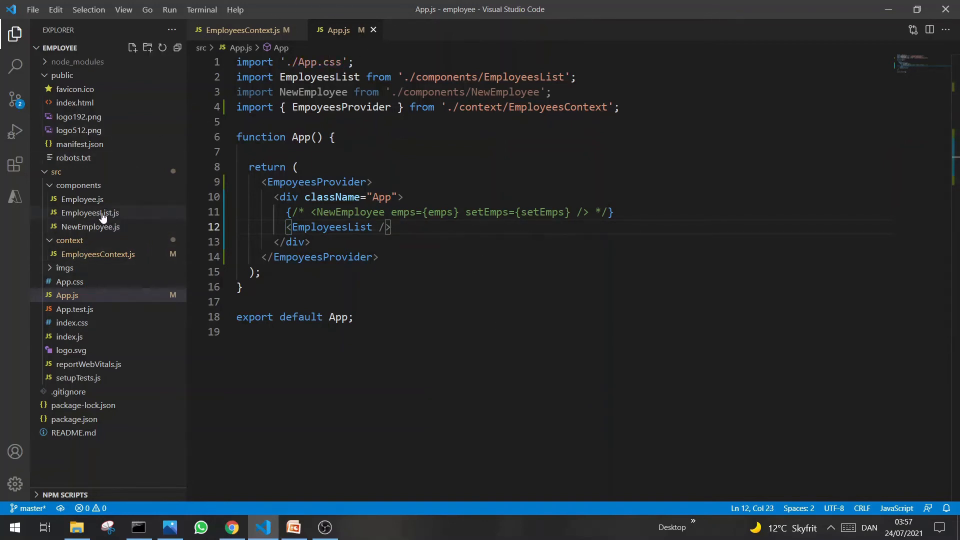
In EmployeesList.js, add const [emps, setEmps] = useContext();
left_click(90, 213)
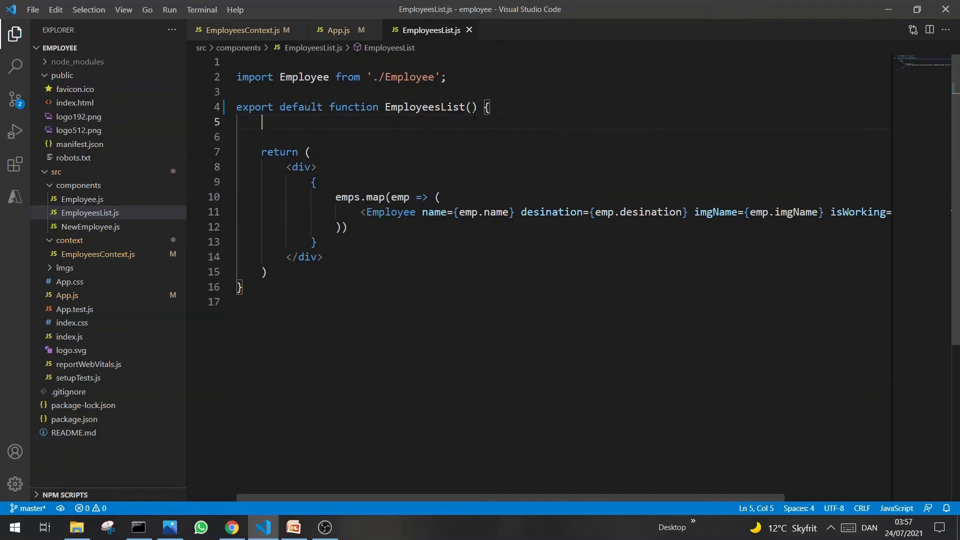
type("const")
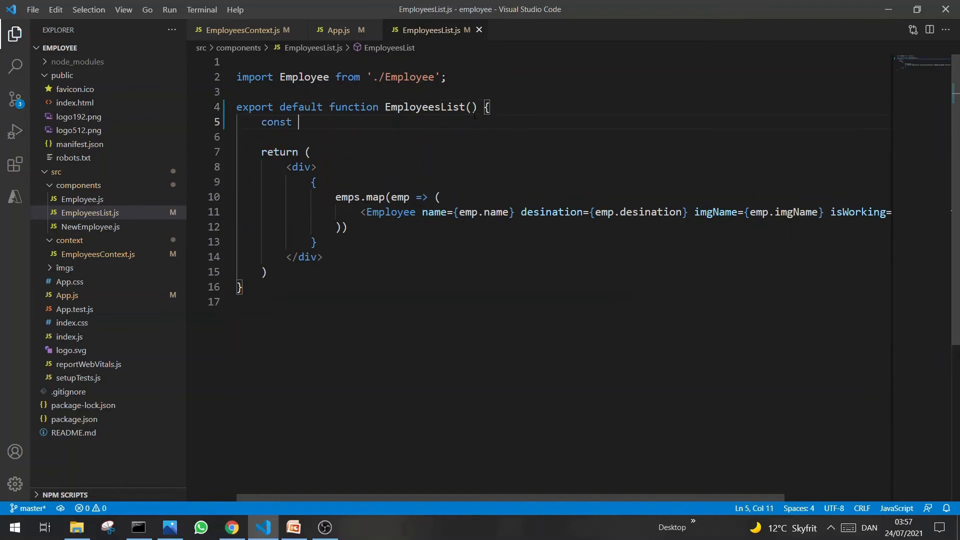
type("[")
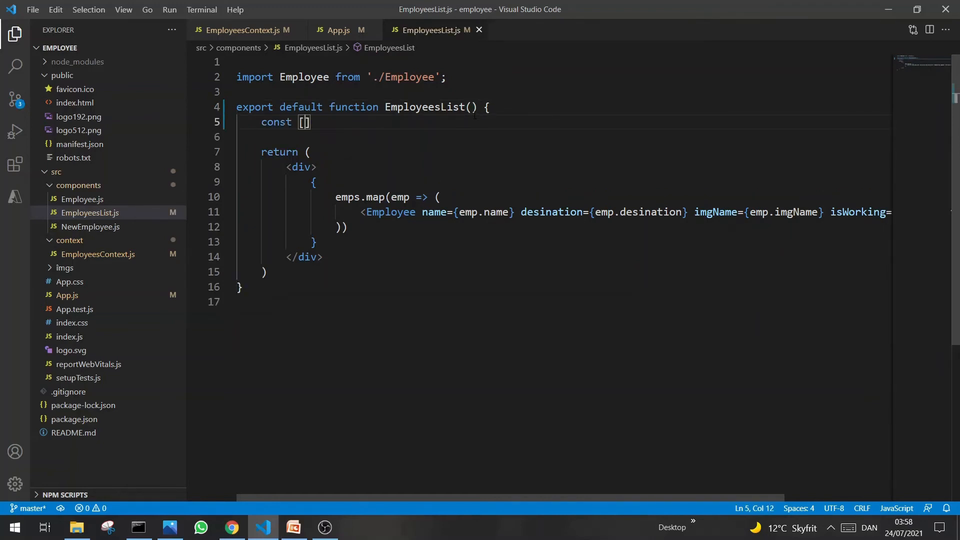
type("emps, se")
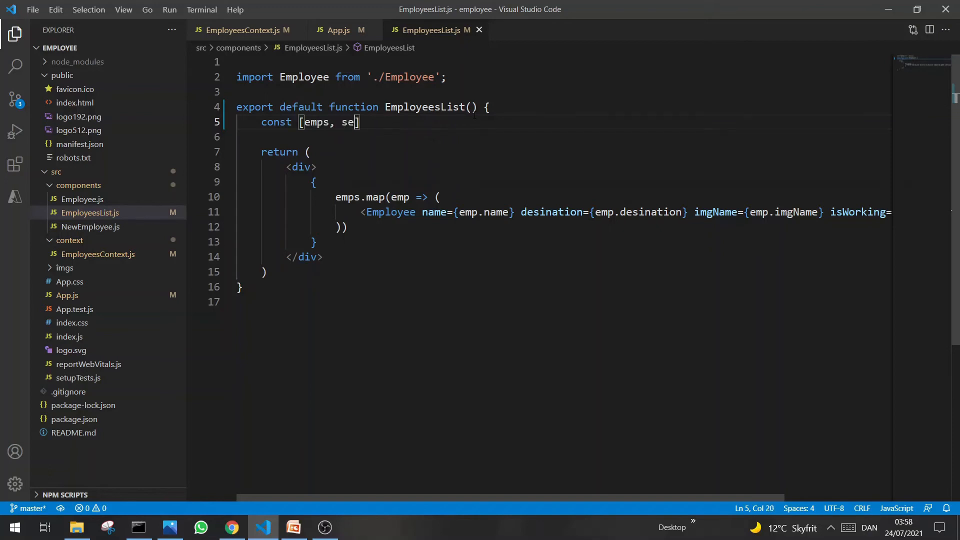
type("tEmps")
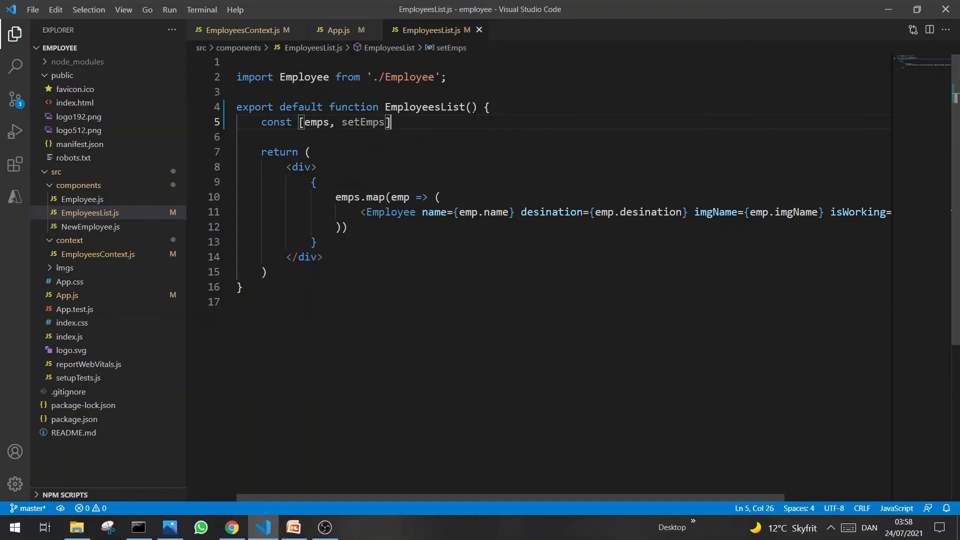
type("=")
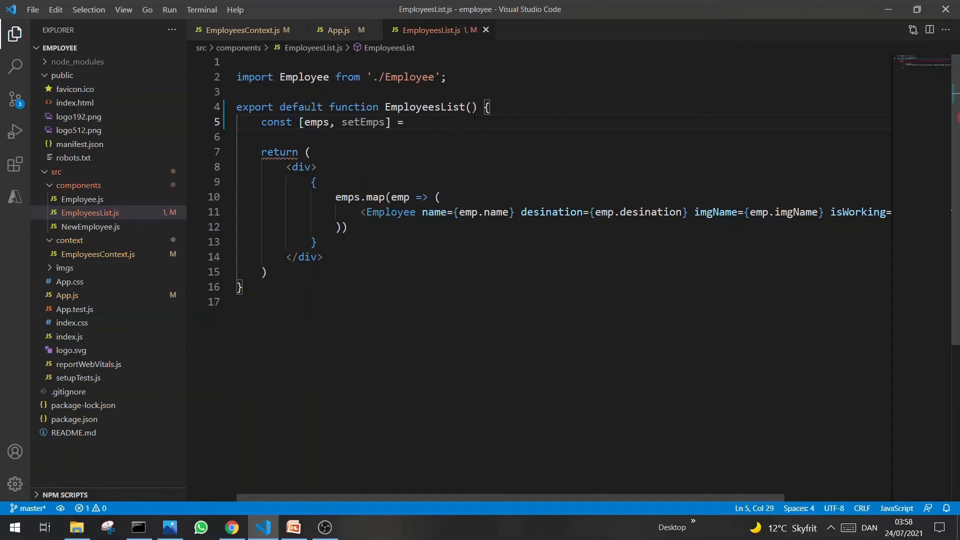
type("u")
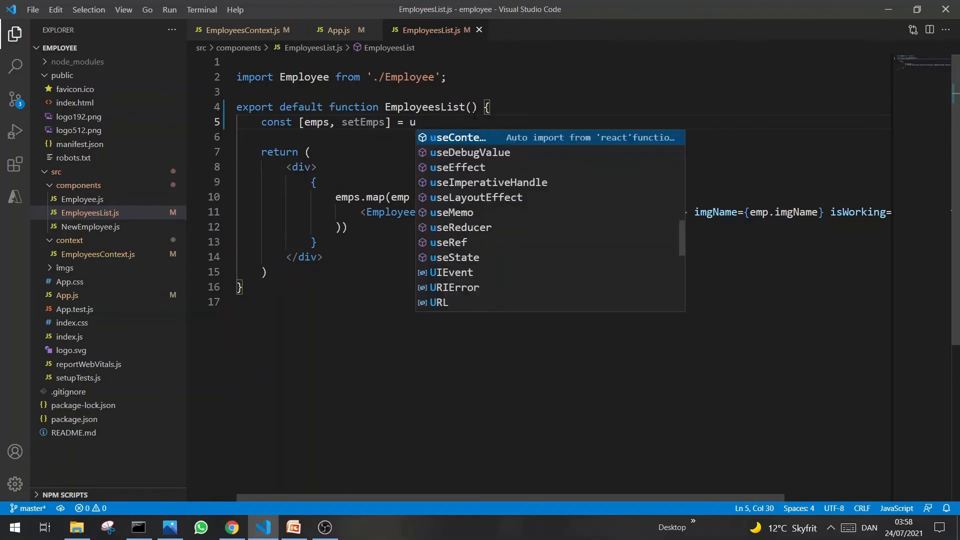
type("seContext")
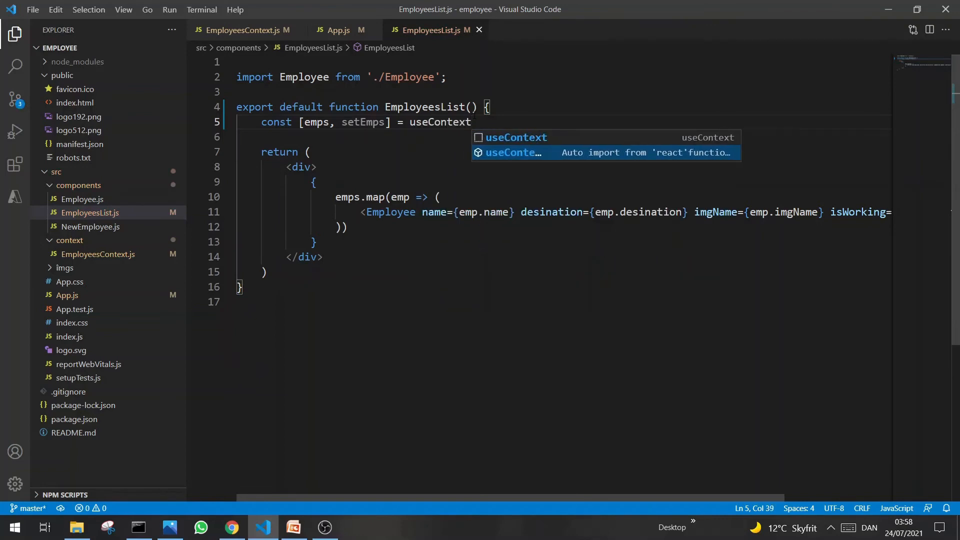
type("();")
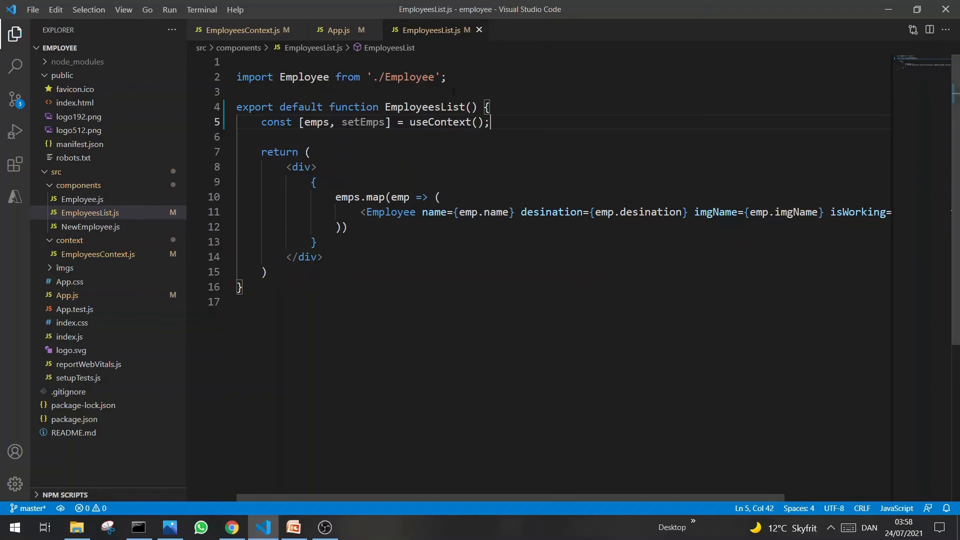
Add an import of useContext from 'react' at the top of EmployeesList.js
double_click(440, 123)
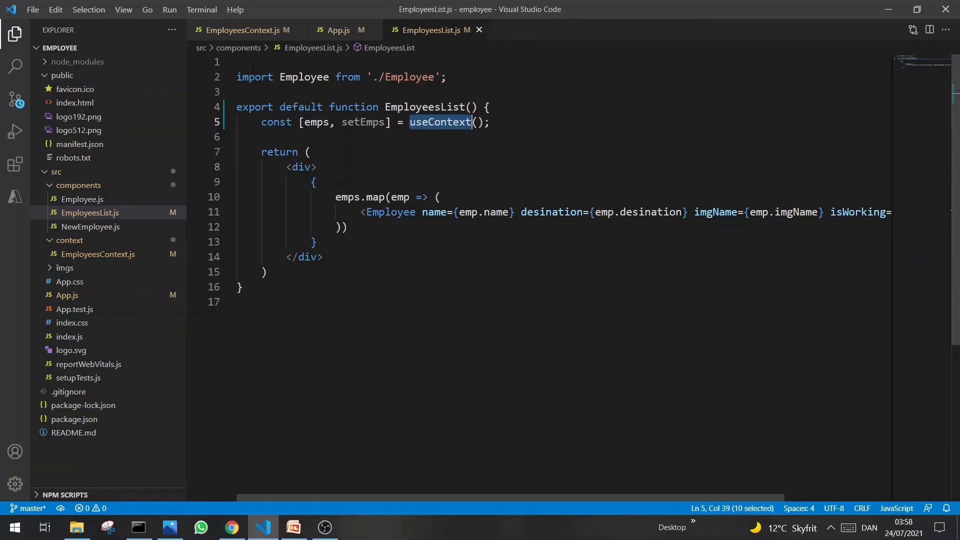
type("import")
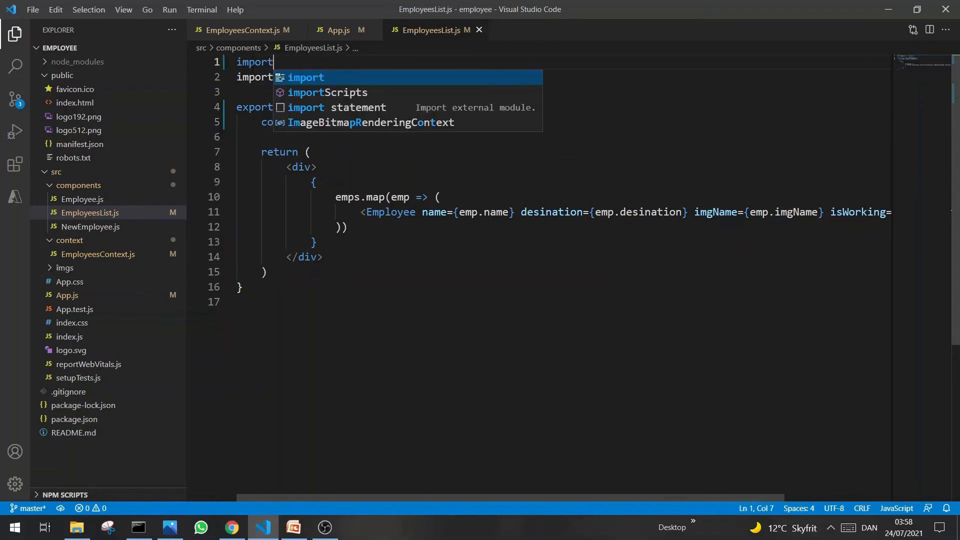
type("{ }")
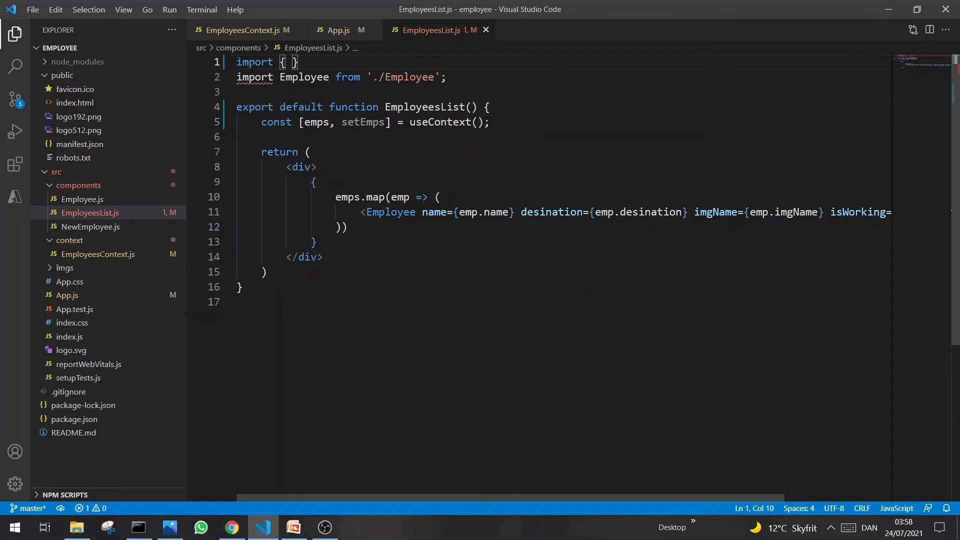
type("useContext} fom 'react';")
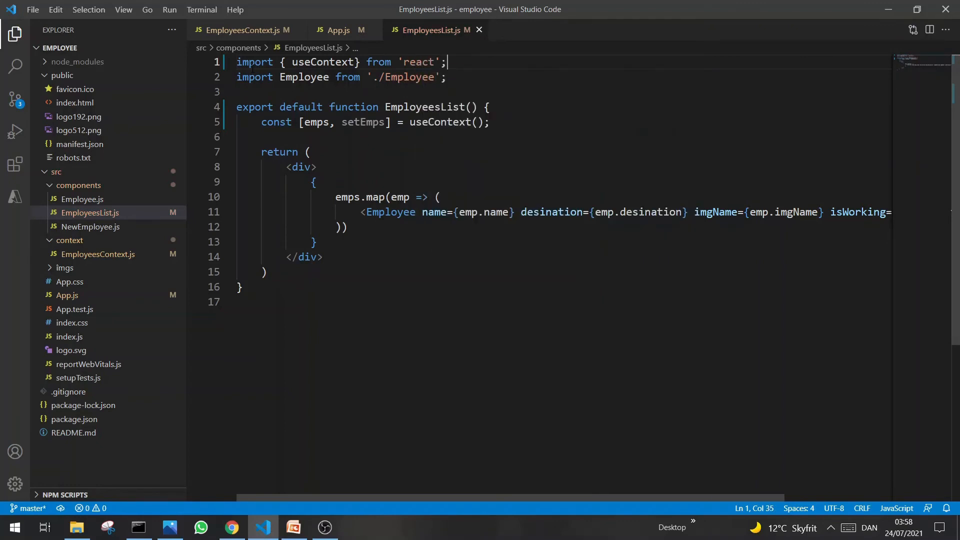
key("Enter")
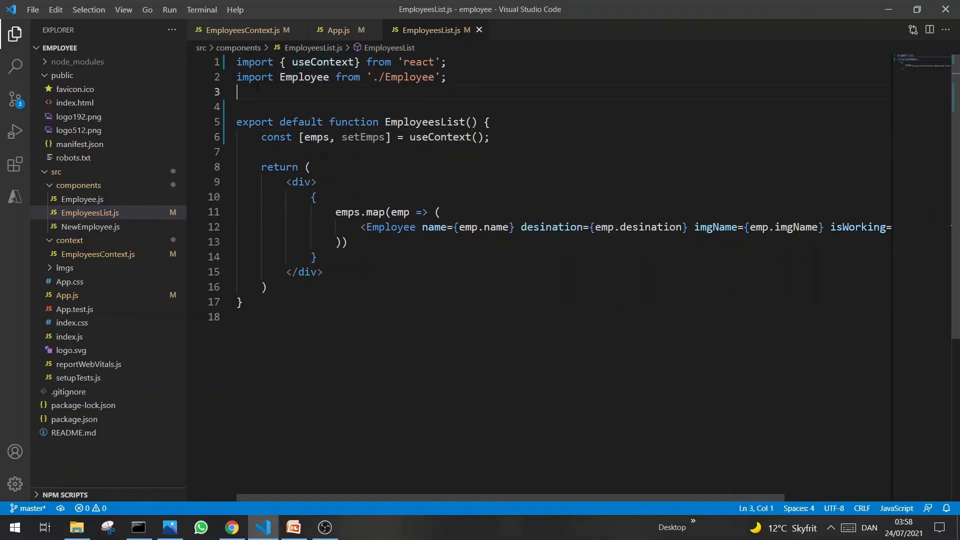
Import EmployeesContext from '../context/EmployeesContext' after checking its name, then view the browser
left_click(245, 30)
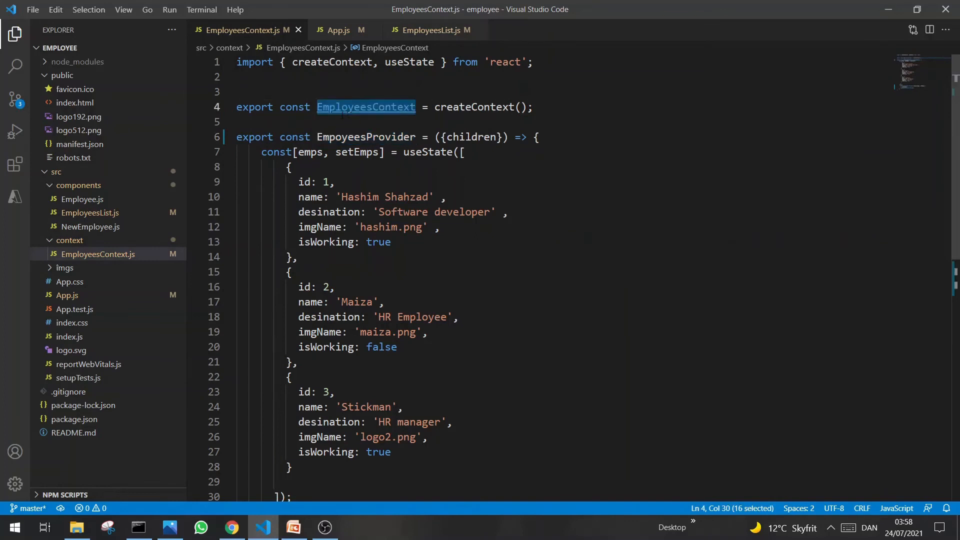
left_click(429, 30)
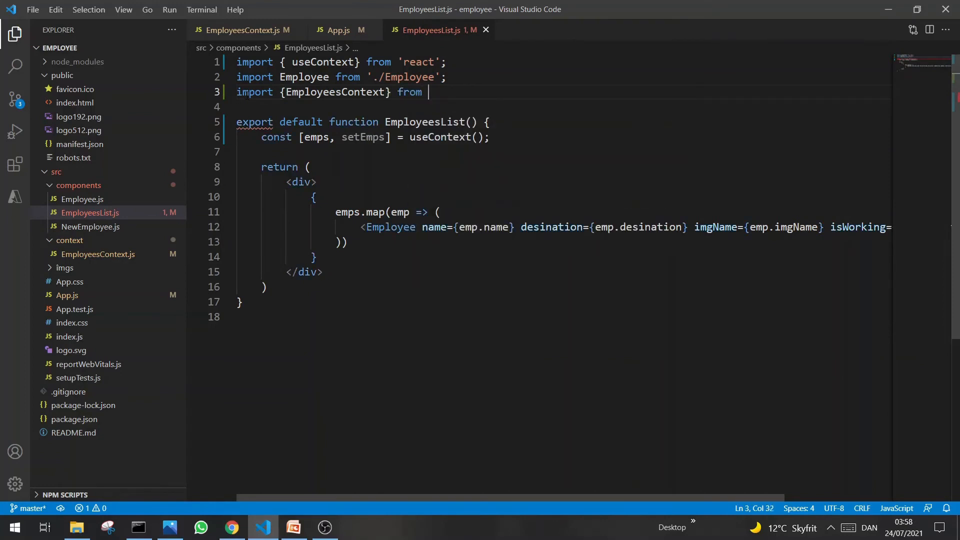
type("'../context/")
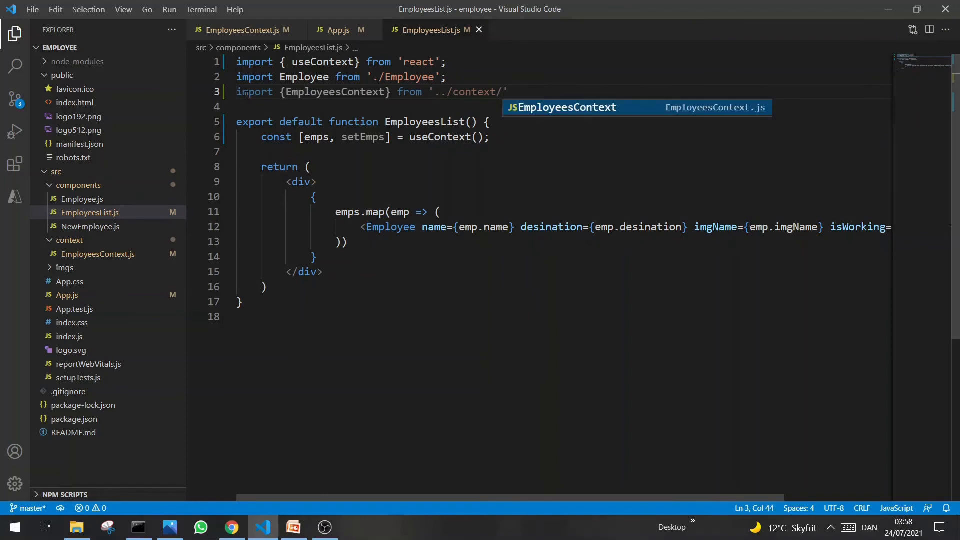
key("Tab")
type("EmployeesContext")
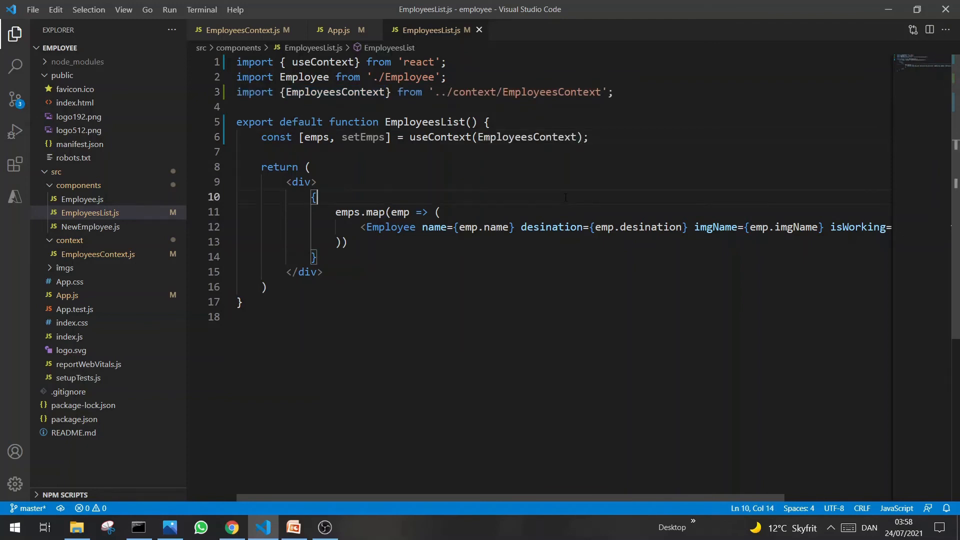
key("Alt+Tab")
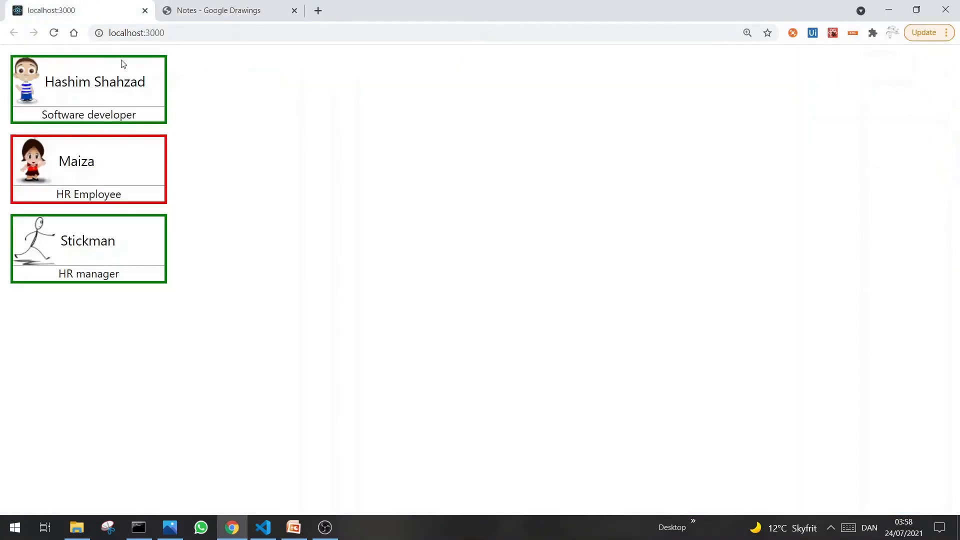
mouse_move(28, 26)
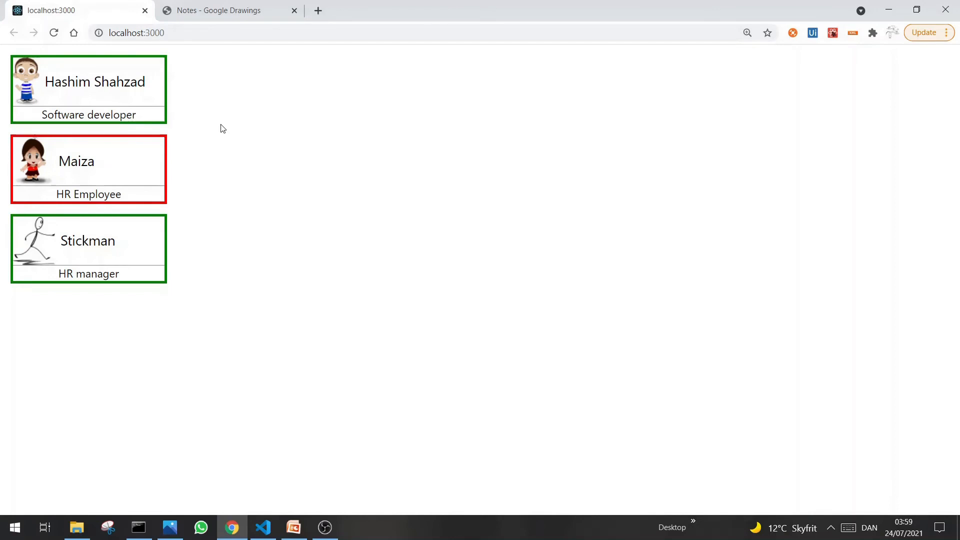
mouse_move(151, 64)
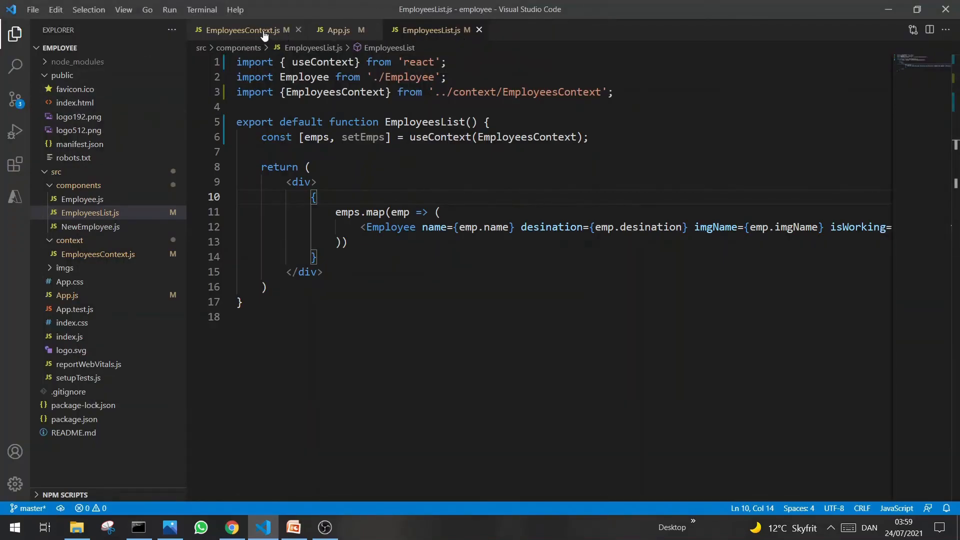
Show EmployeesContext.js with the employee state, then move to the notes diagram
left_click(249, 31)
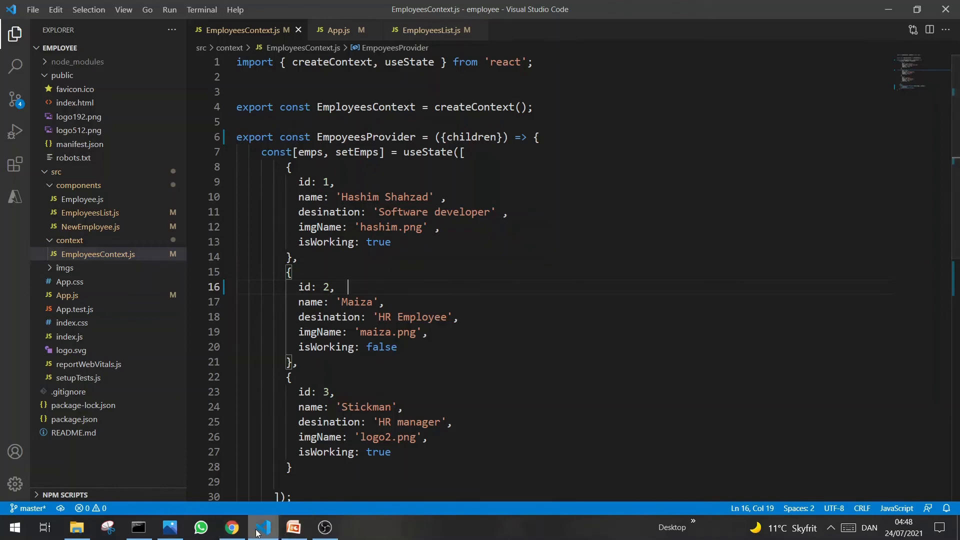
left_click(232, 527)
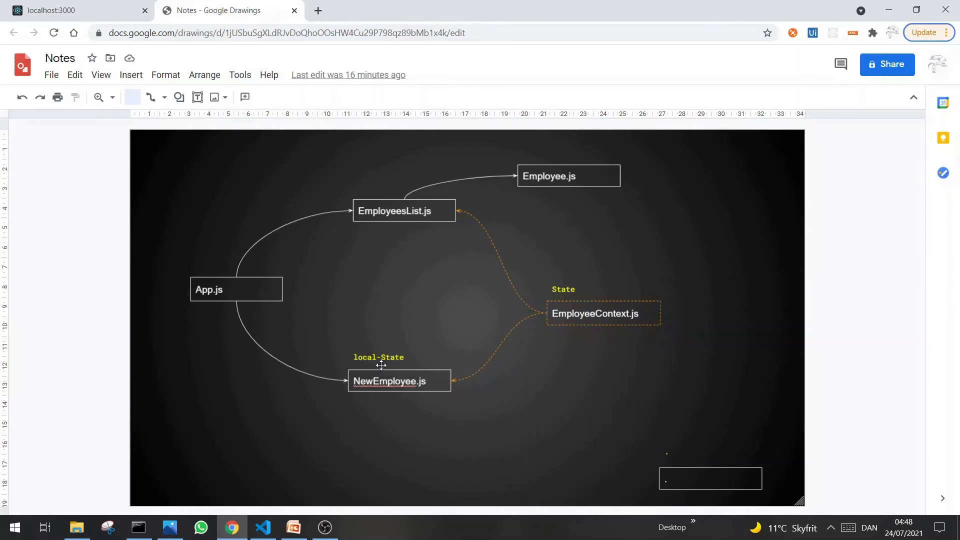
mouse_move(184, 261)
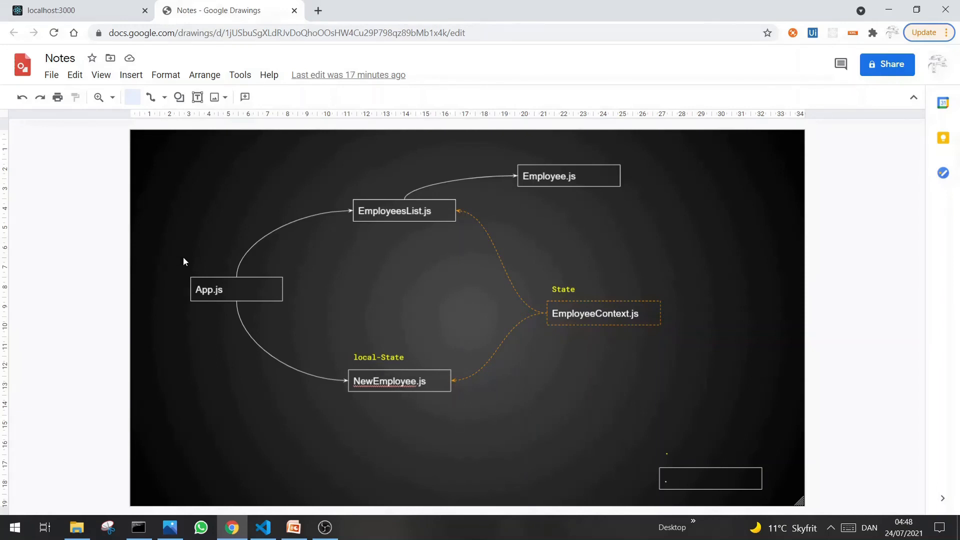
mouse_move(243, 276)
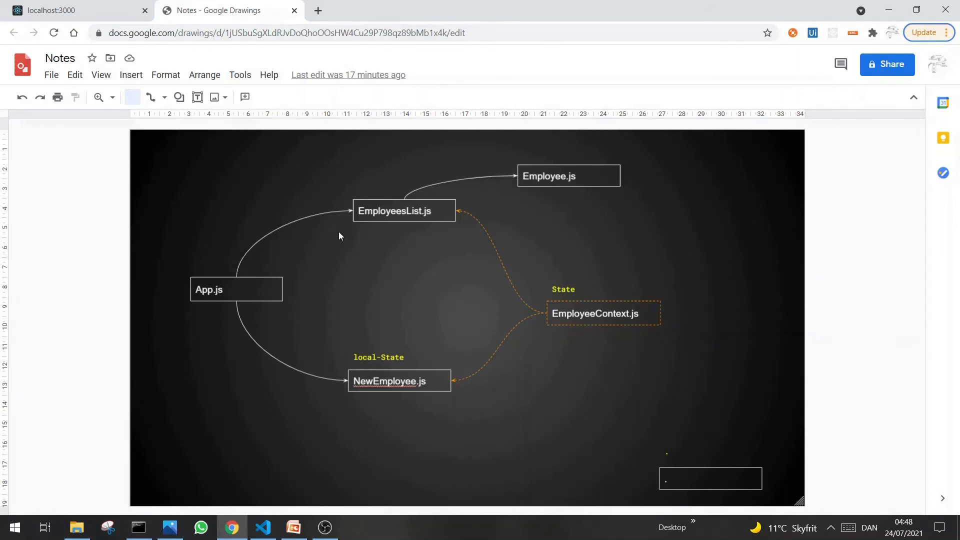
mouse_move(652, 262)
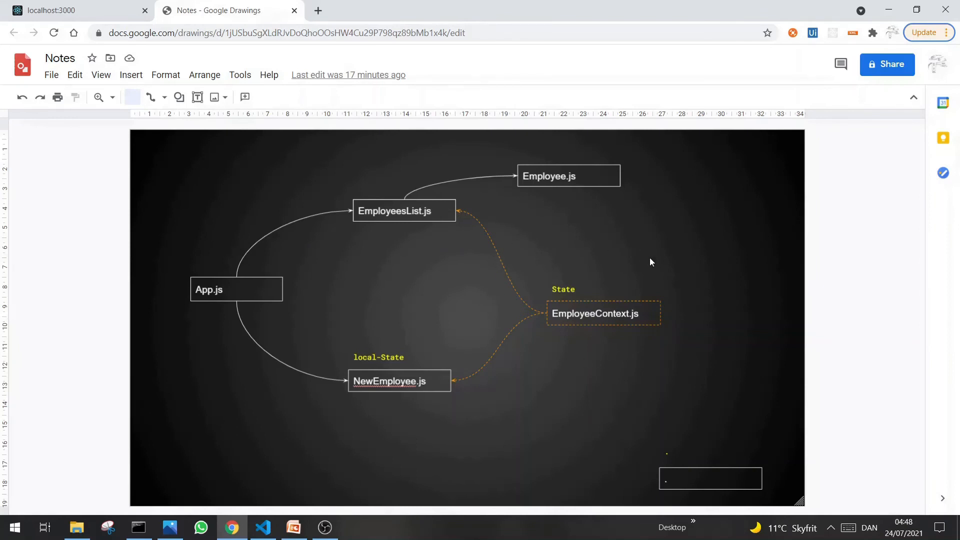
mouse_move(411, 427)
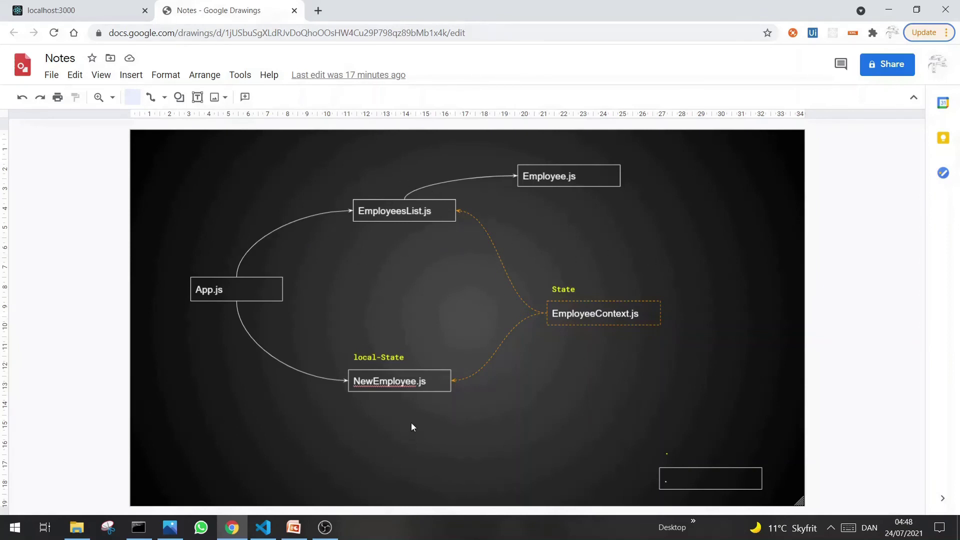
Return from the Drawings diagram to the Context API PowerPoint slide show
key("alt+tab")
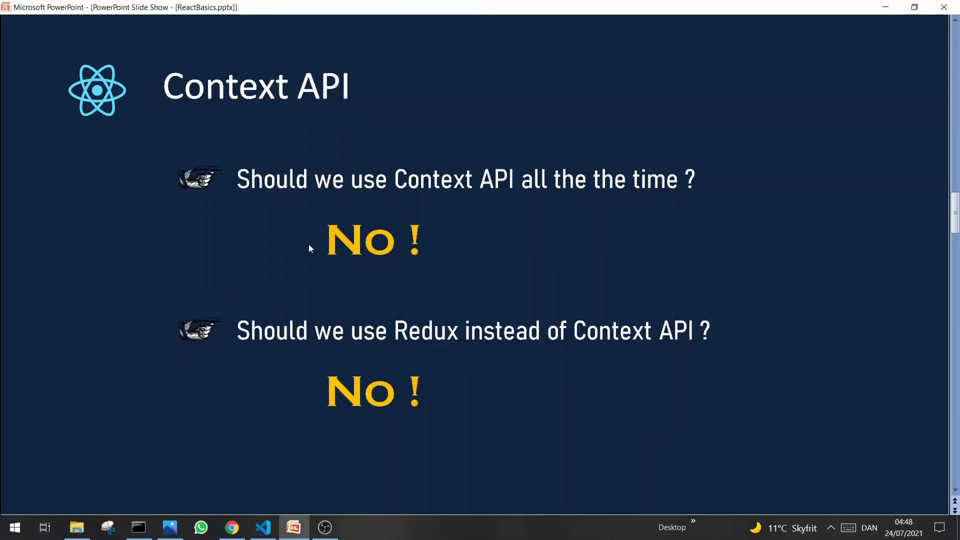
mouse_move(271, 183)
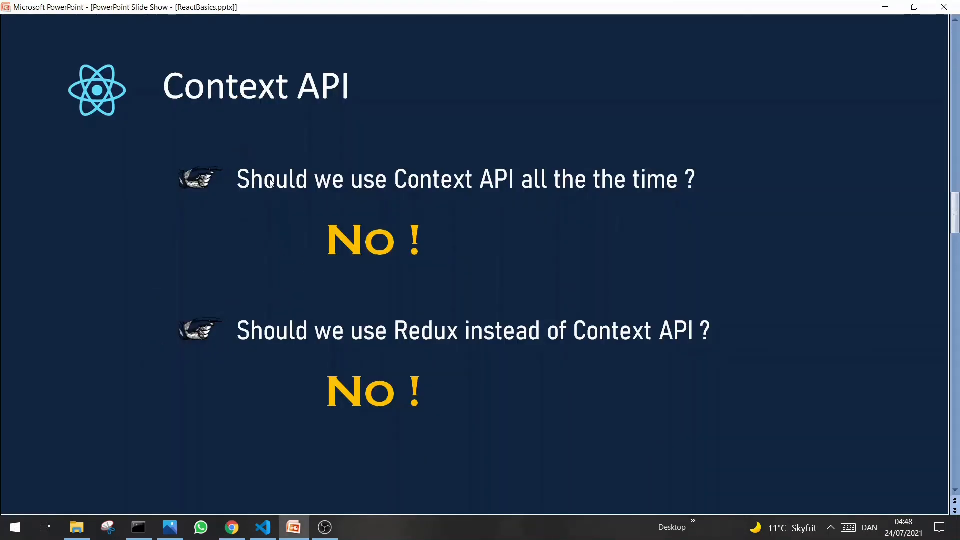
mouse_move(519, 190)
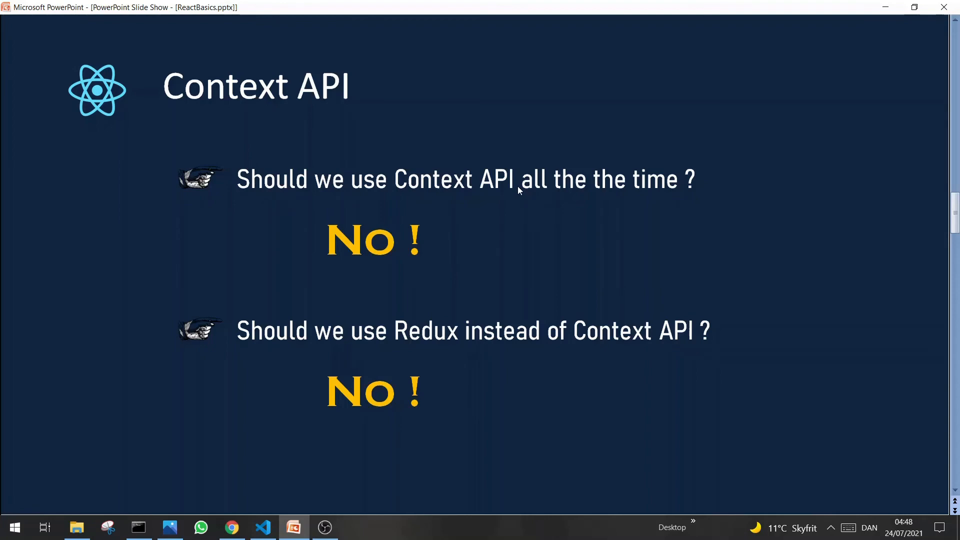
mouse_move(325, 267)
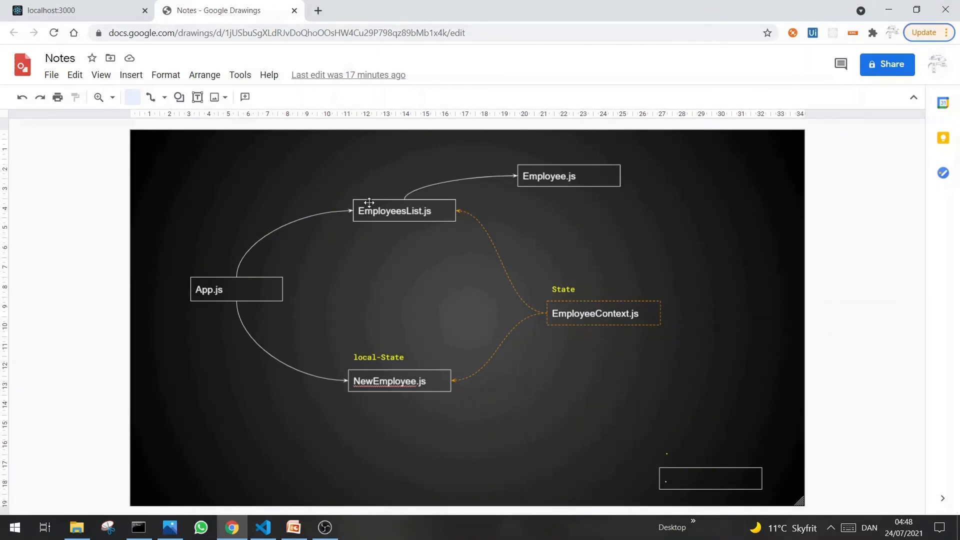
mouse_move(392, 361)
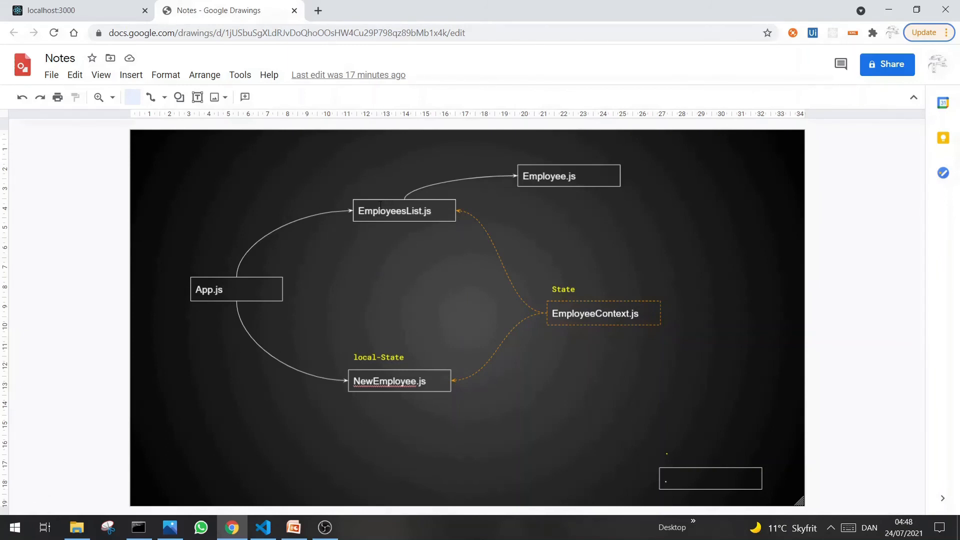
mouse_move(642, 275)
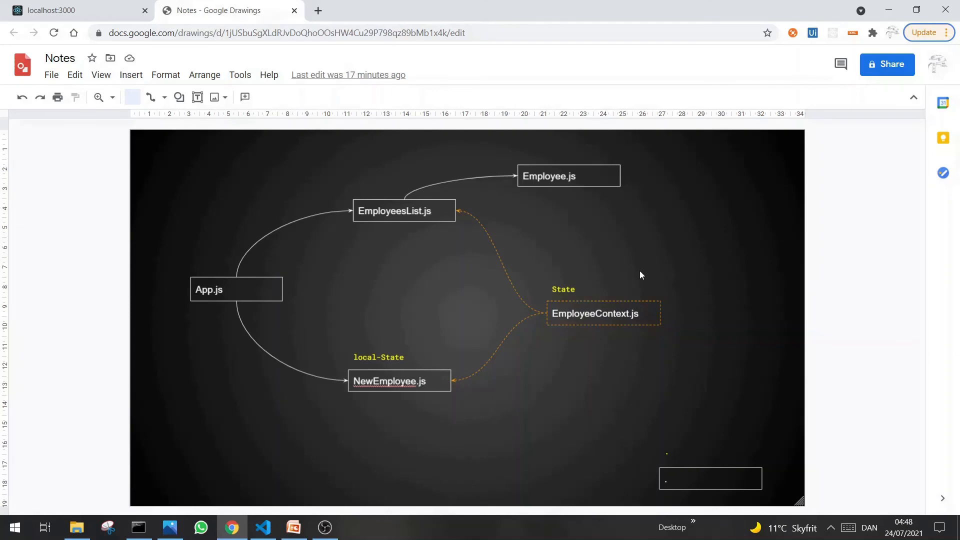
mouse_move(540, 340)
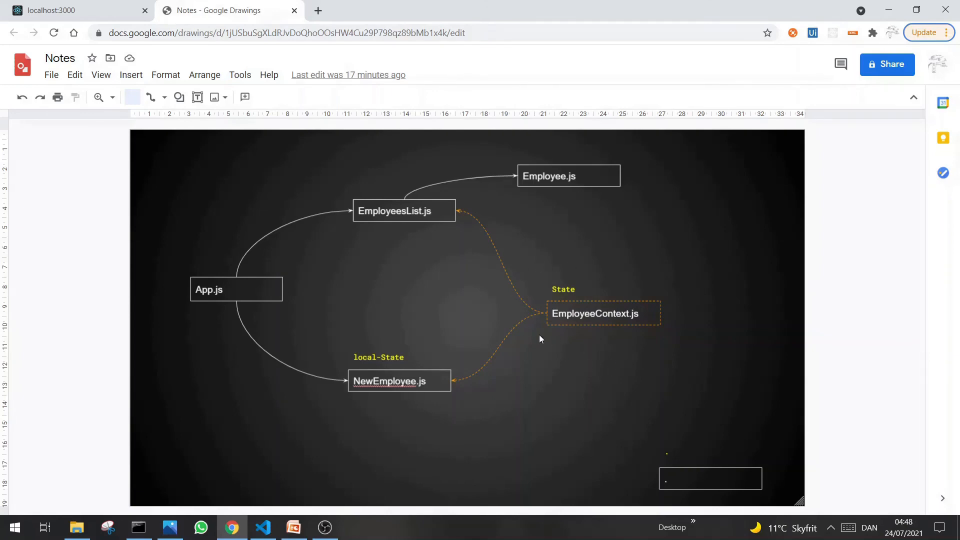
Go back to the Context API slide show via the PowerPoint taskbar icon
left_click(289, 527)
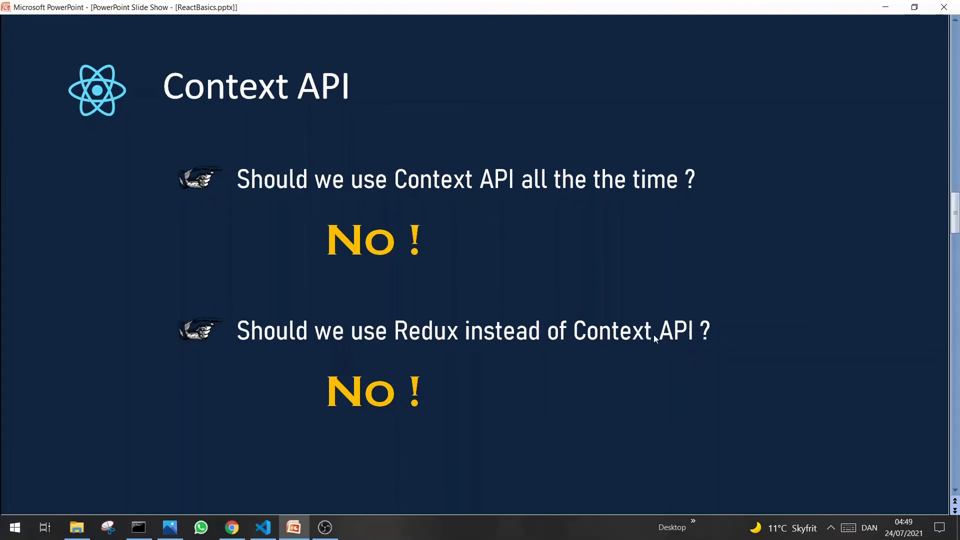
mouse_move(514, 378)
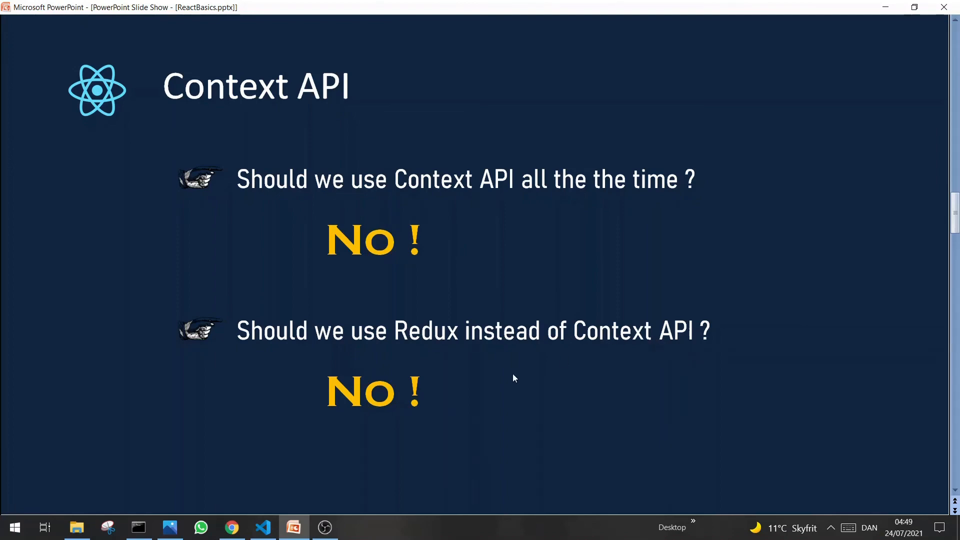
mouse_move(376, 393)
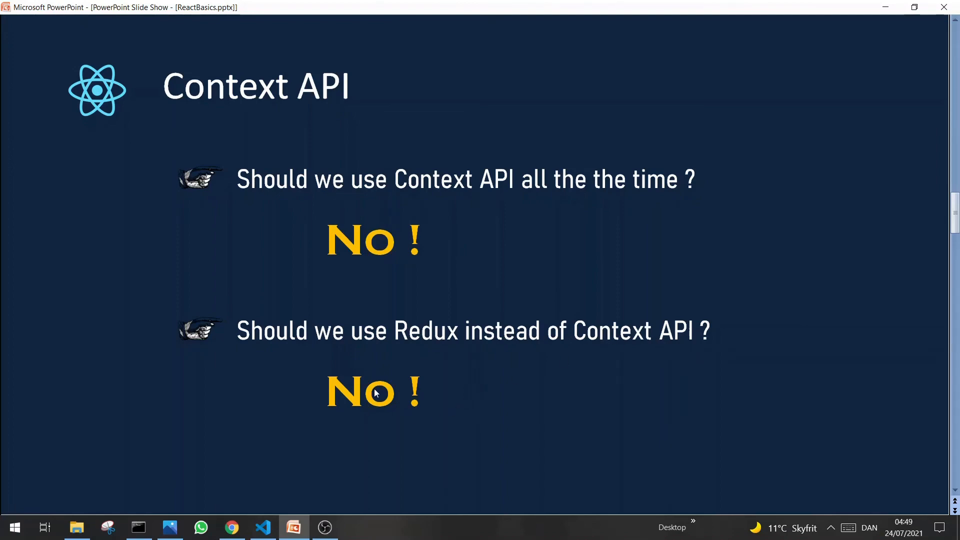
mouse_move(398, 337)
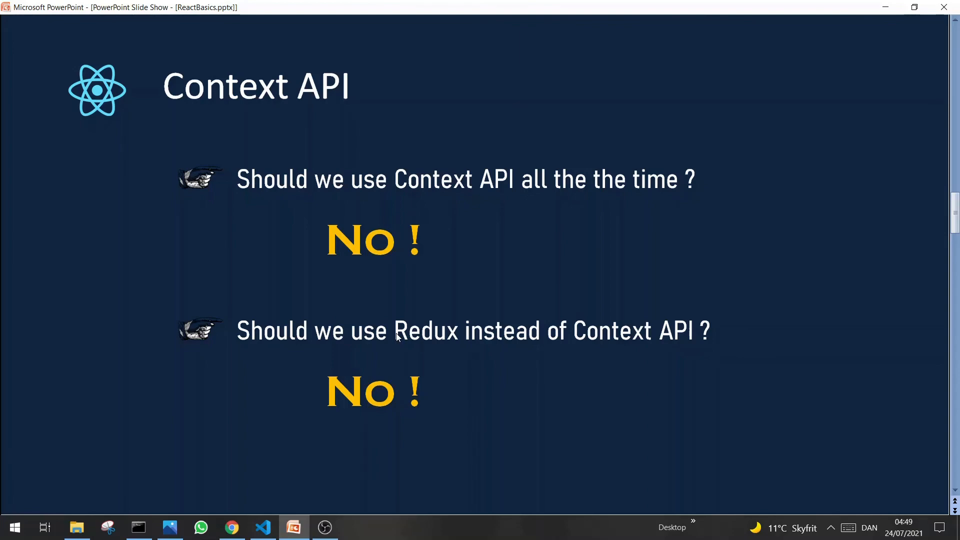
mouse_move(667, 339)
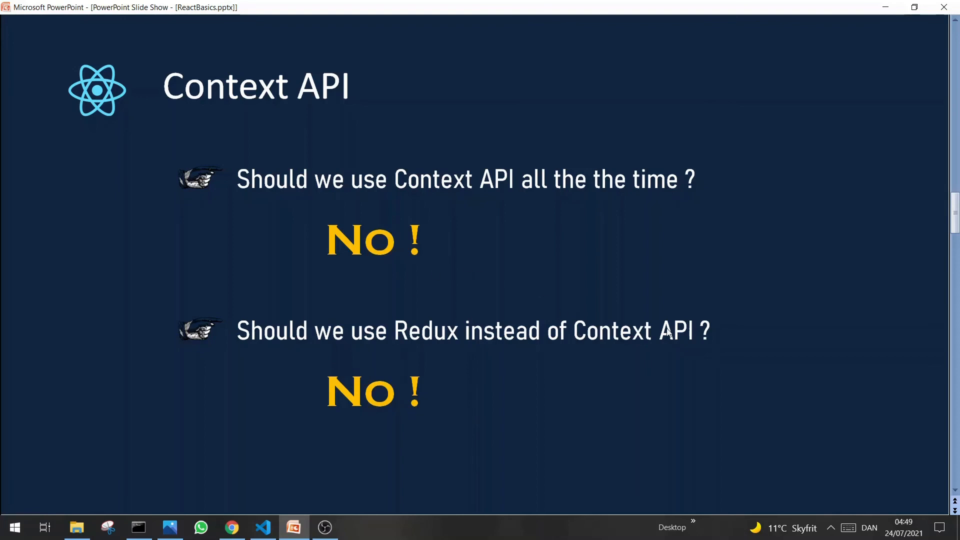
mouse_move(415, 343)
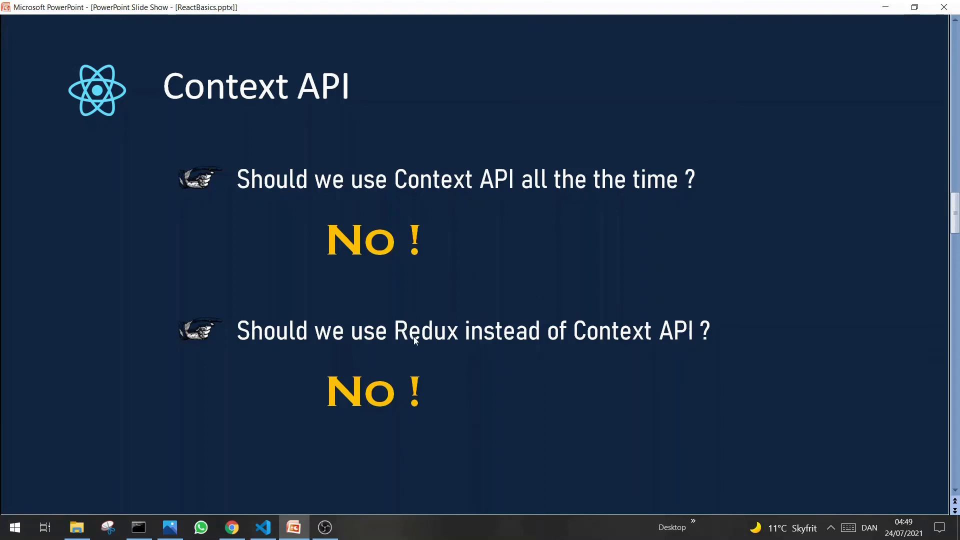
mouse_move(704, 337)
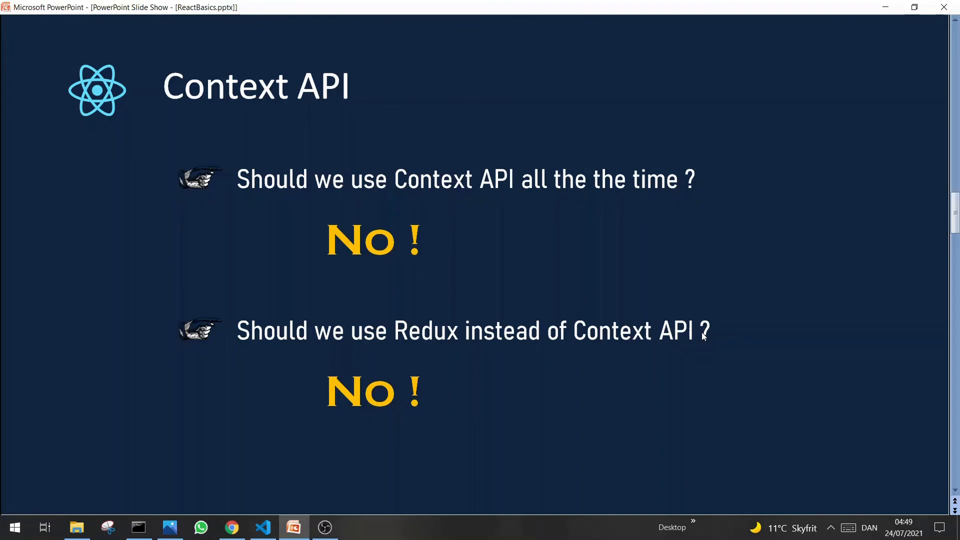
mouse_move(588, 344)
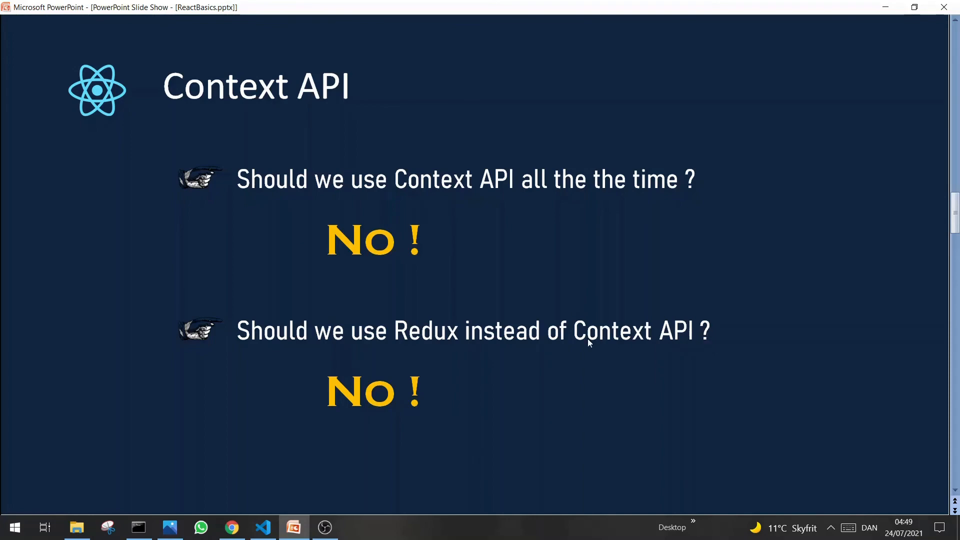
mouse_move(675, 339)
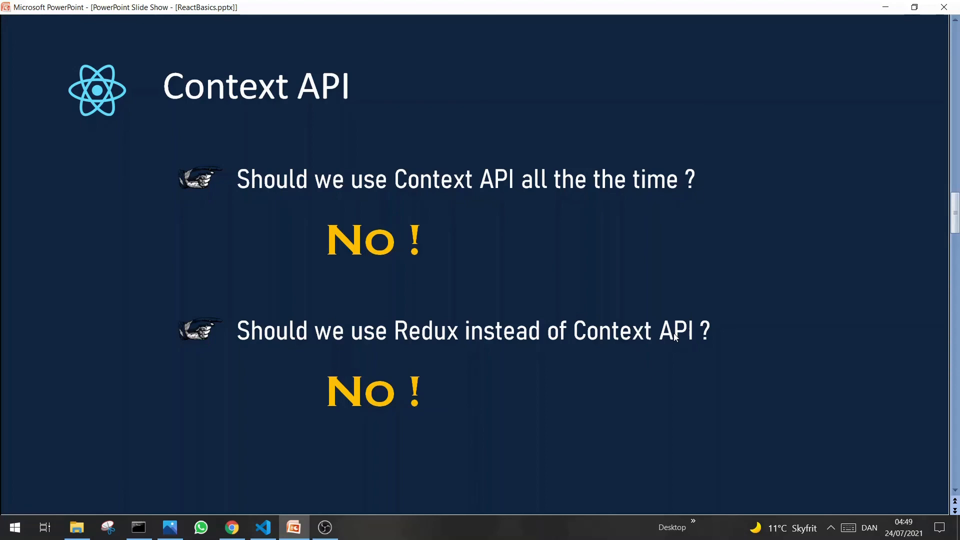
mouse_move(528, 374)
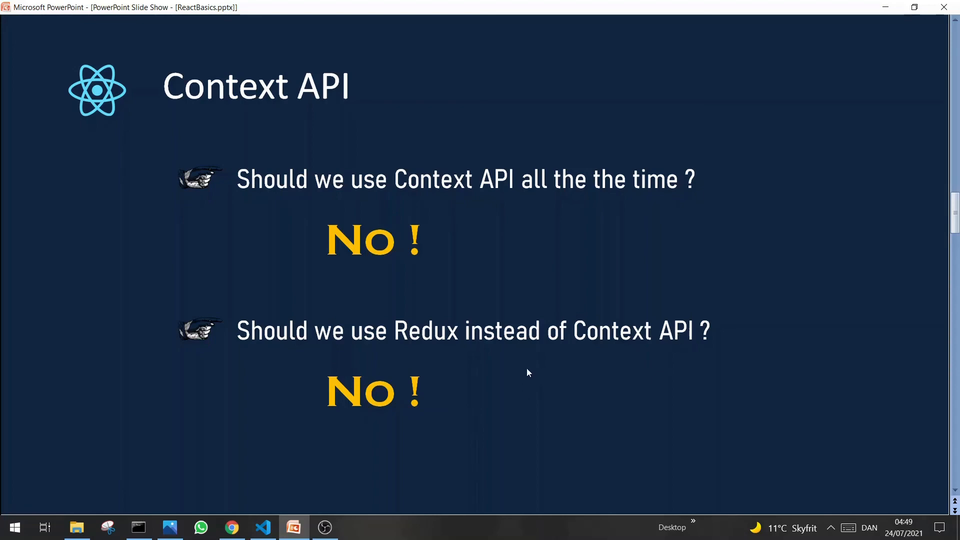
mouse_move(607, 354)
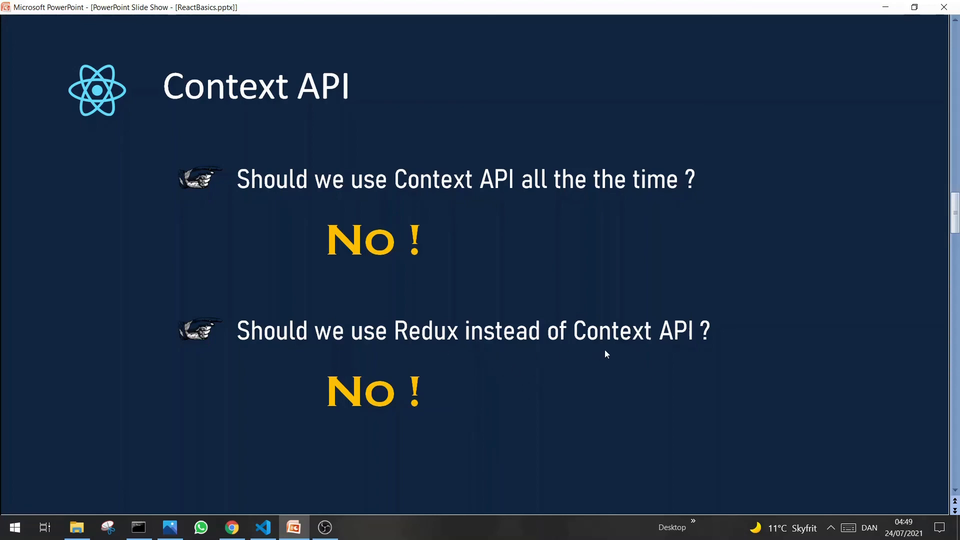
mouse_move(597, 358)
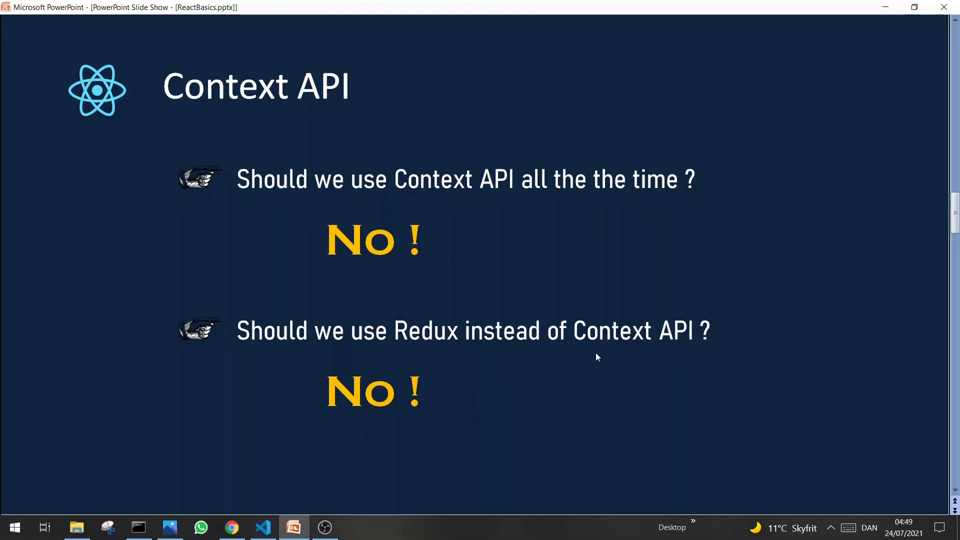
mouse_move(571, 336)
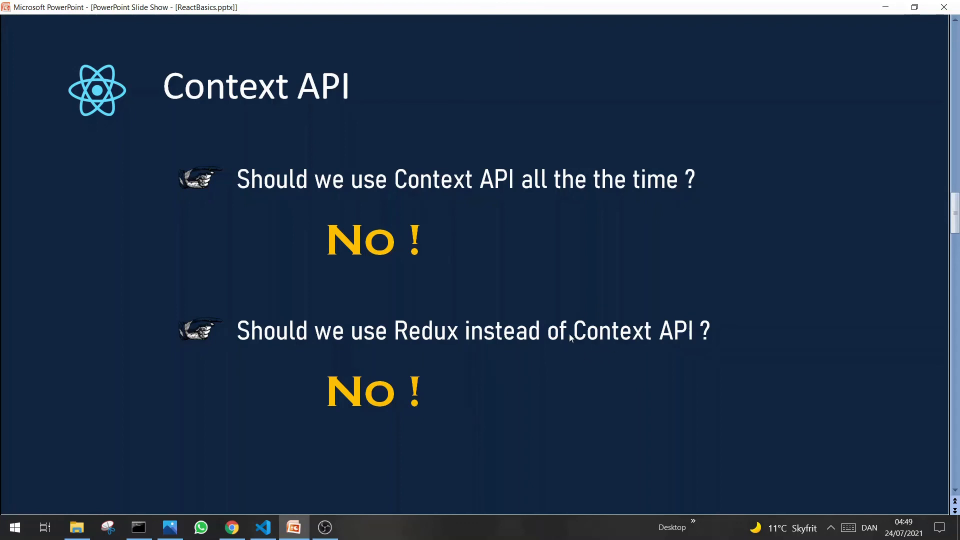
mouse_move(578, 339)
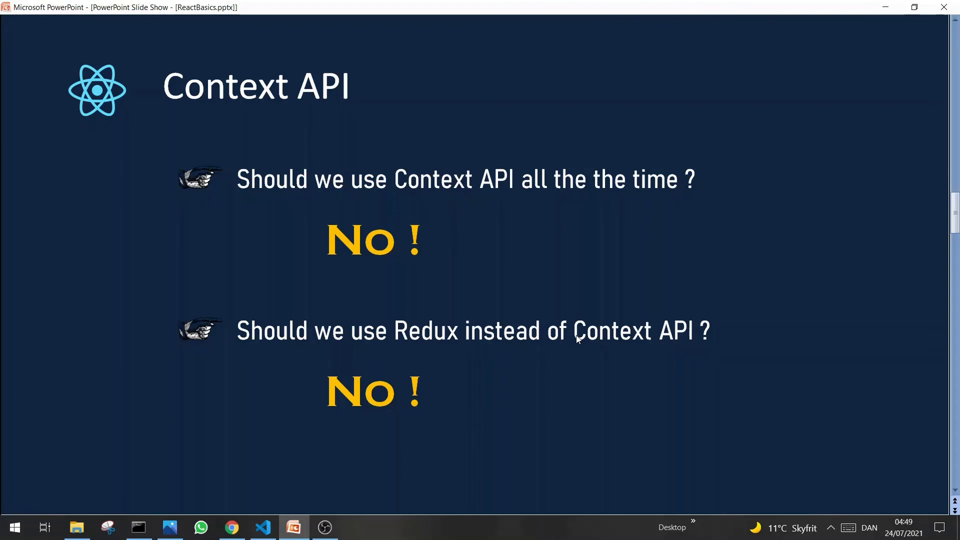
mouse_move(443, 316)
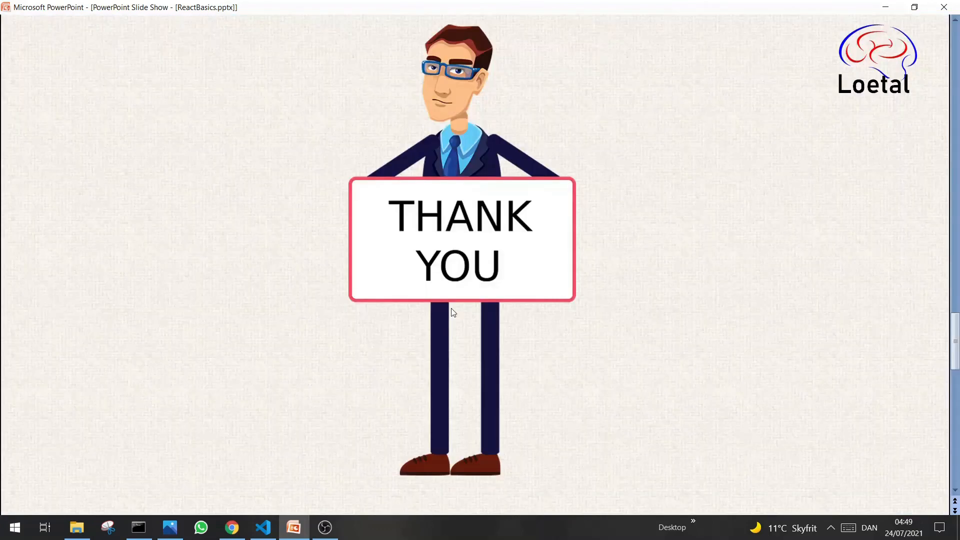
mouse_move(376, 332)
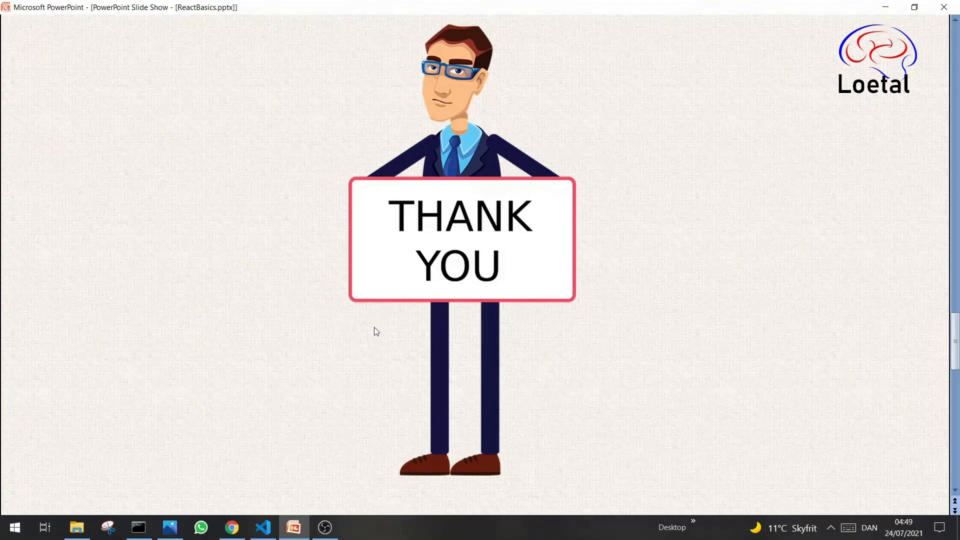